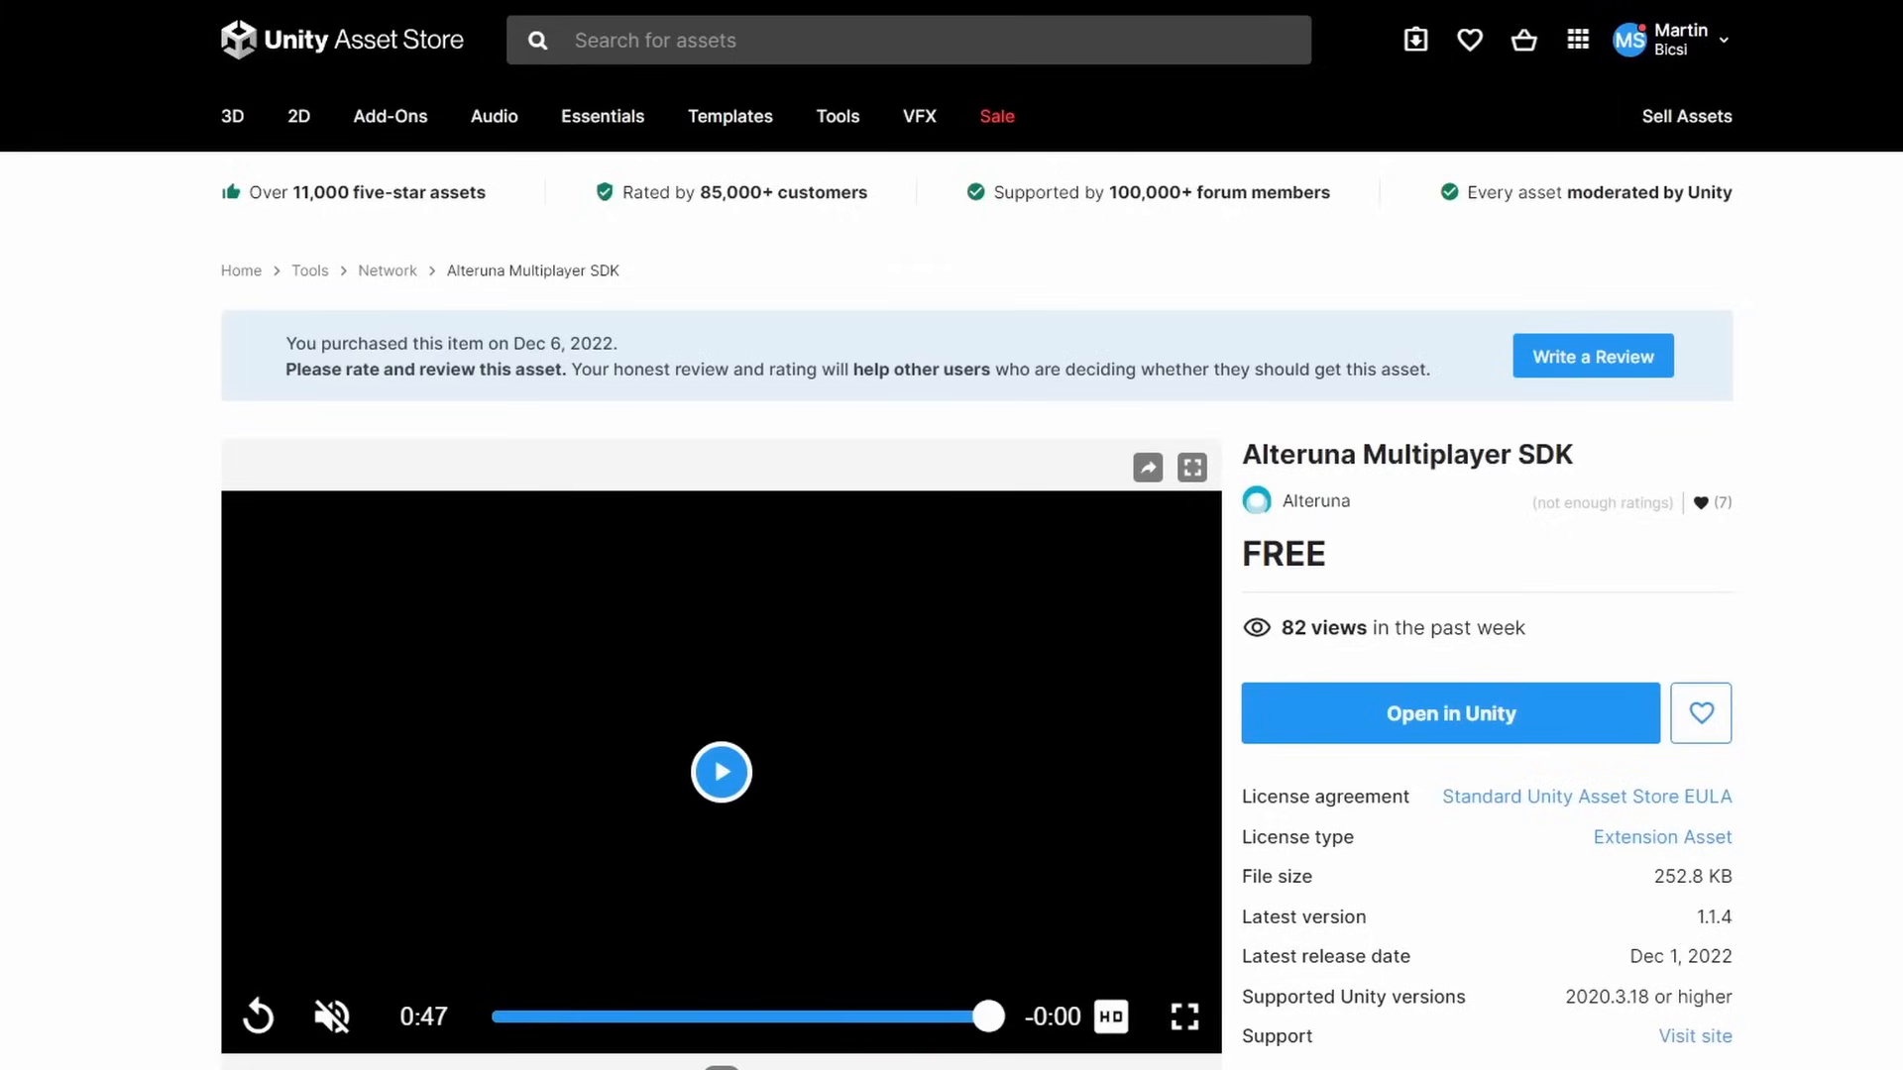
- Send the Alteruna Multiplayer SDK from the Asset Store page into the Unity editor
{"action": "left_click", "coordinate": [1451, 713]}
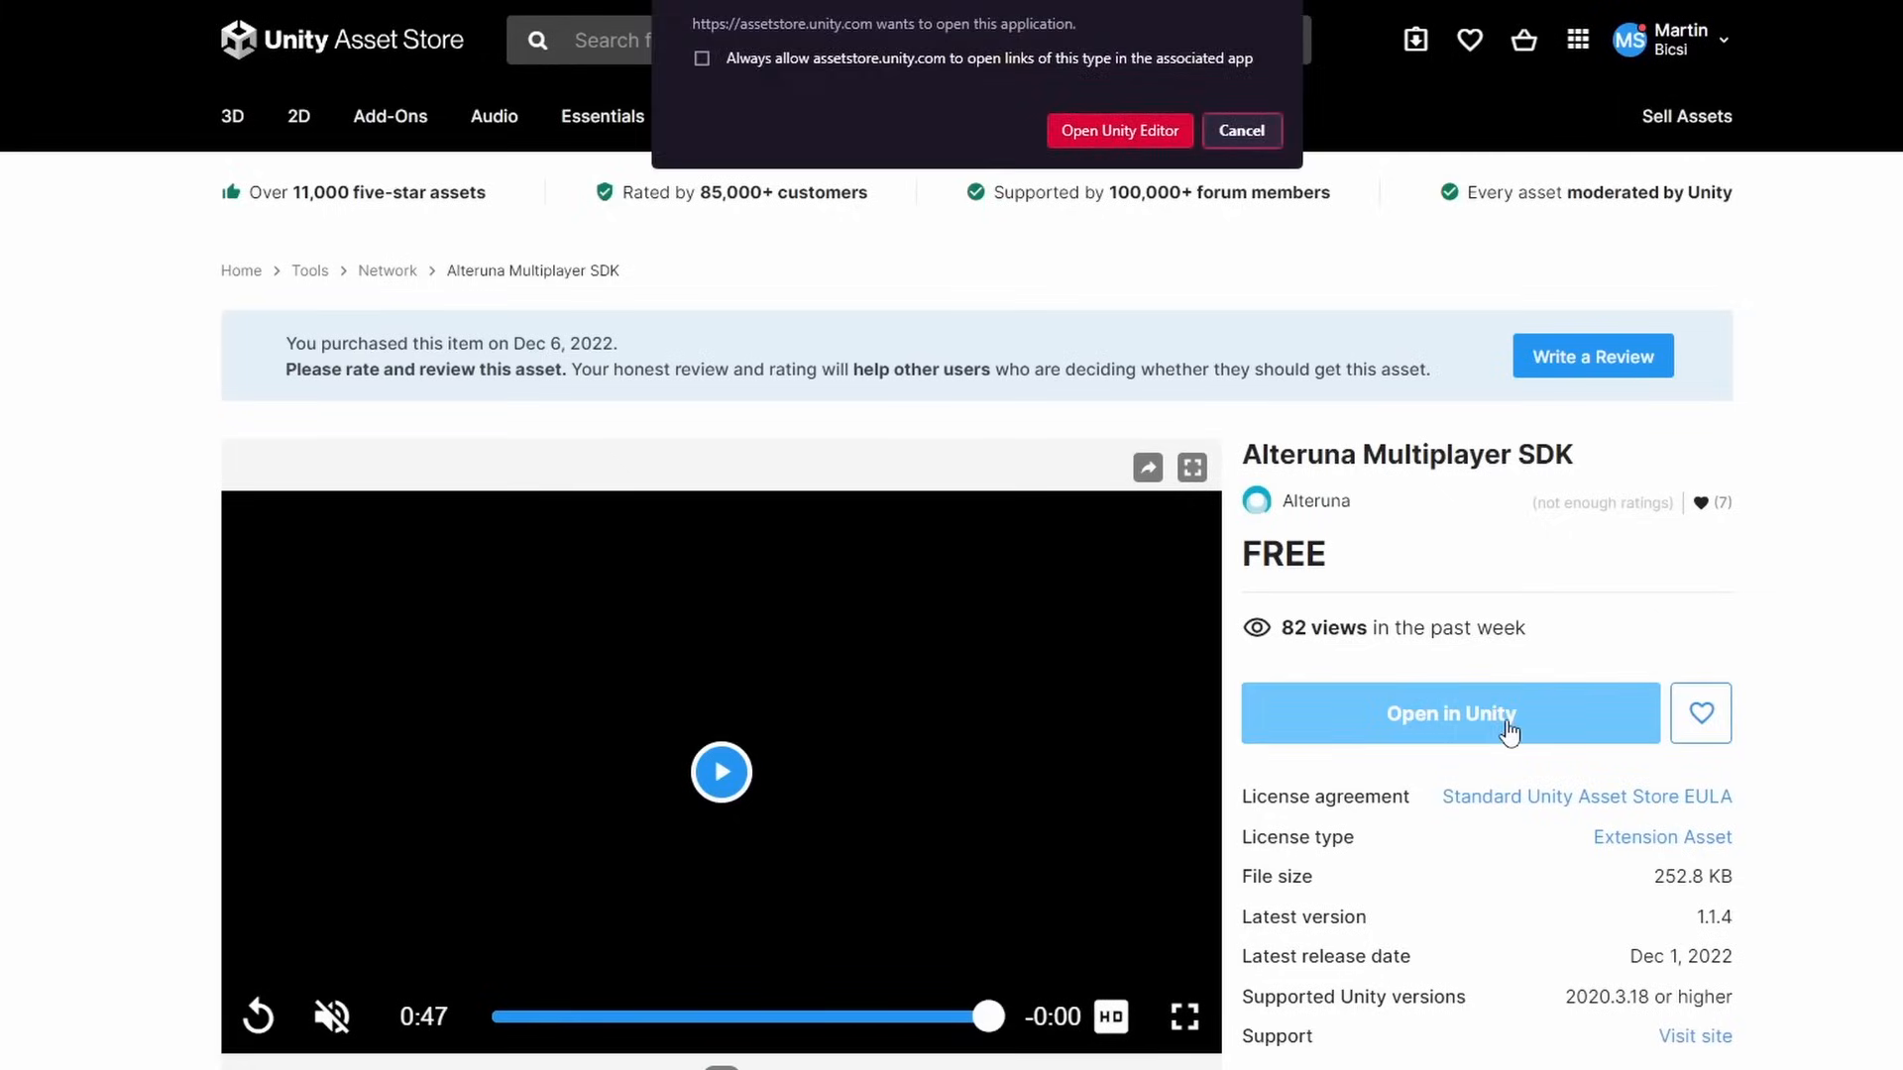
{"action": "left_click", "coordinate": [1118, 131]}
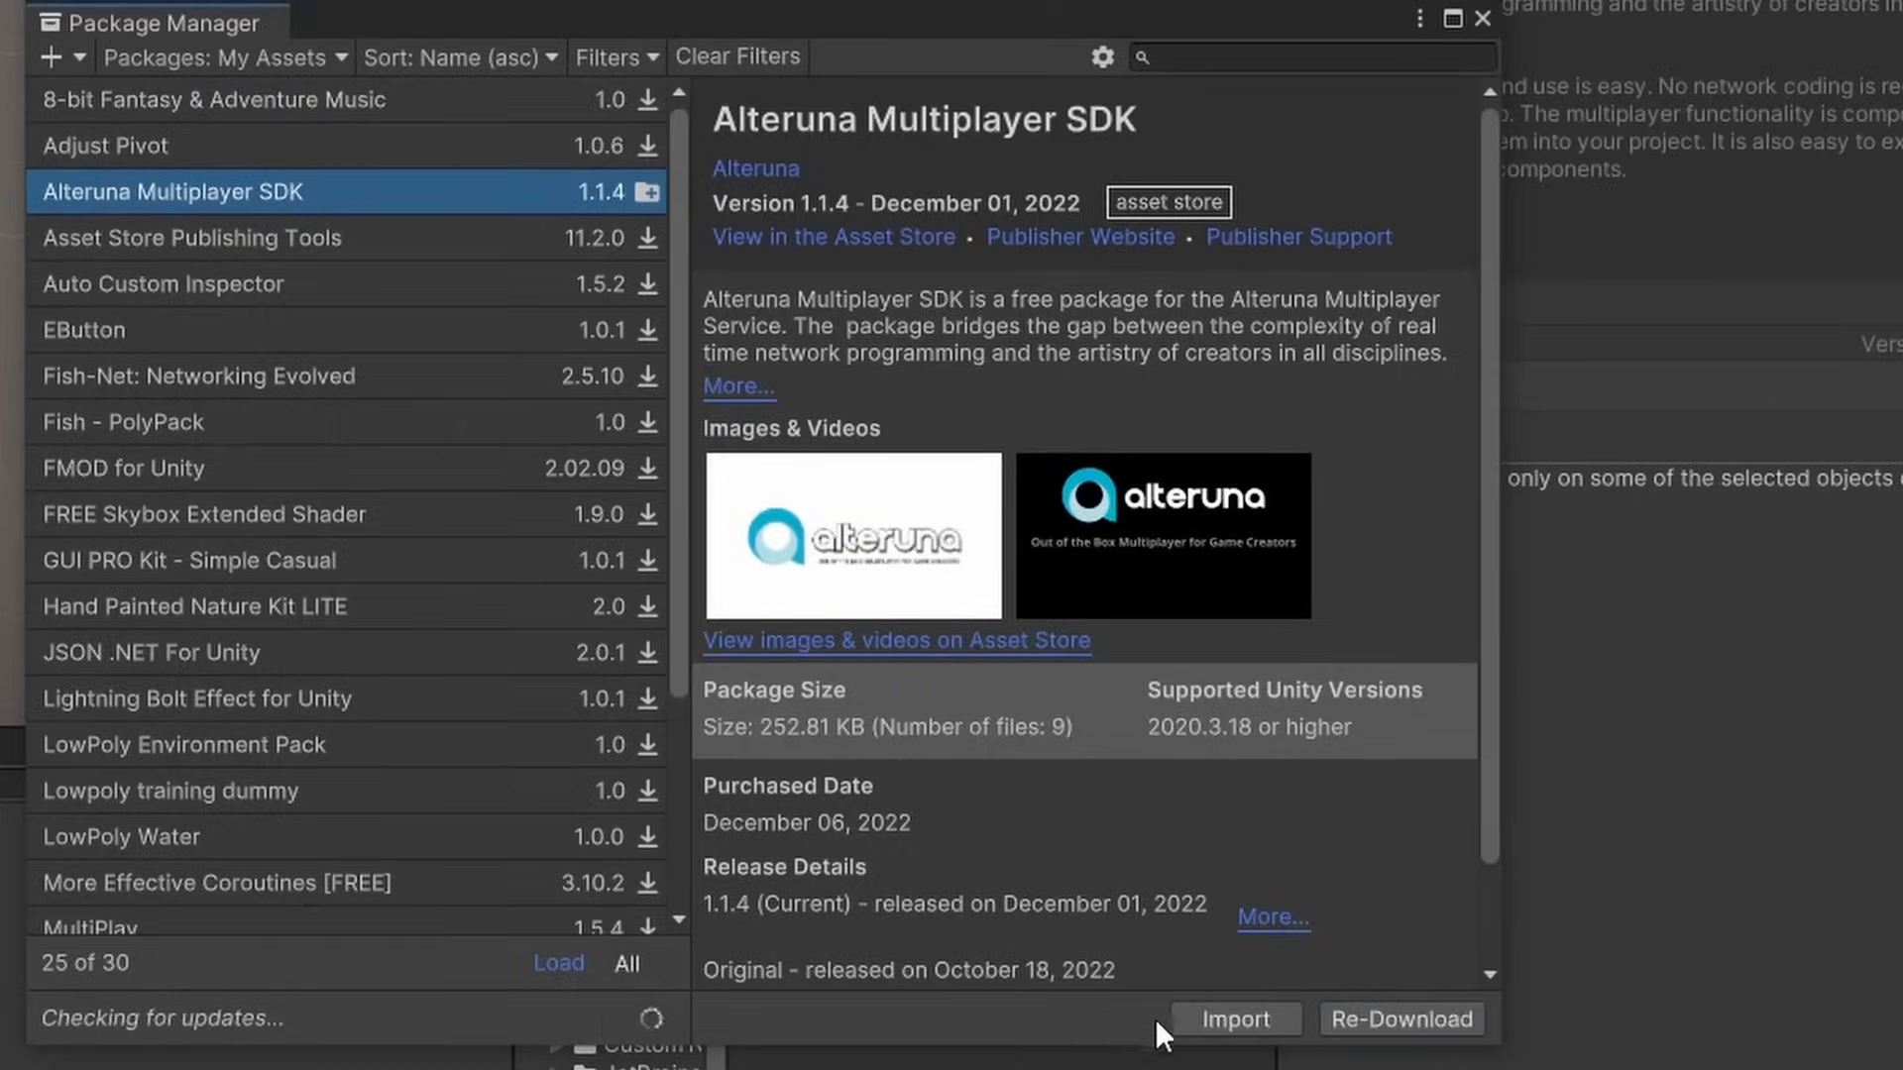
- Import the Alteruna package and give a new NetworkManager object the Multiplayer component
{"action": "left_click", "coordinate": [1236, 1019]}
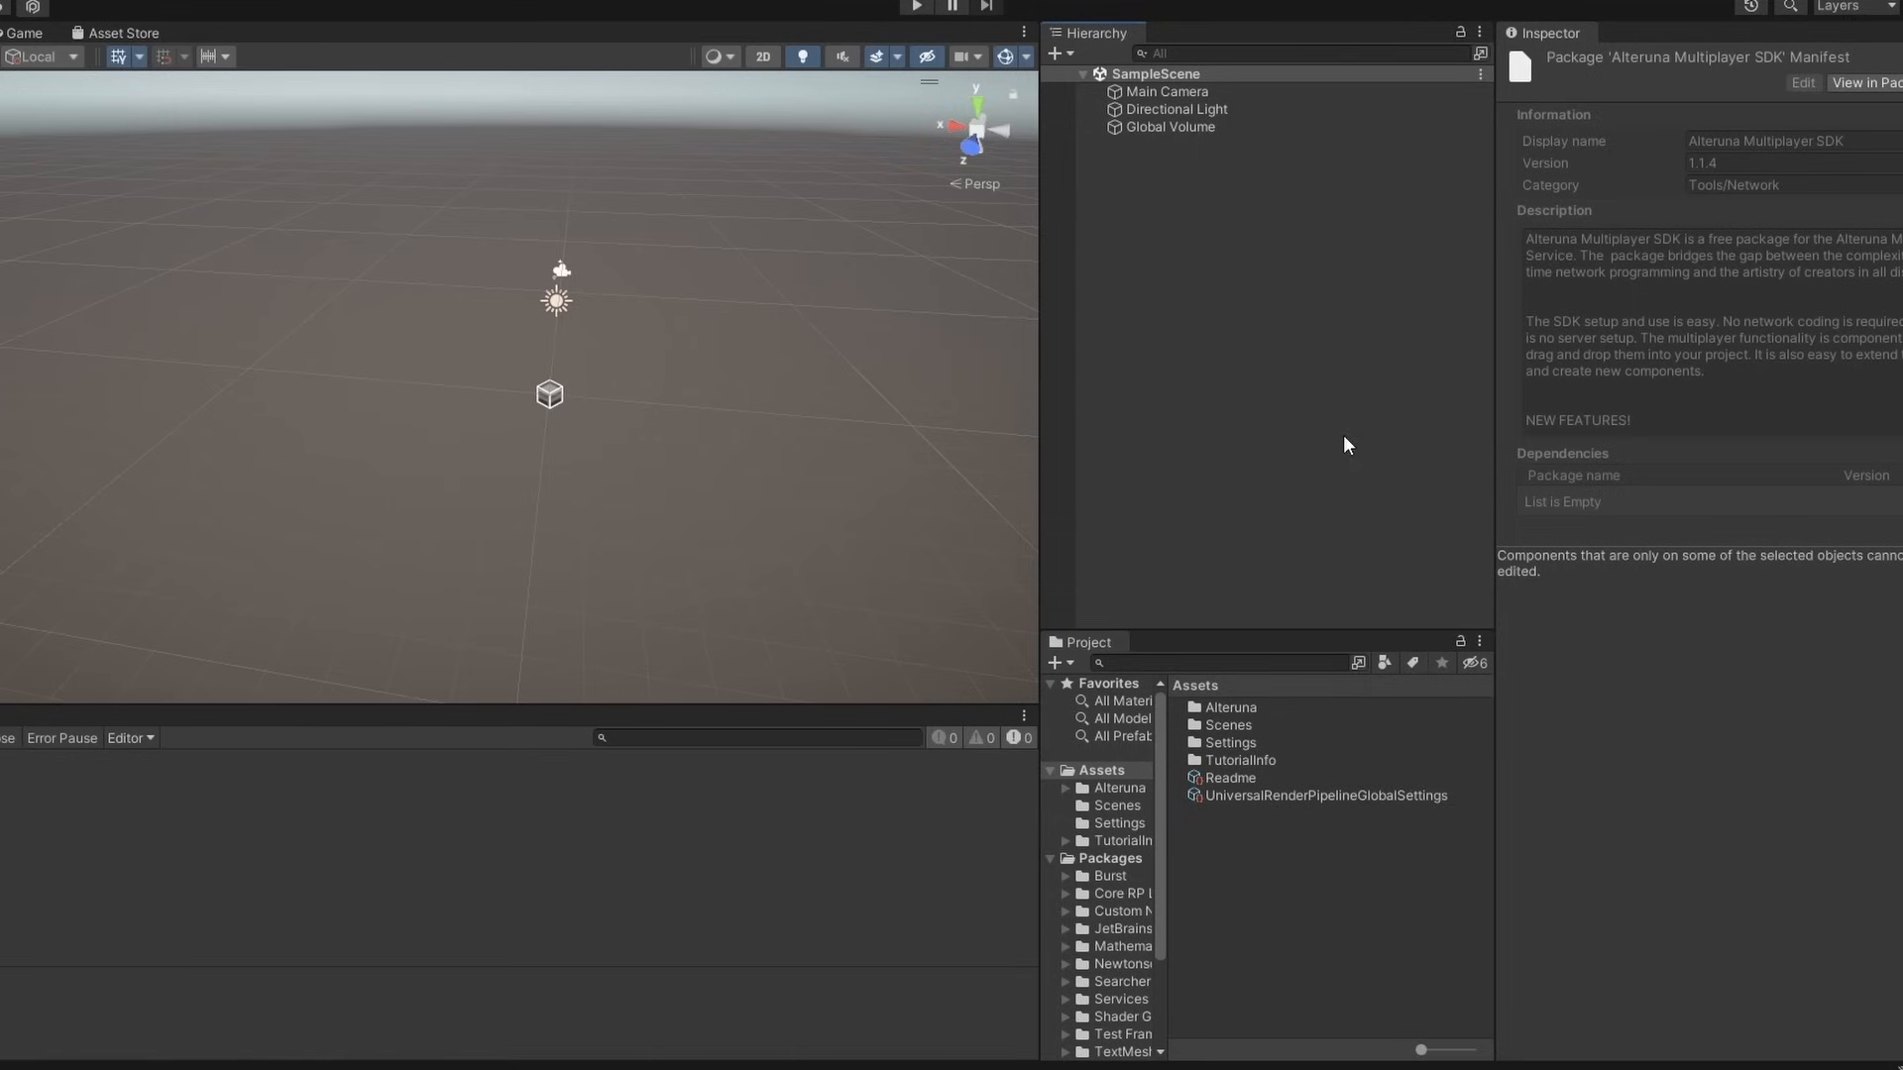
{"action": "mouse_move", "coordinate": [1332, 424]}
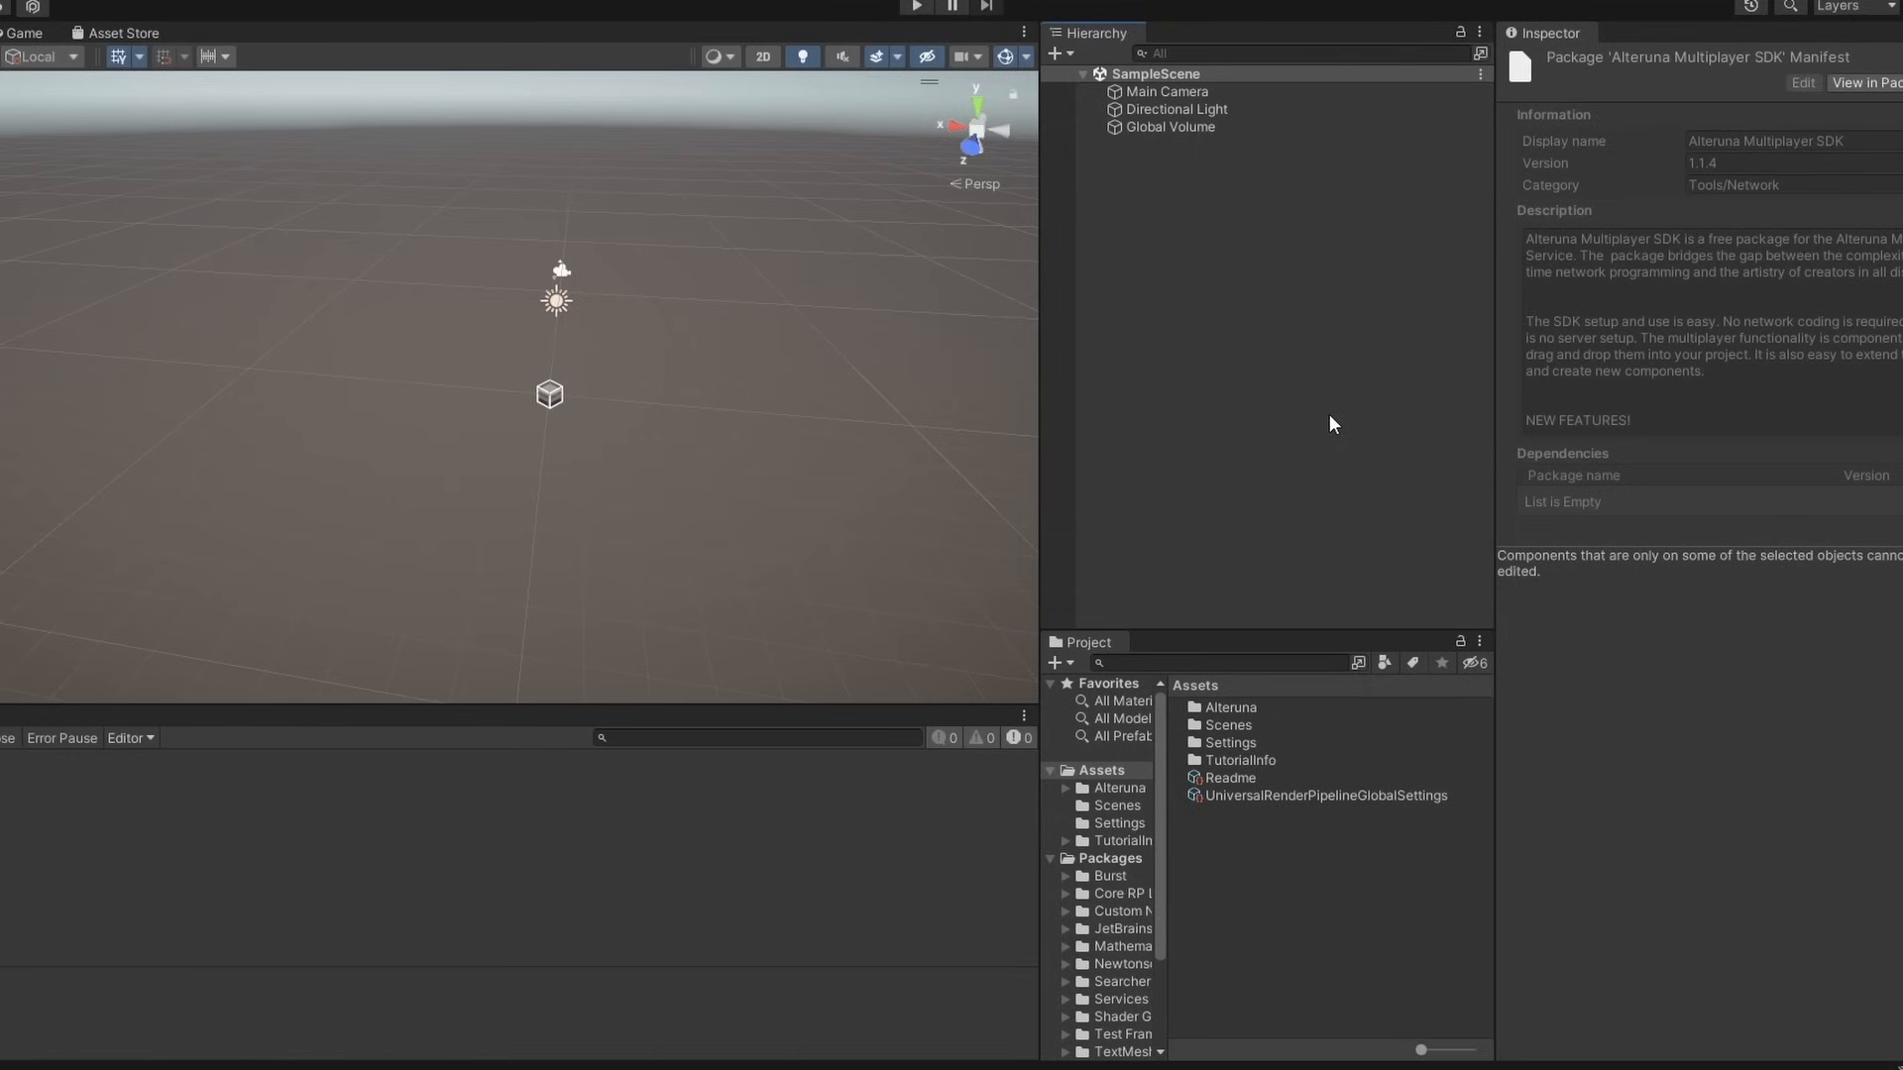
{"action": "mouse_move", "coordinate": [1281, 305]}
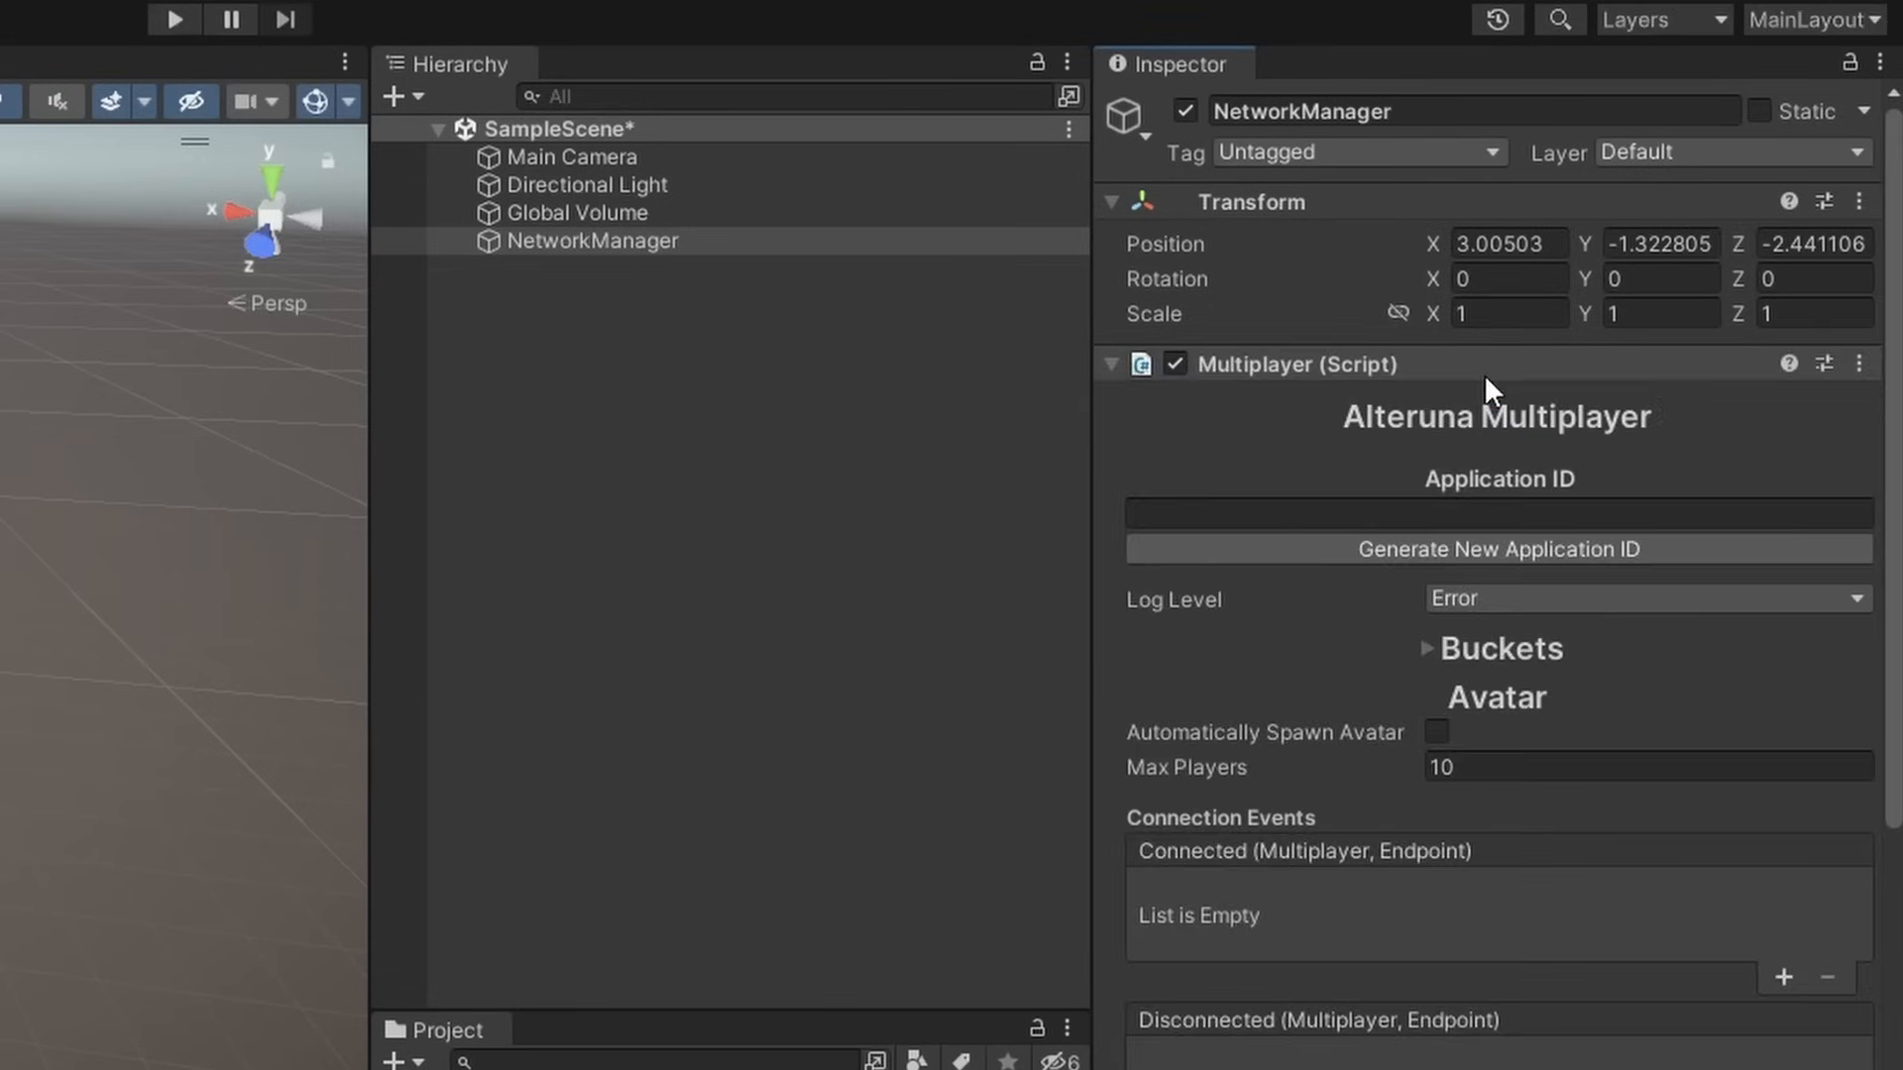
{"action": "left_click", "coordinate": [1498, 550]}
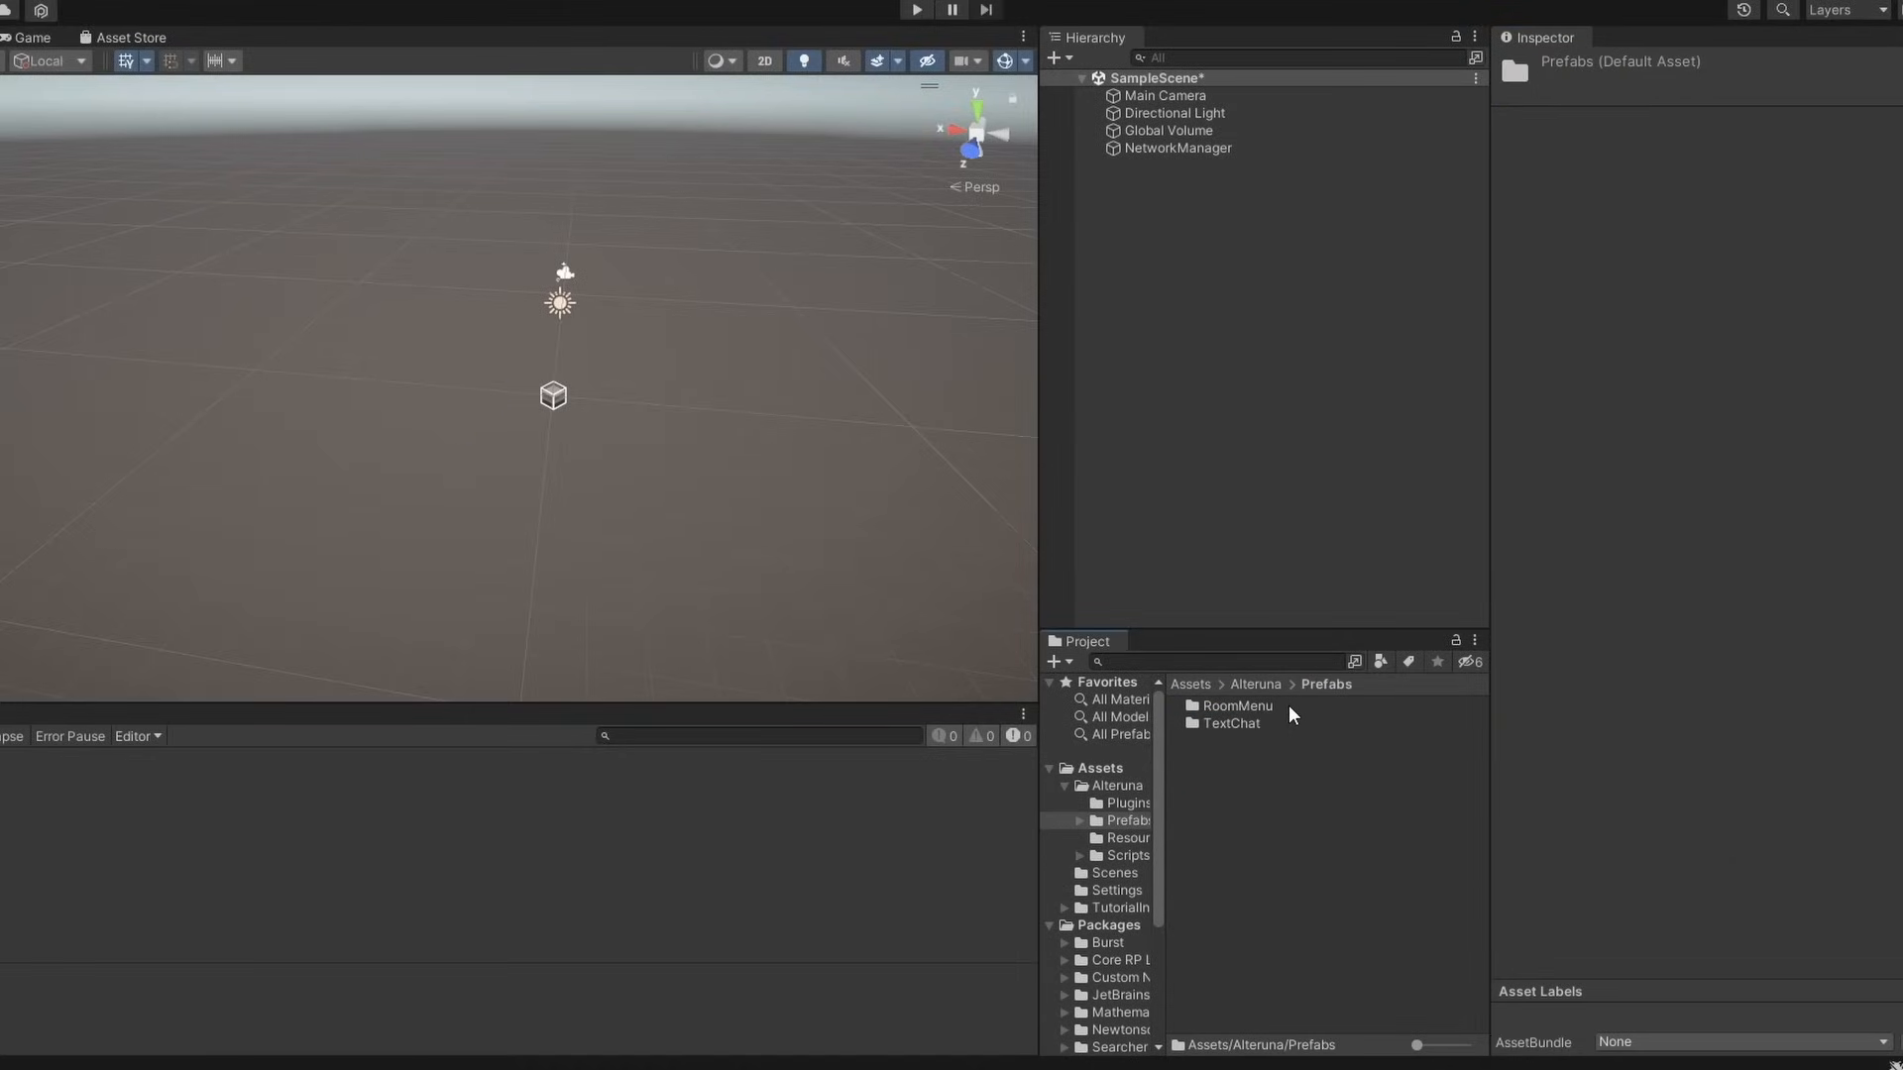
- Place the Room Menu prefab in the scene and start a room from it in play mode
{"action": "double_click", "coordinate": [1237, 705]}
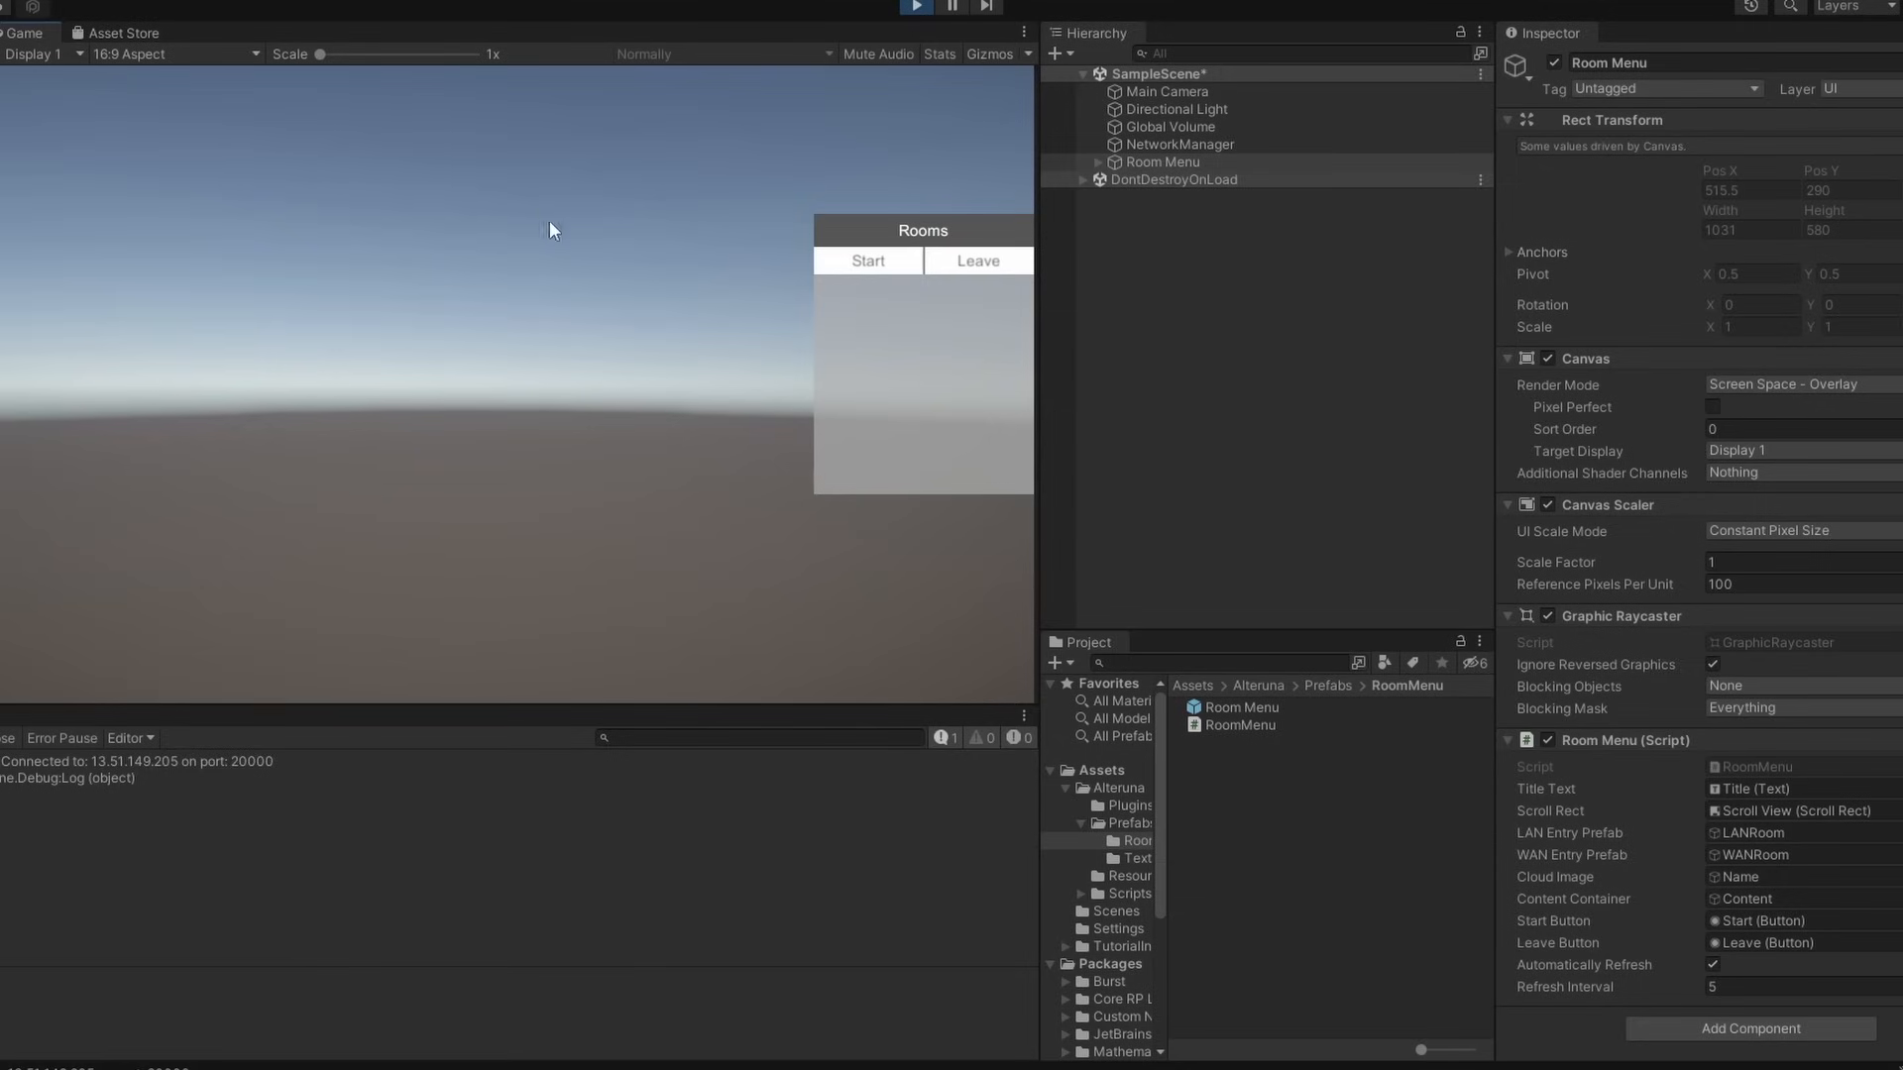
{"action": "mouse_move", "coordinate": [97, 771]}
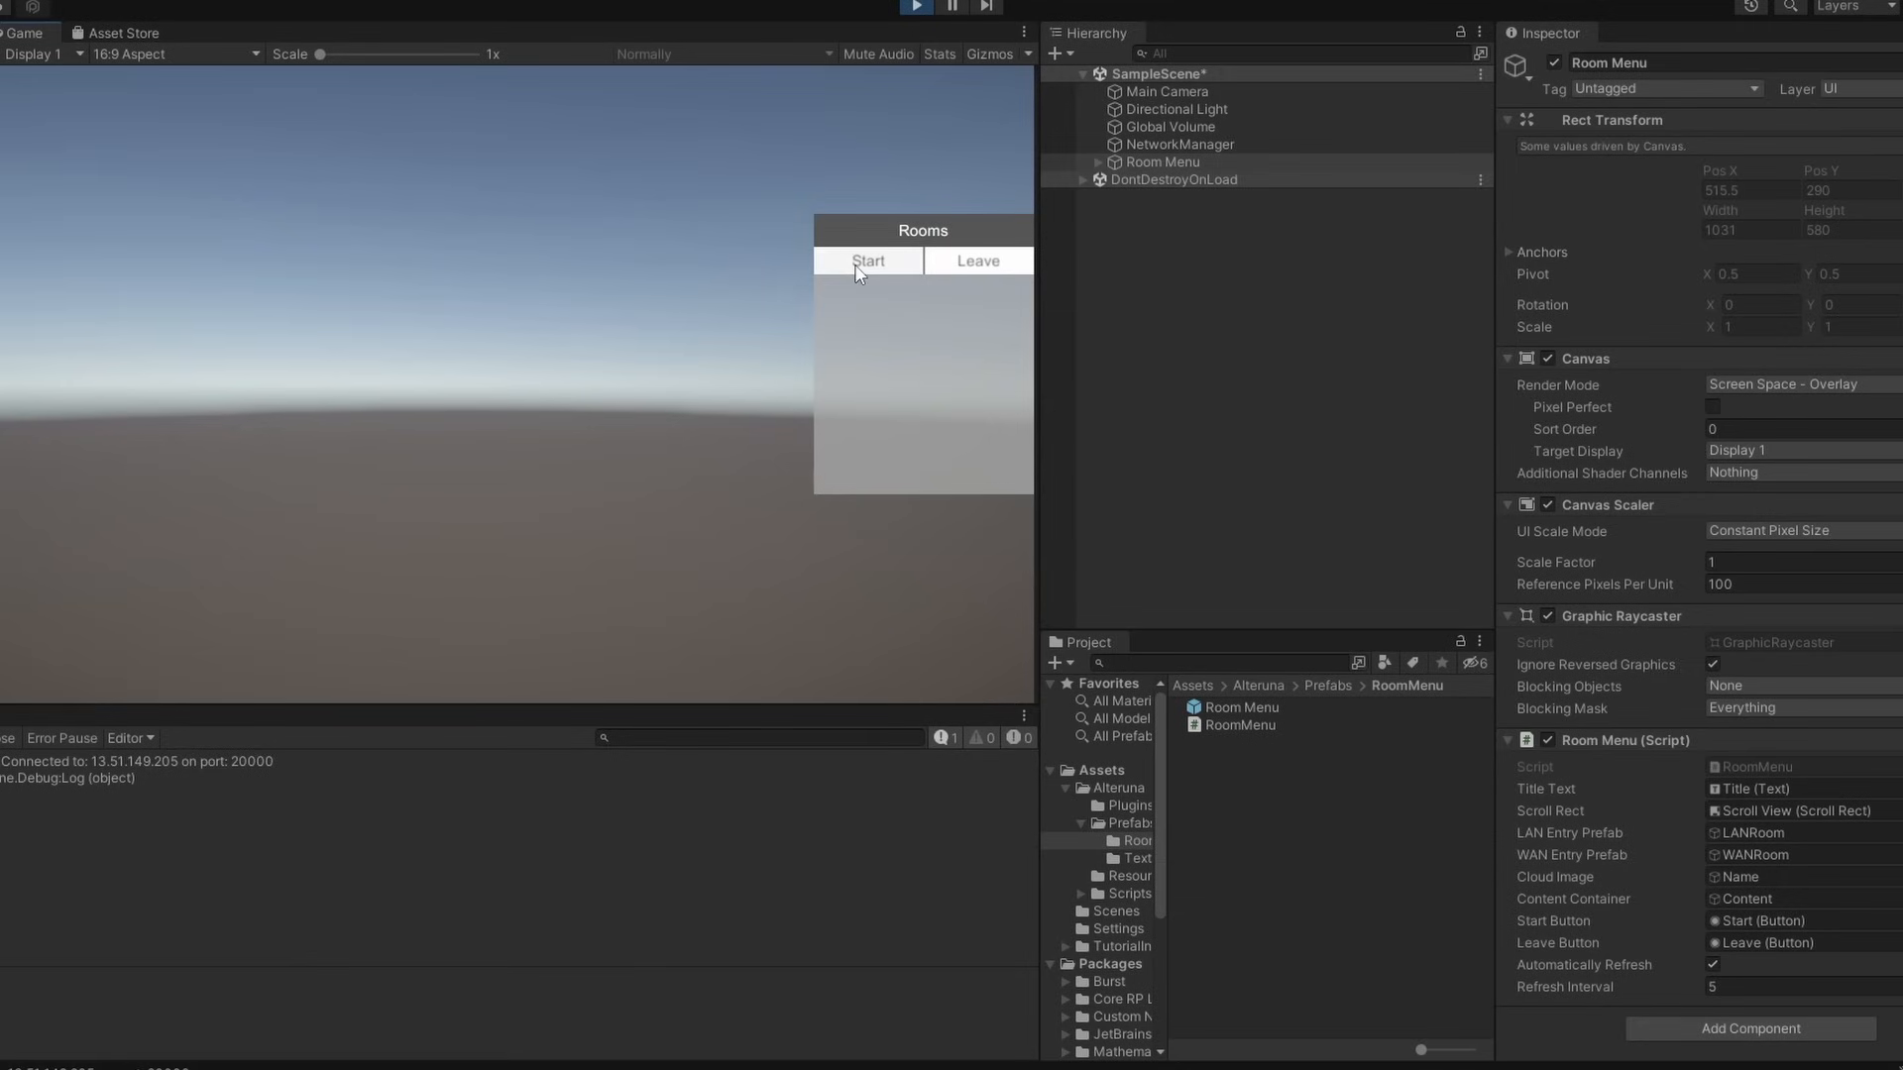
{"action": "left_click", "coordinate": [869, 261]}
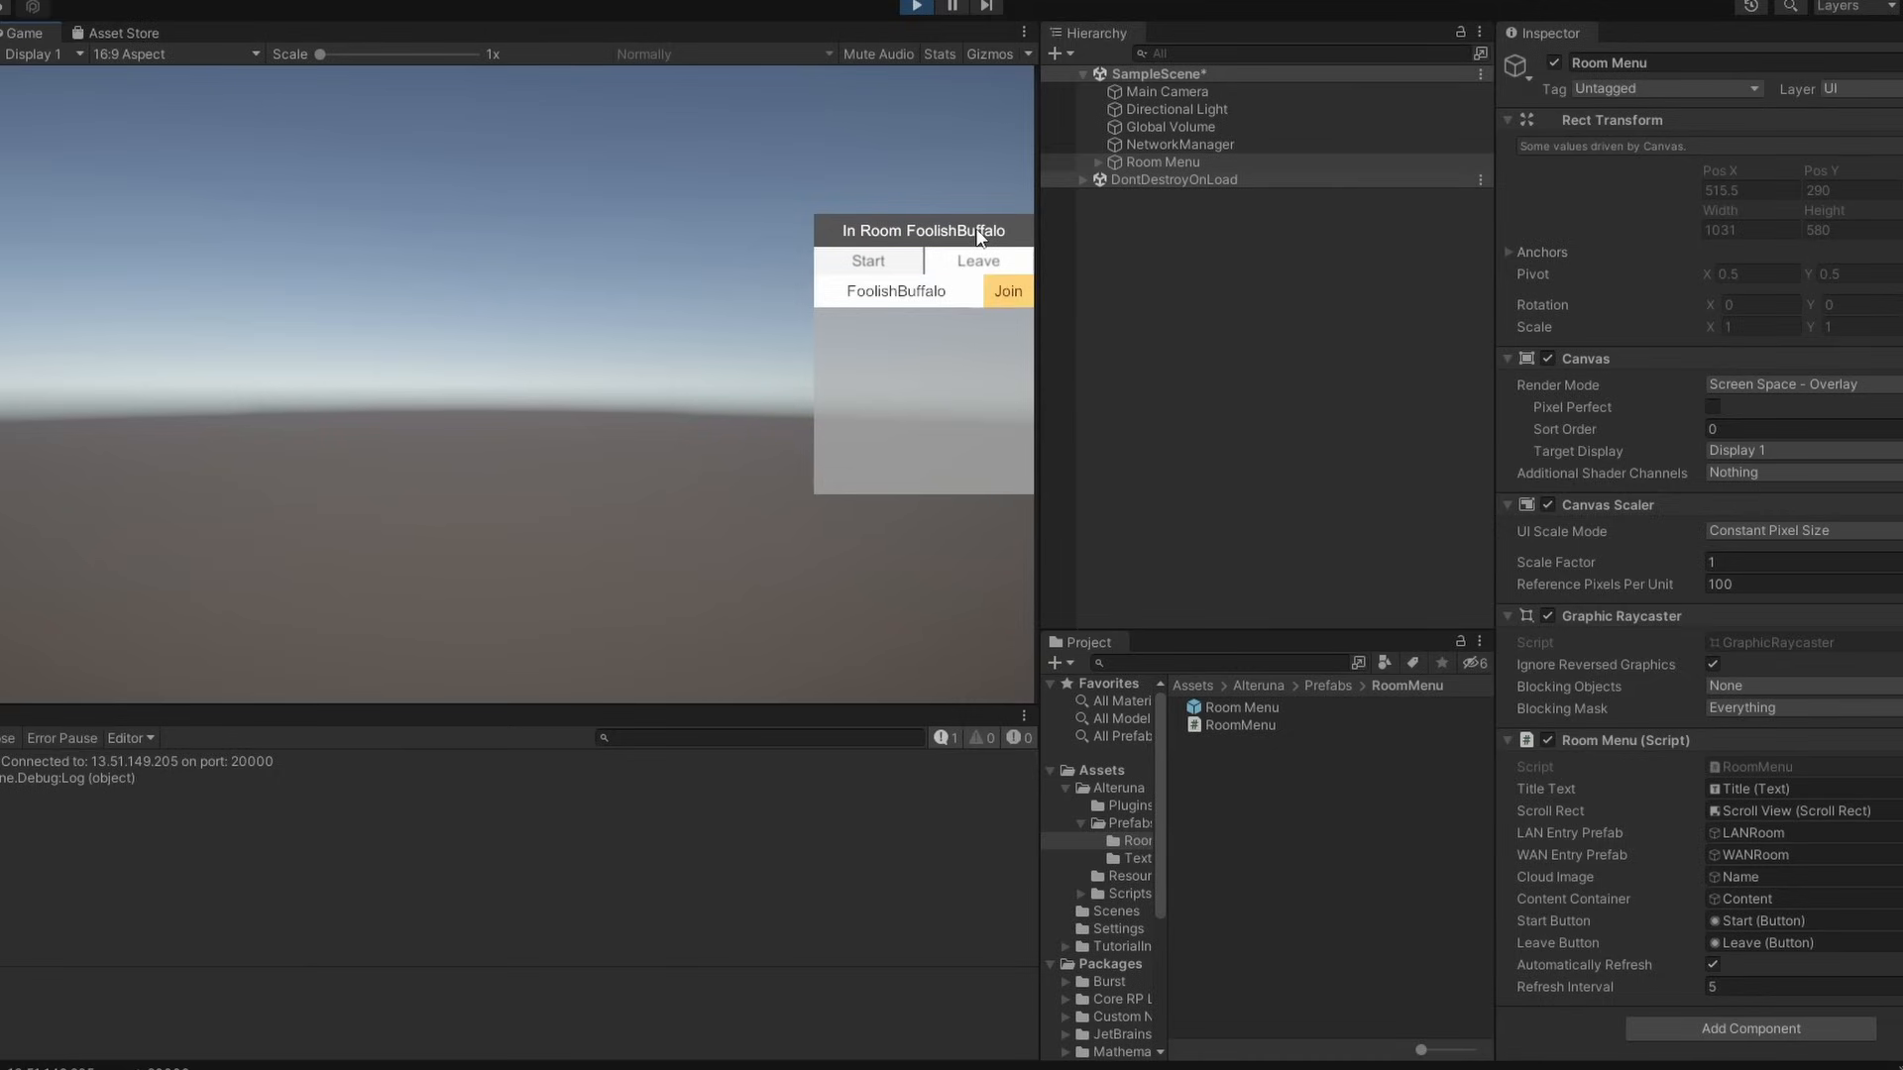
{"action": "mouse_move", "coordinate": [884, 351]}
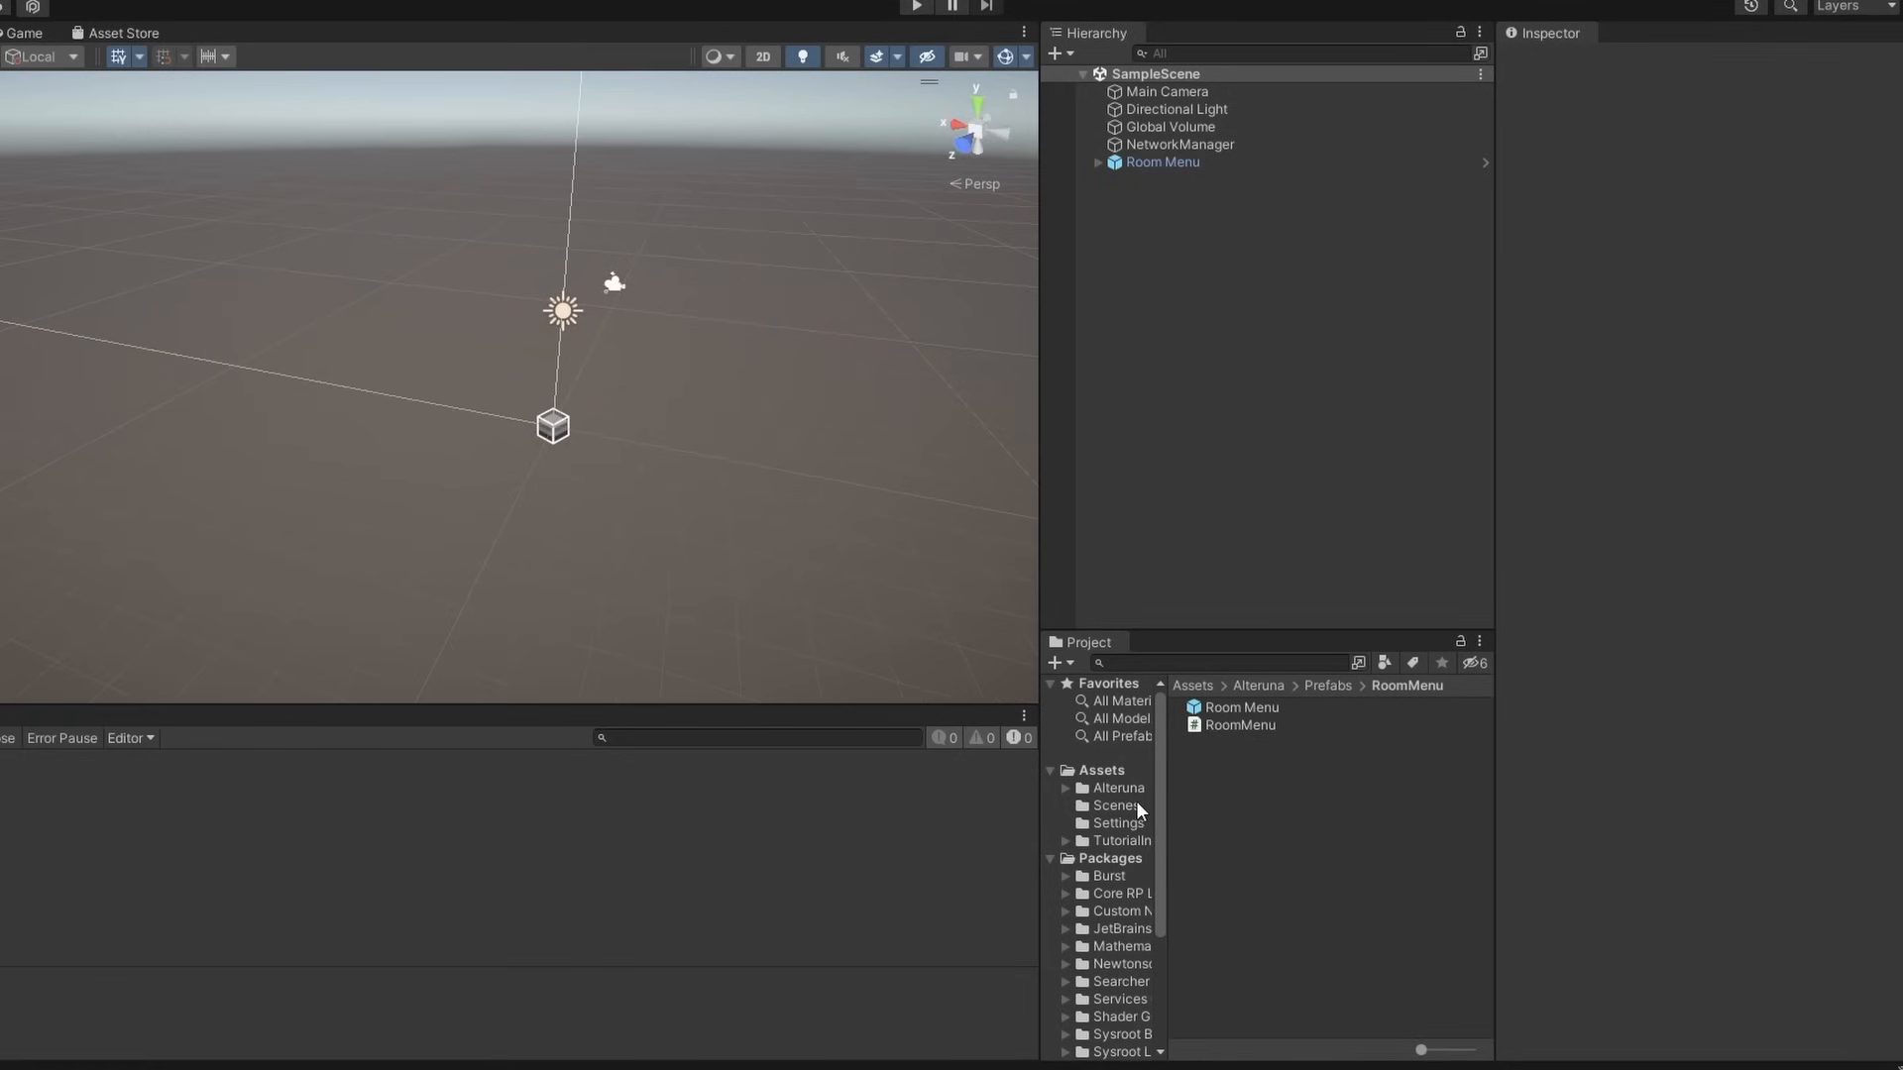
{"action": "mouse_move", "coordinate": [1110, 781]}
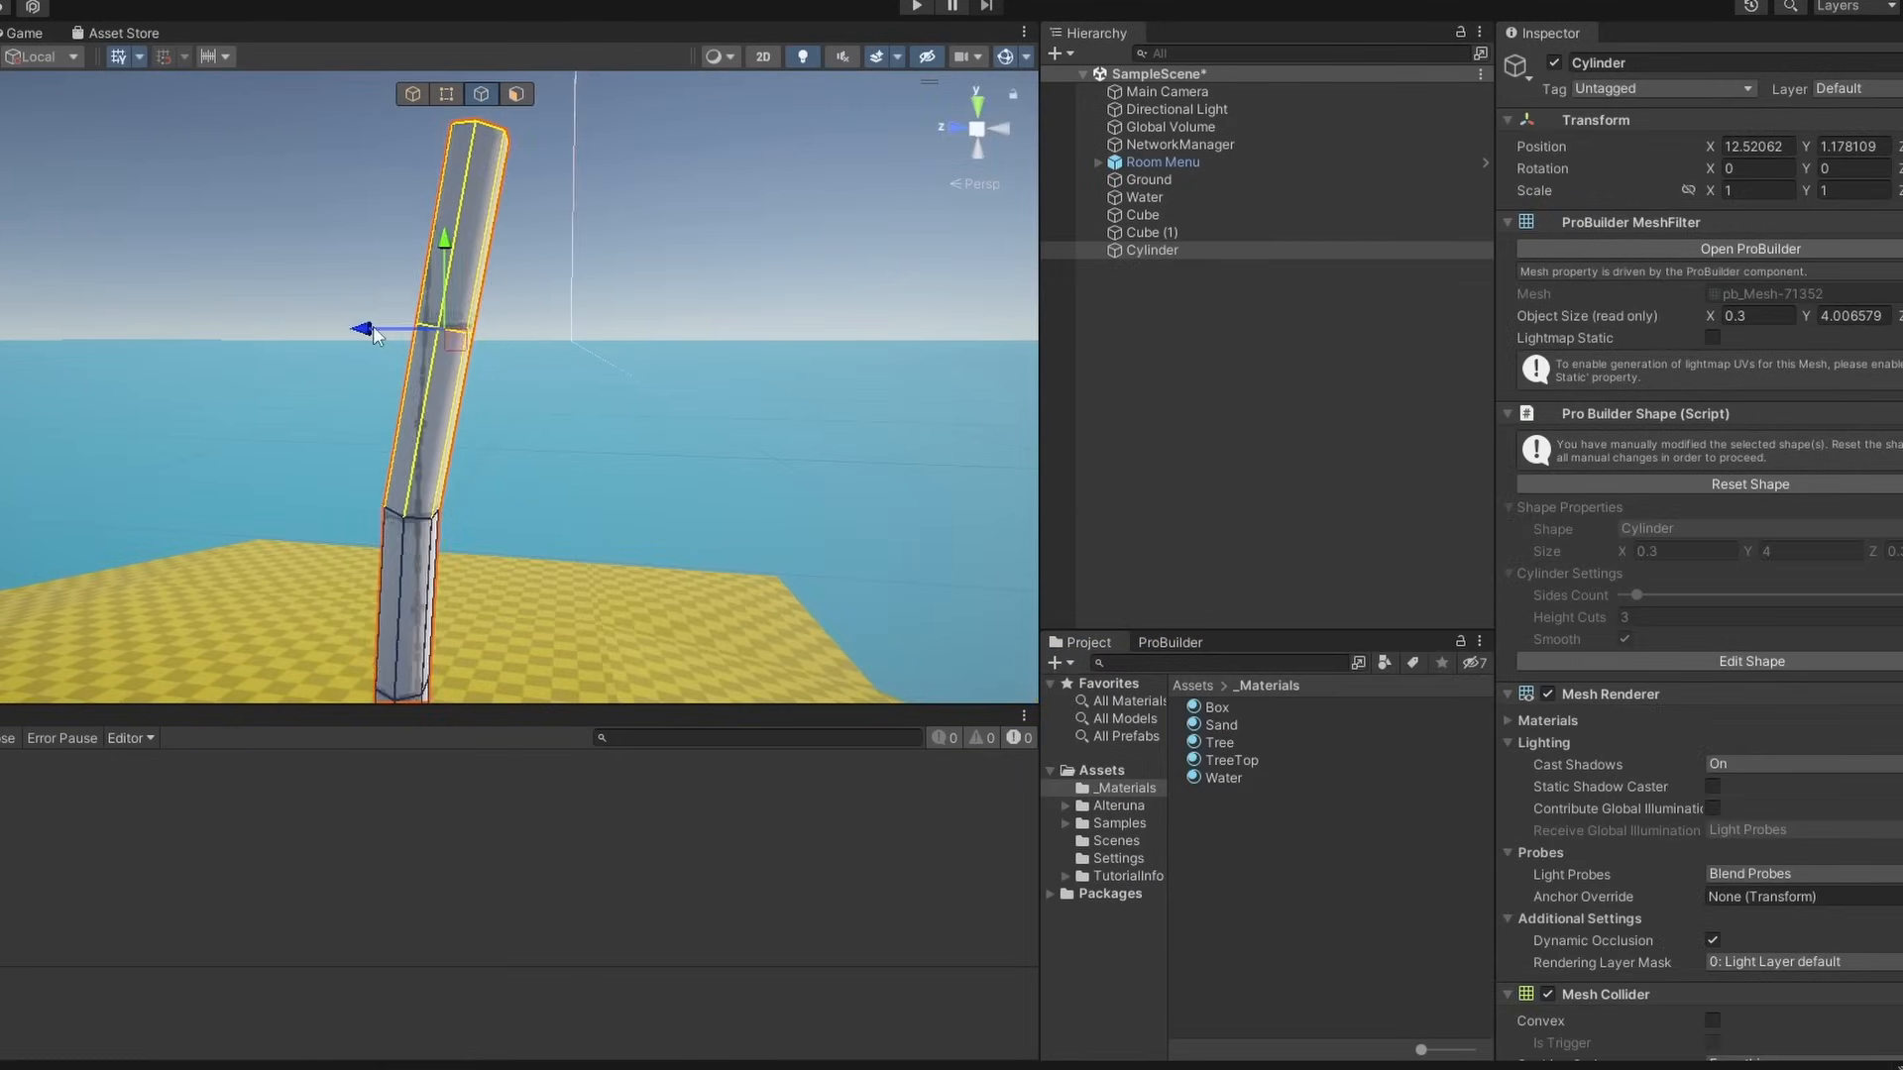
- Position the palm tree's cylinder trunk on the sand island
{"action": "left_click", "coordinate": [1157, 286]}
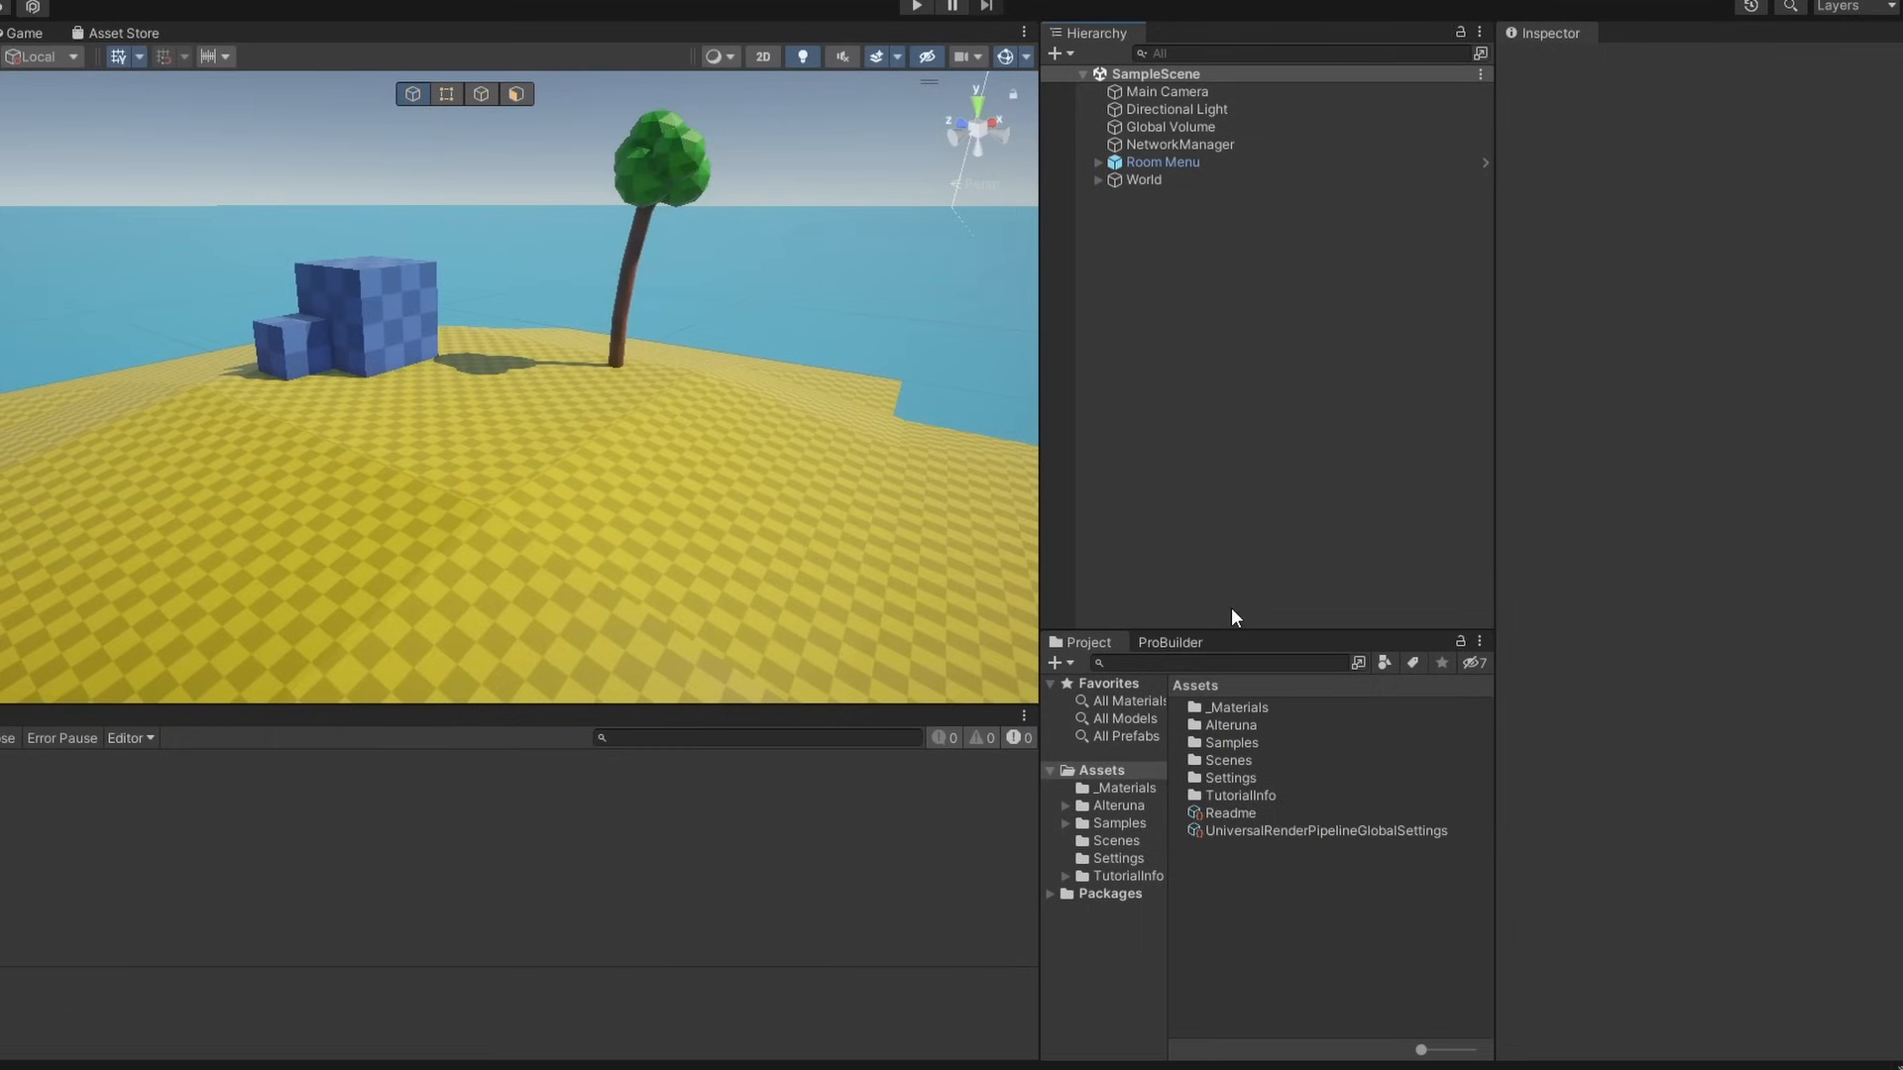
{"action": "mouse_move", "coordinate": [1225, 444]}
{"action": "type", "text": "Player"}
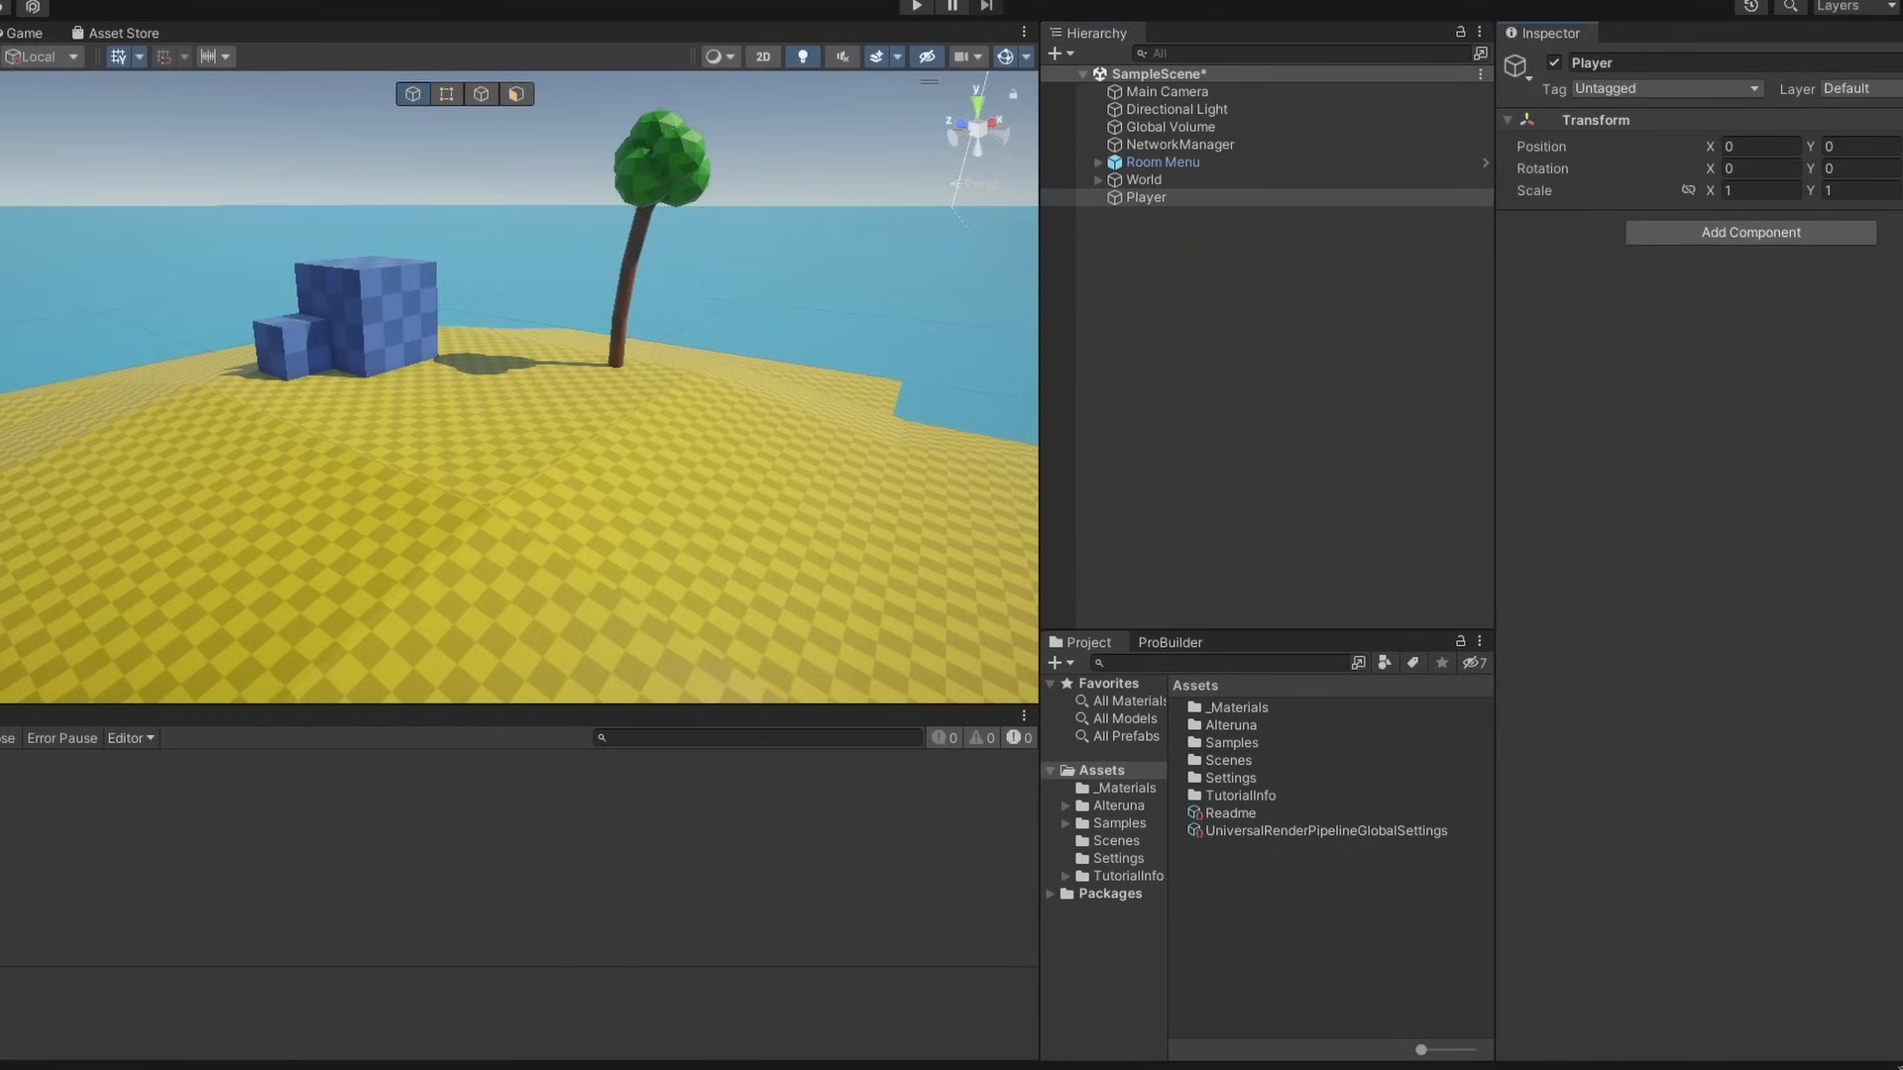
- Add a capsule Body child under Player and a Character Controller to the Player
{"action": "right_click", "coordinate": [1146, 196]}
{"action": "type", "text": "chara"}
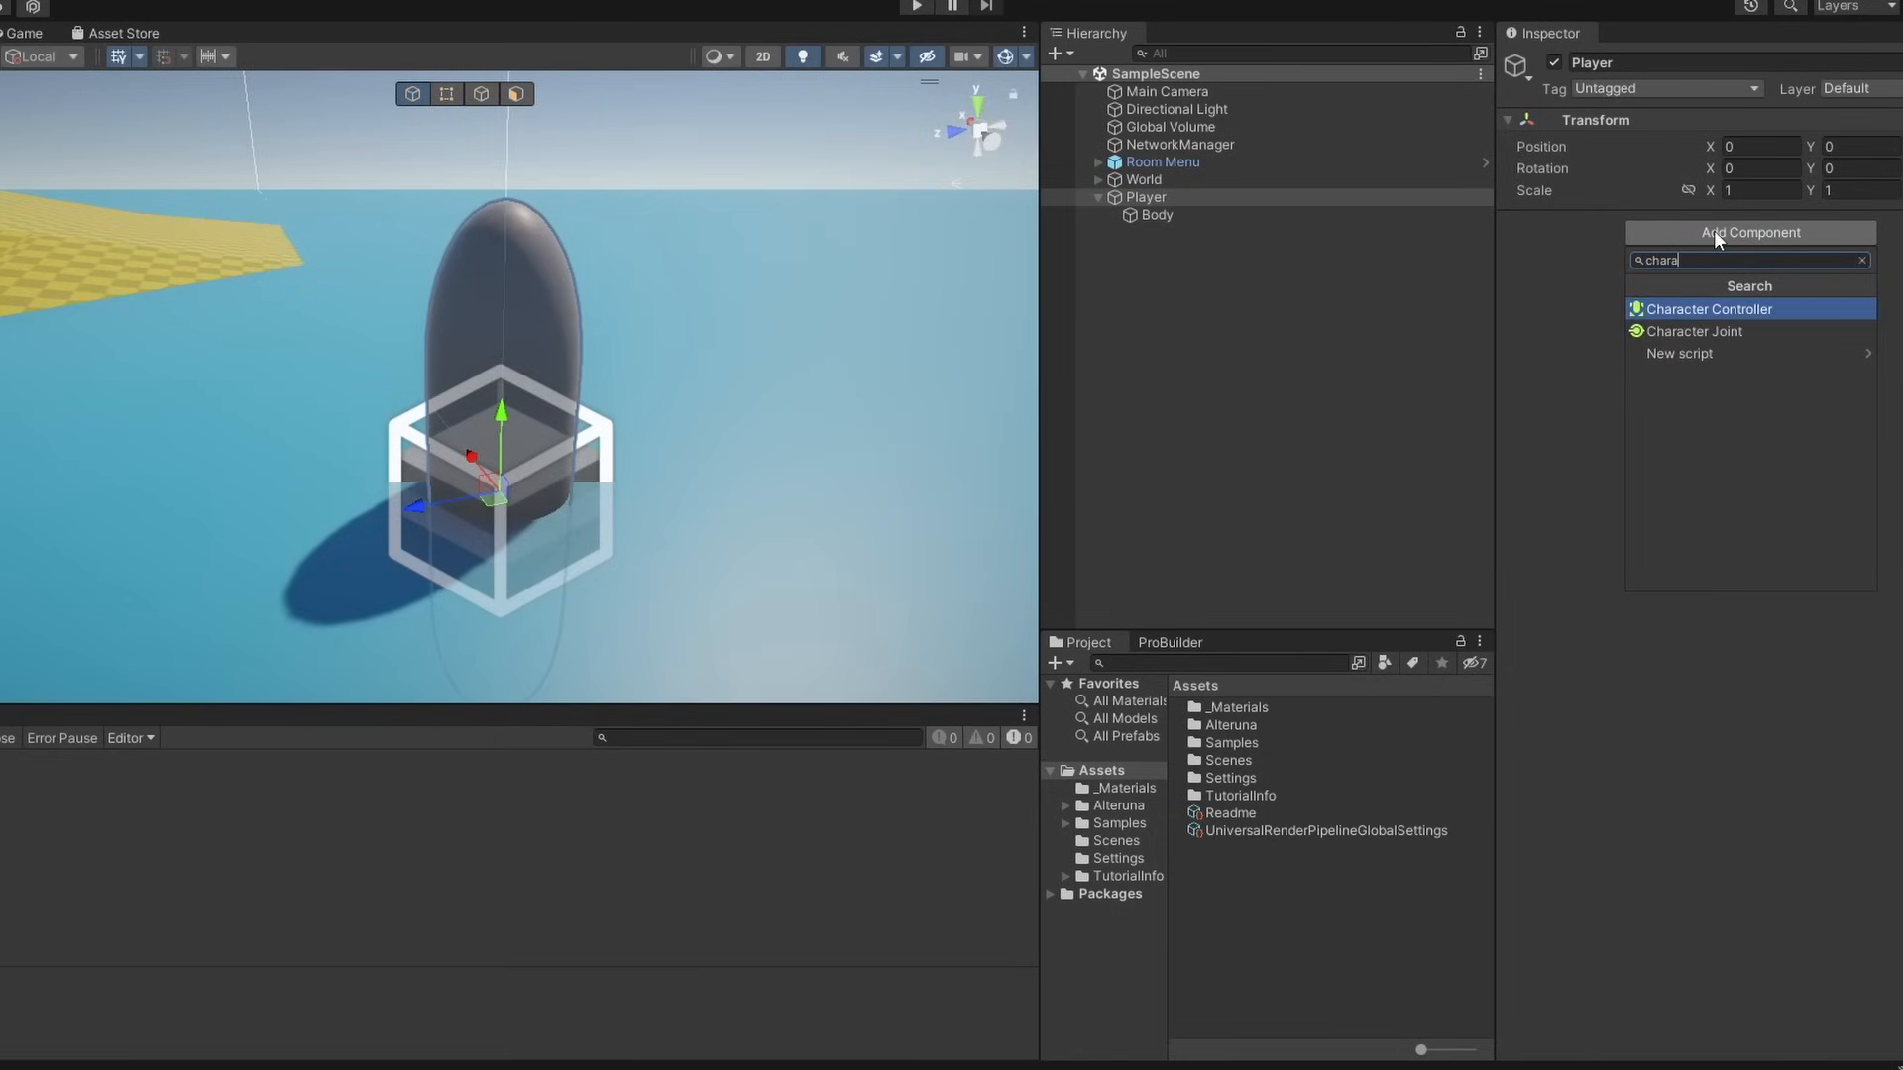
{"action": "left_click", "coordinate": [1709, 307]}
{"action": "type", "text": "0.25"}
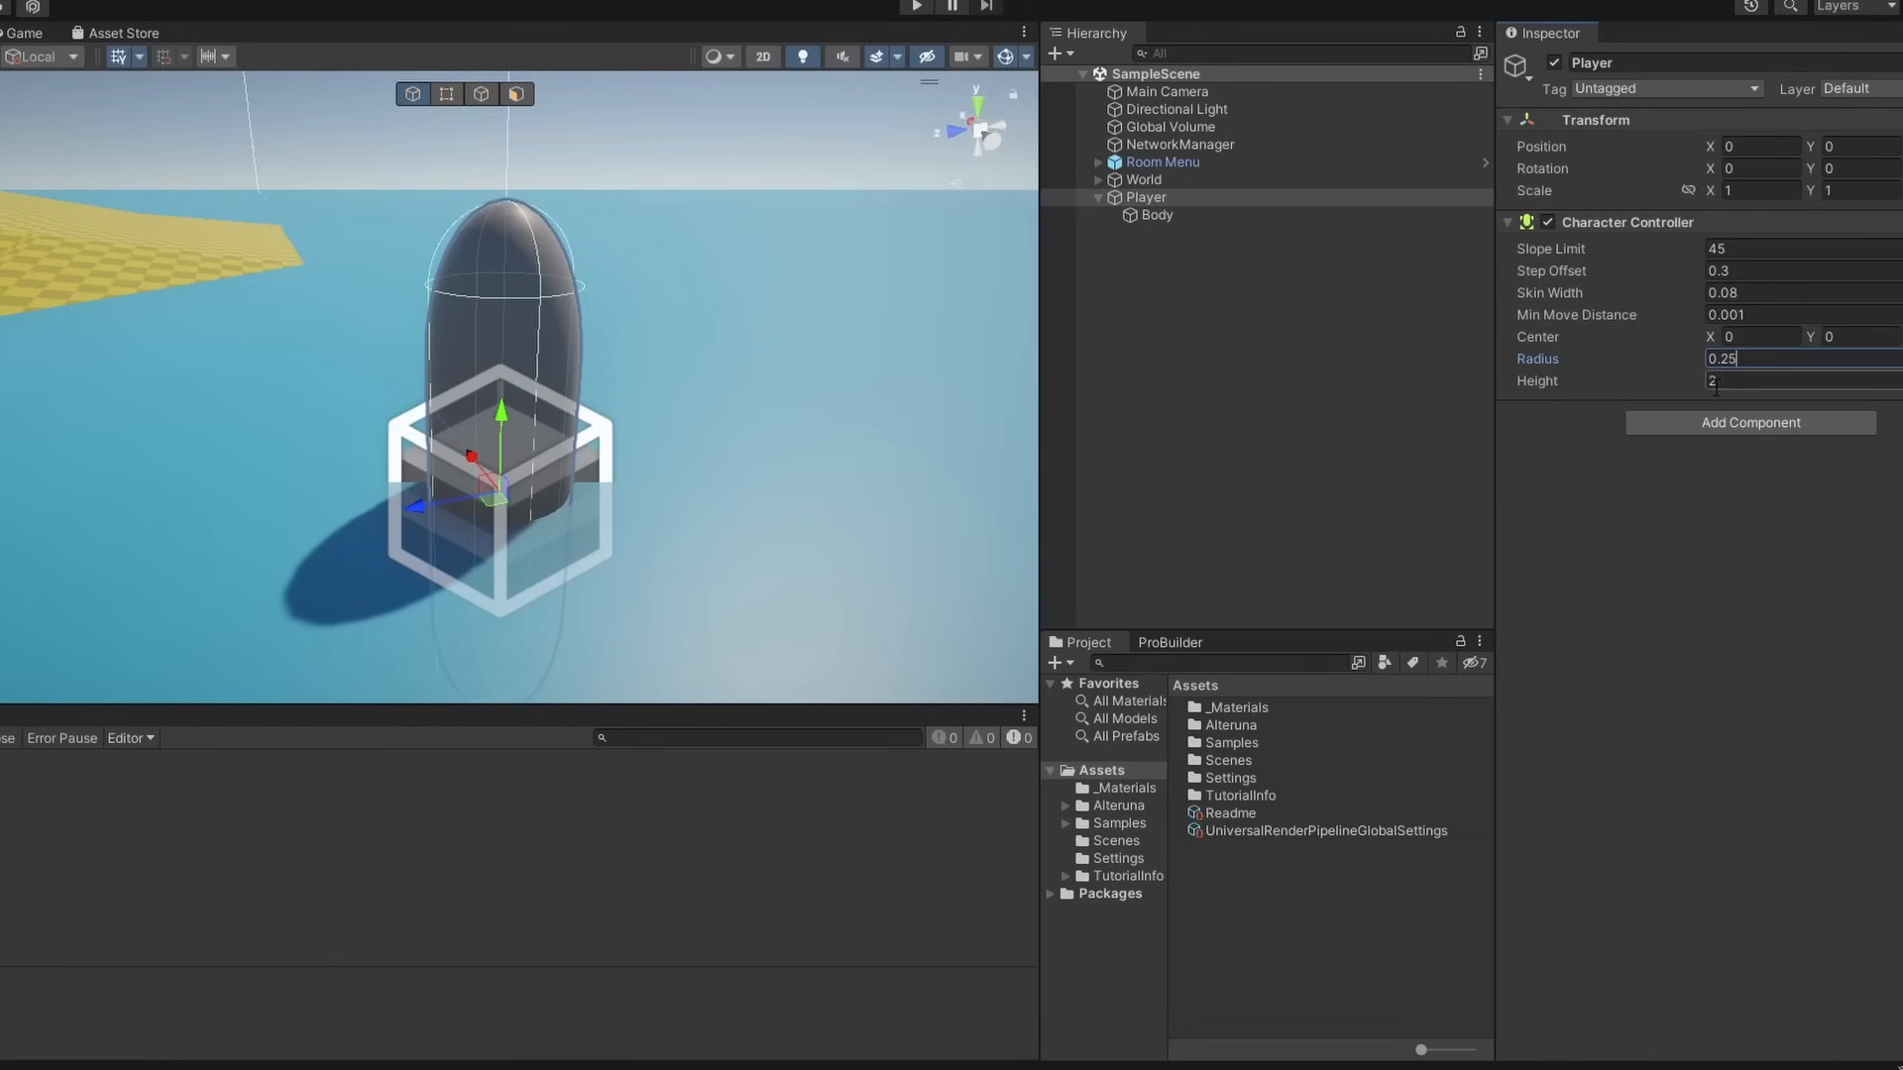
- Create a Visor cube under Body and move it onto the front of the capsule
{"action": "right_click", "coordinate": [1158, 214]}
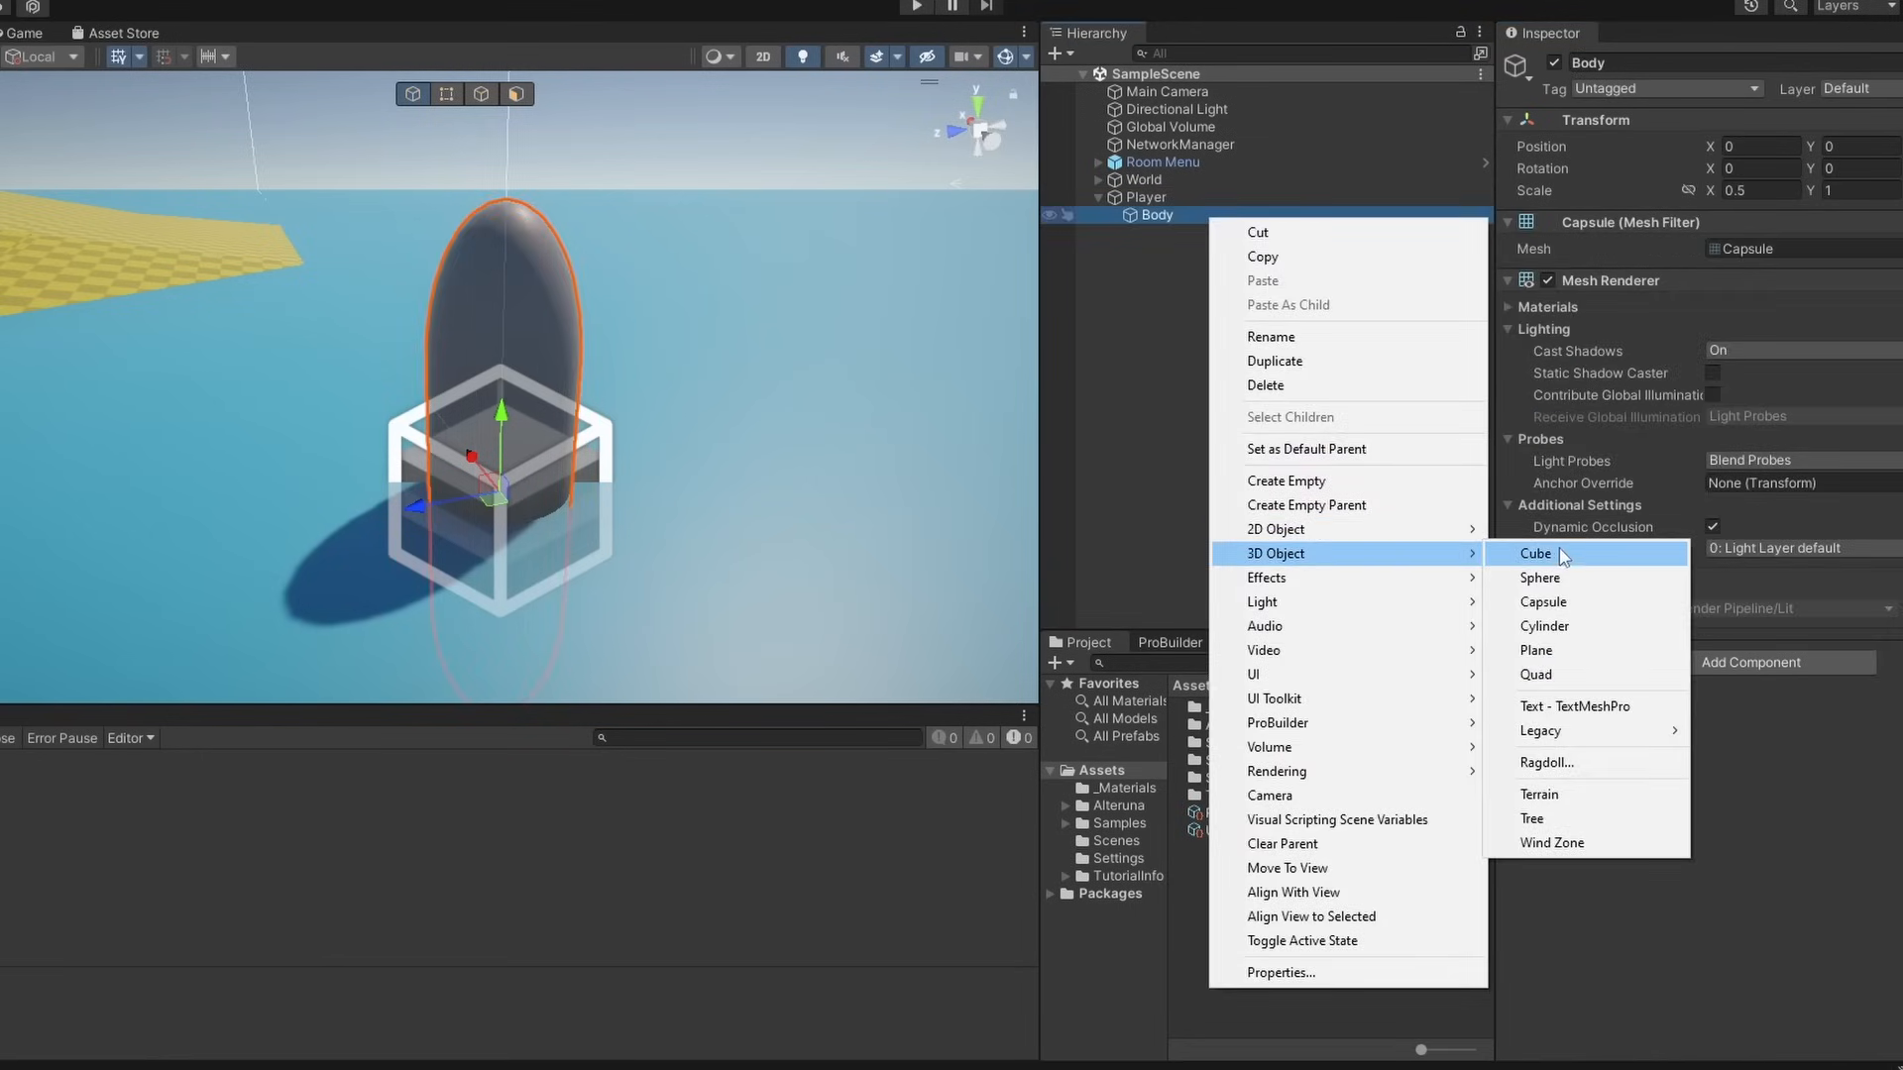
{"action": "left_click", "coordinate": [1536, 553]}
{"action": "type", "text": "Visor"}
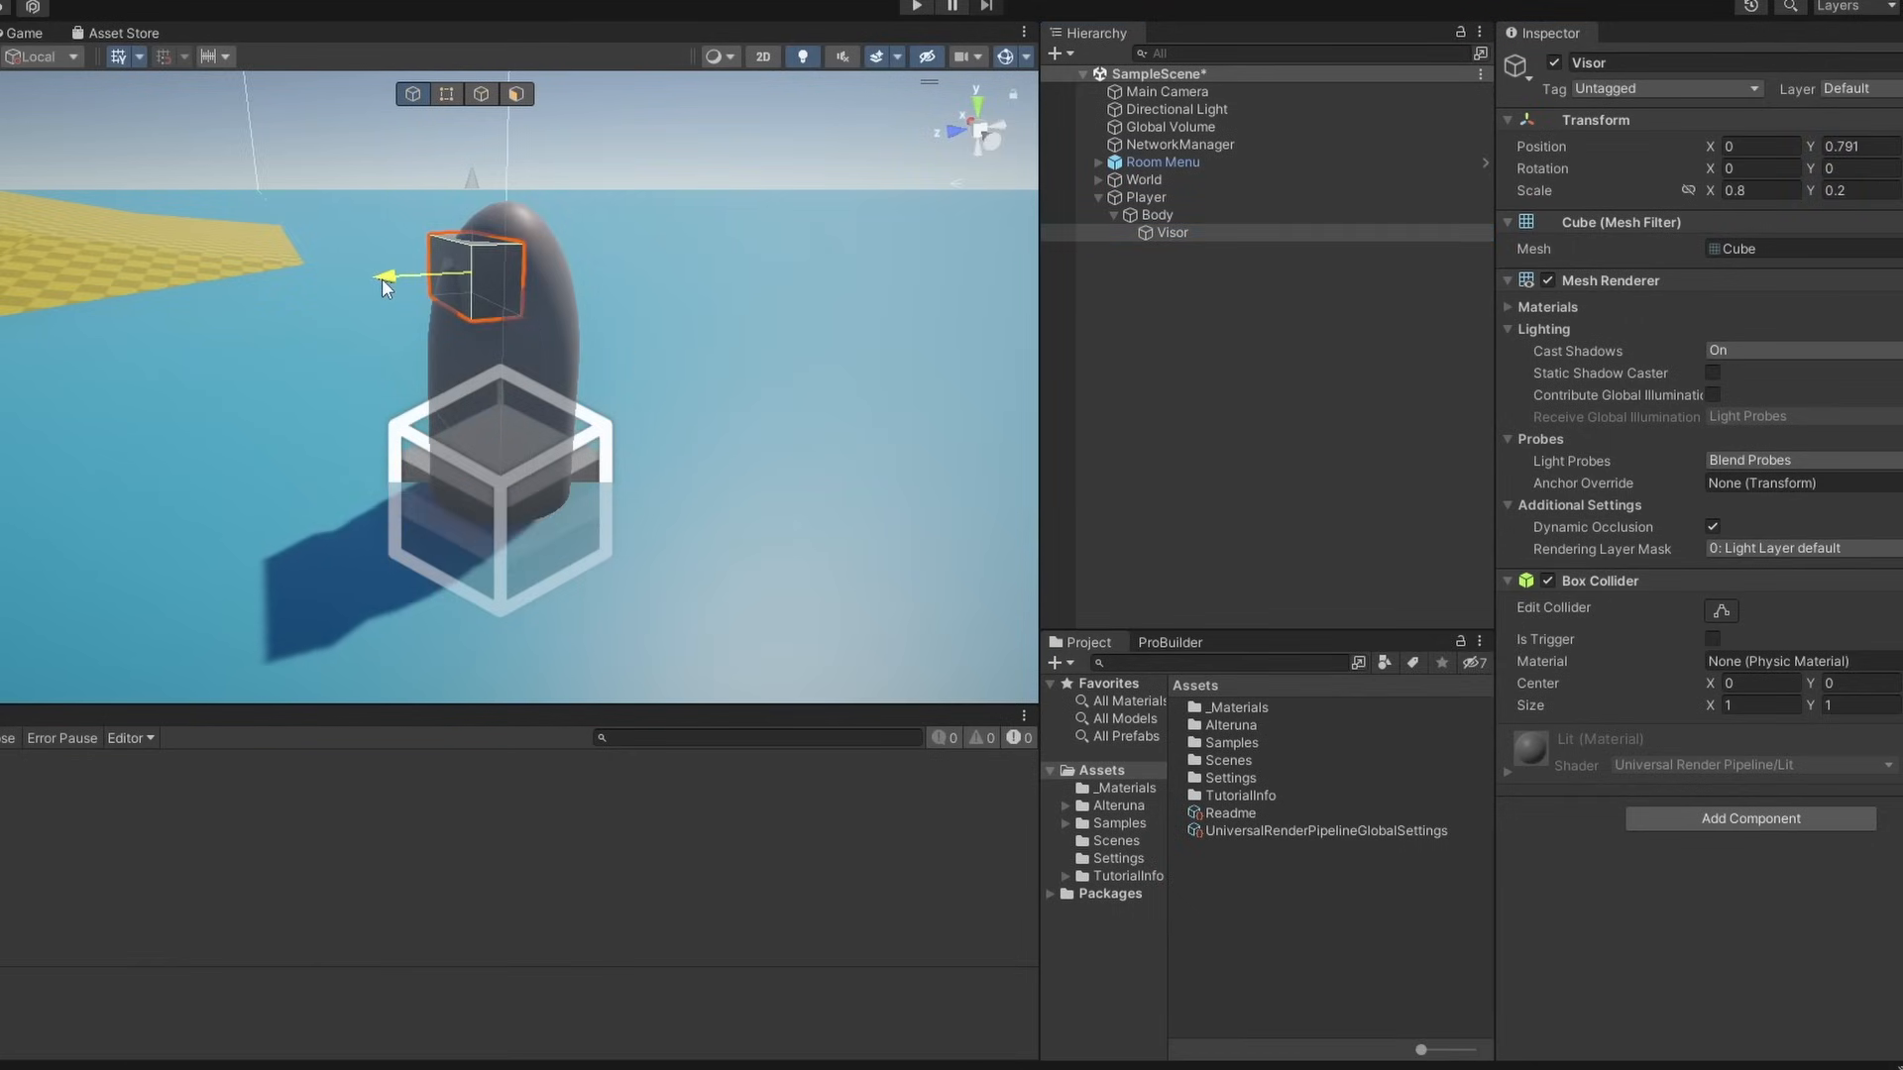
{"action": "left_click", "coordinate": [1110, 789]}
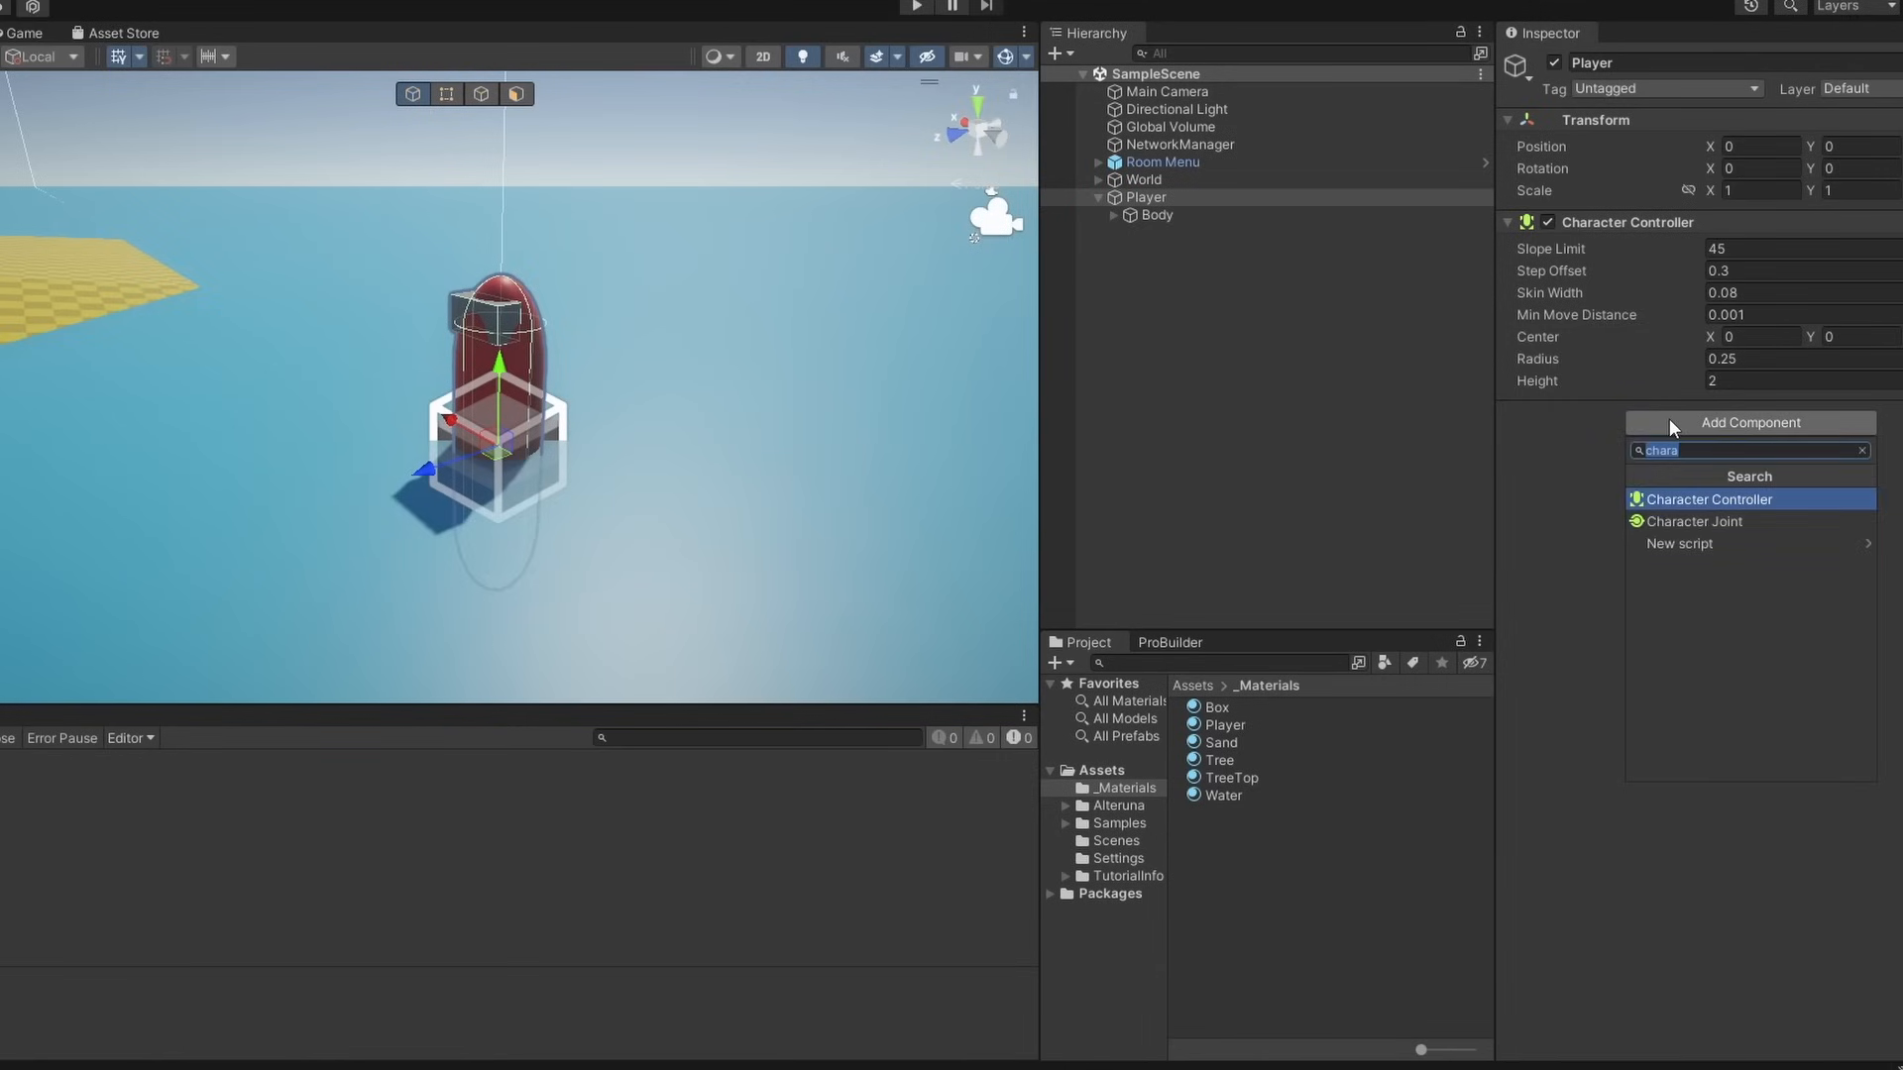
{"action": "mouse_move", "coordinate": [1677, 424]}
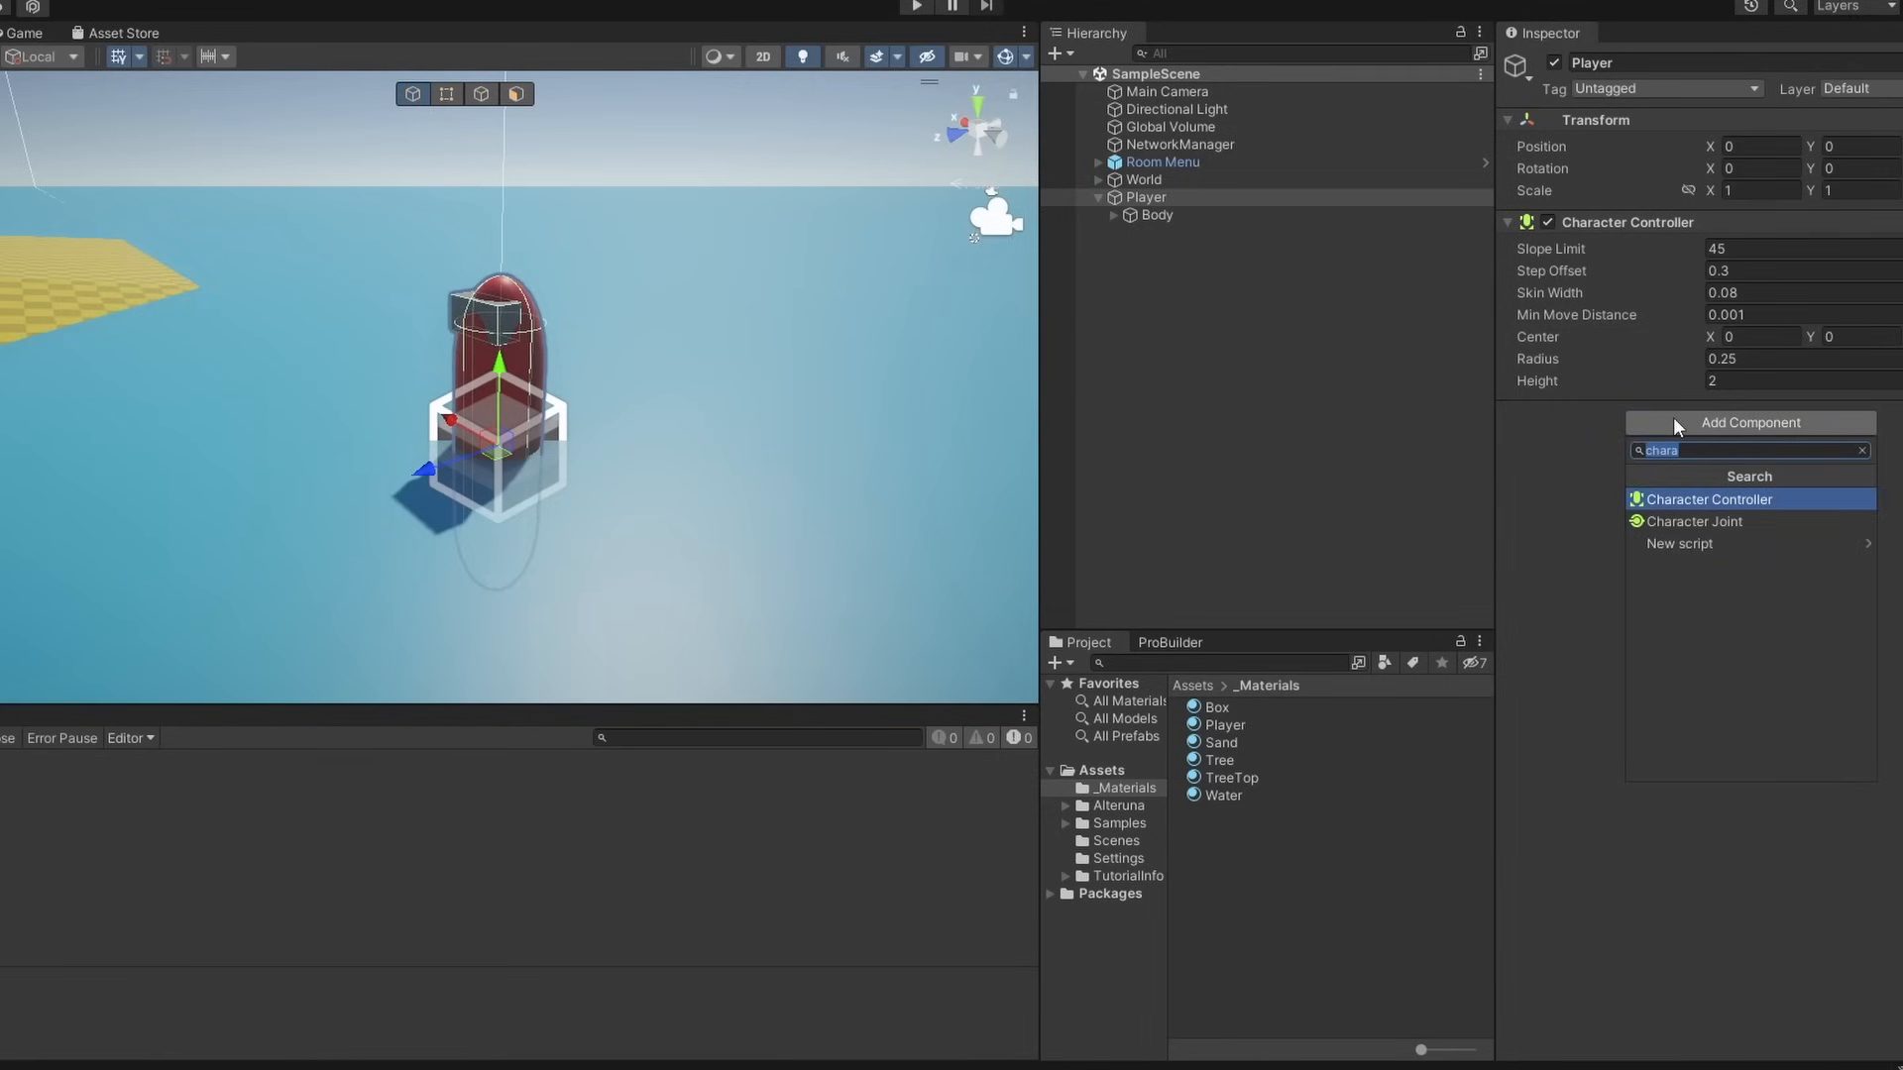
- Add Transform Synchronizable and the Alteruna Avatar components to the Player
{"action": "type", "text": "syn"}
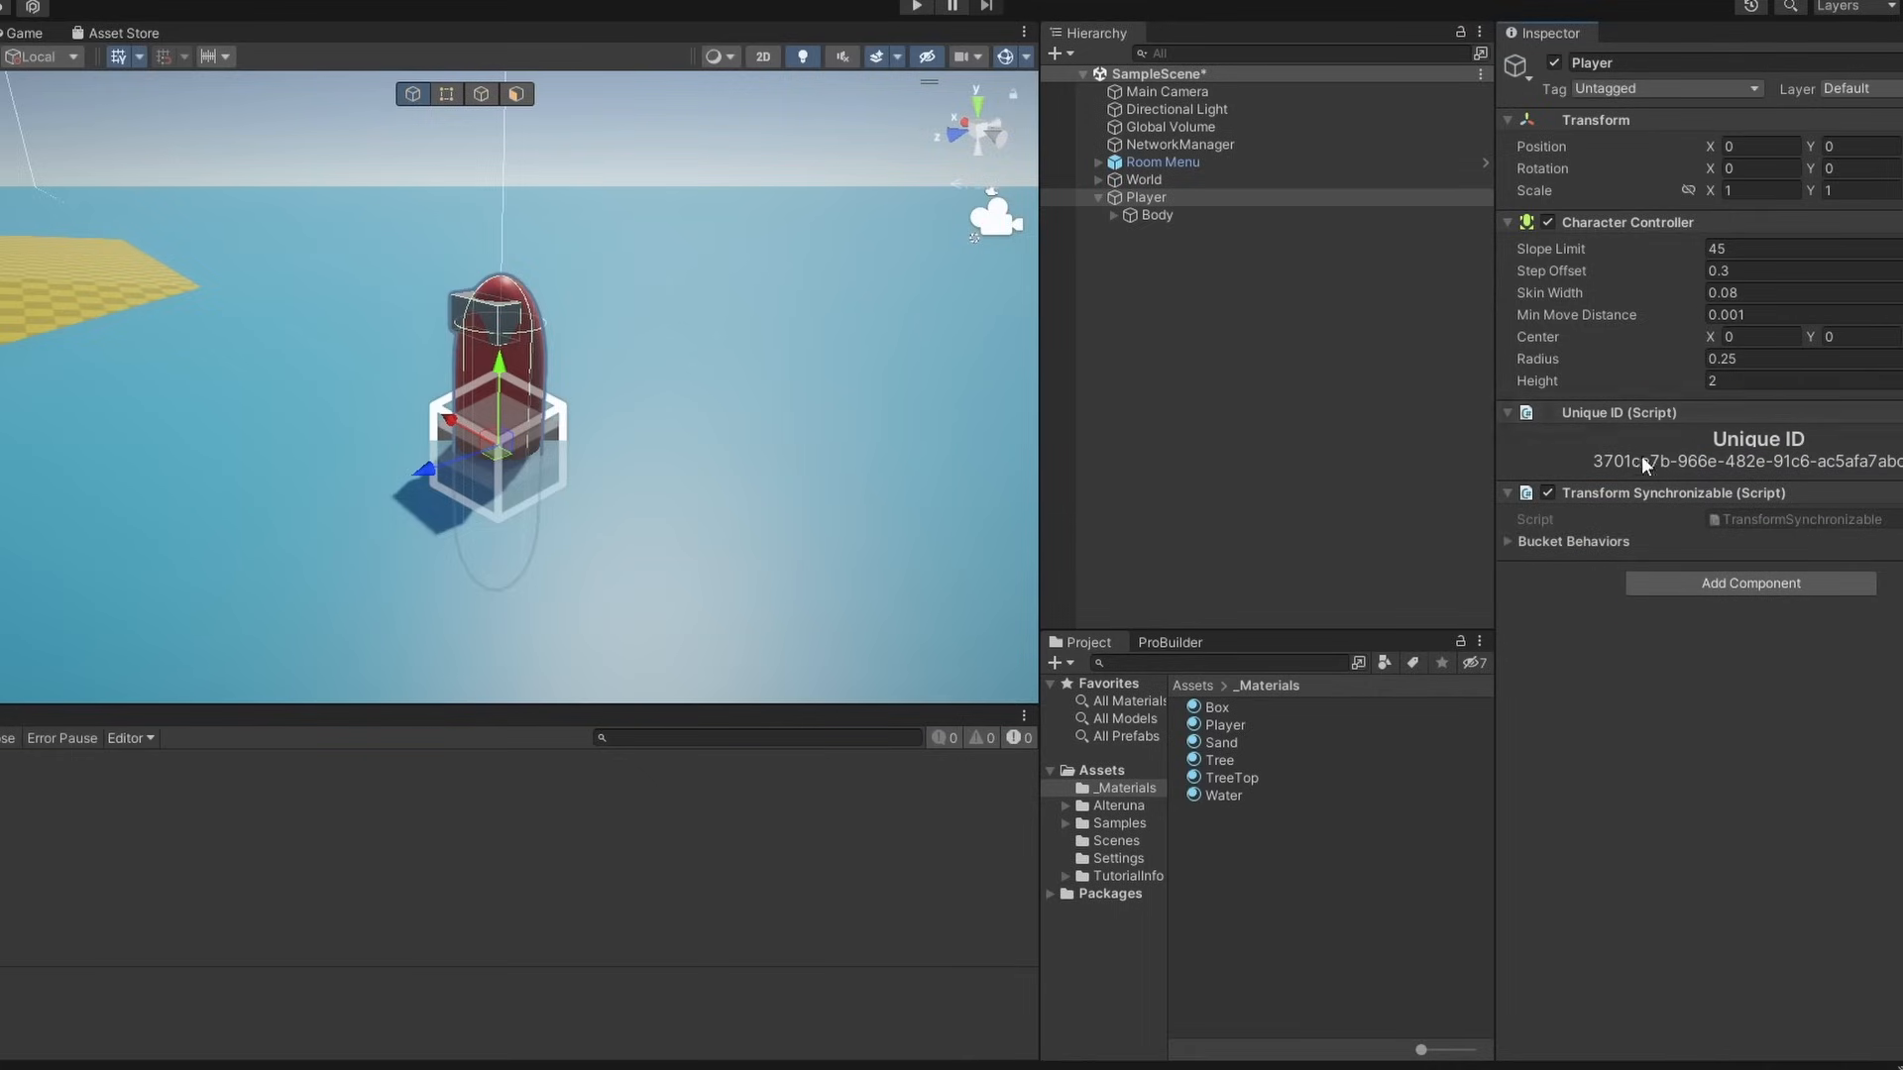
{"action": "type", "text": "avata"}
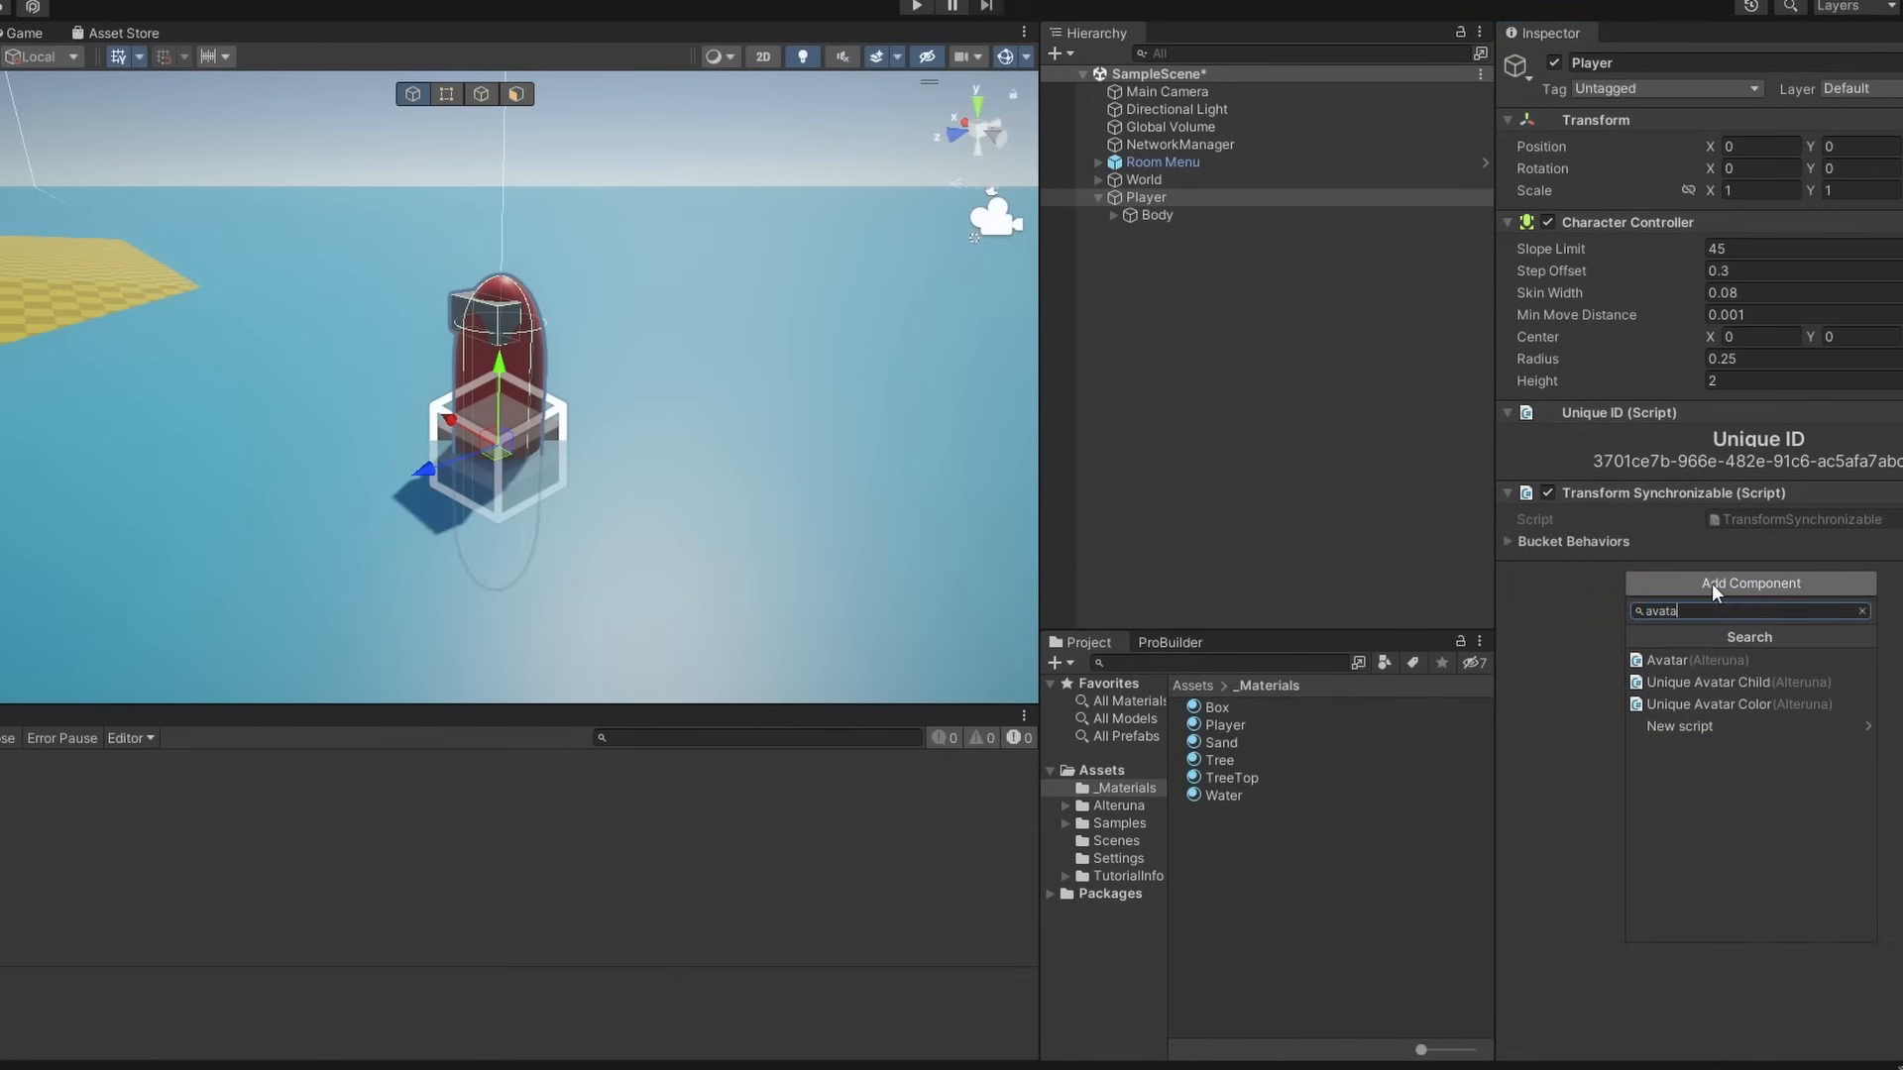
{"action": "left_click", "coordinate": [1694, 660]}
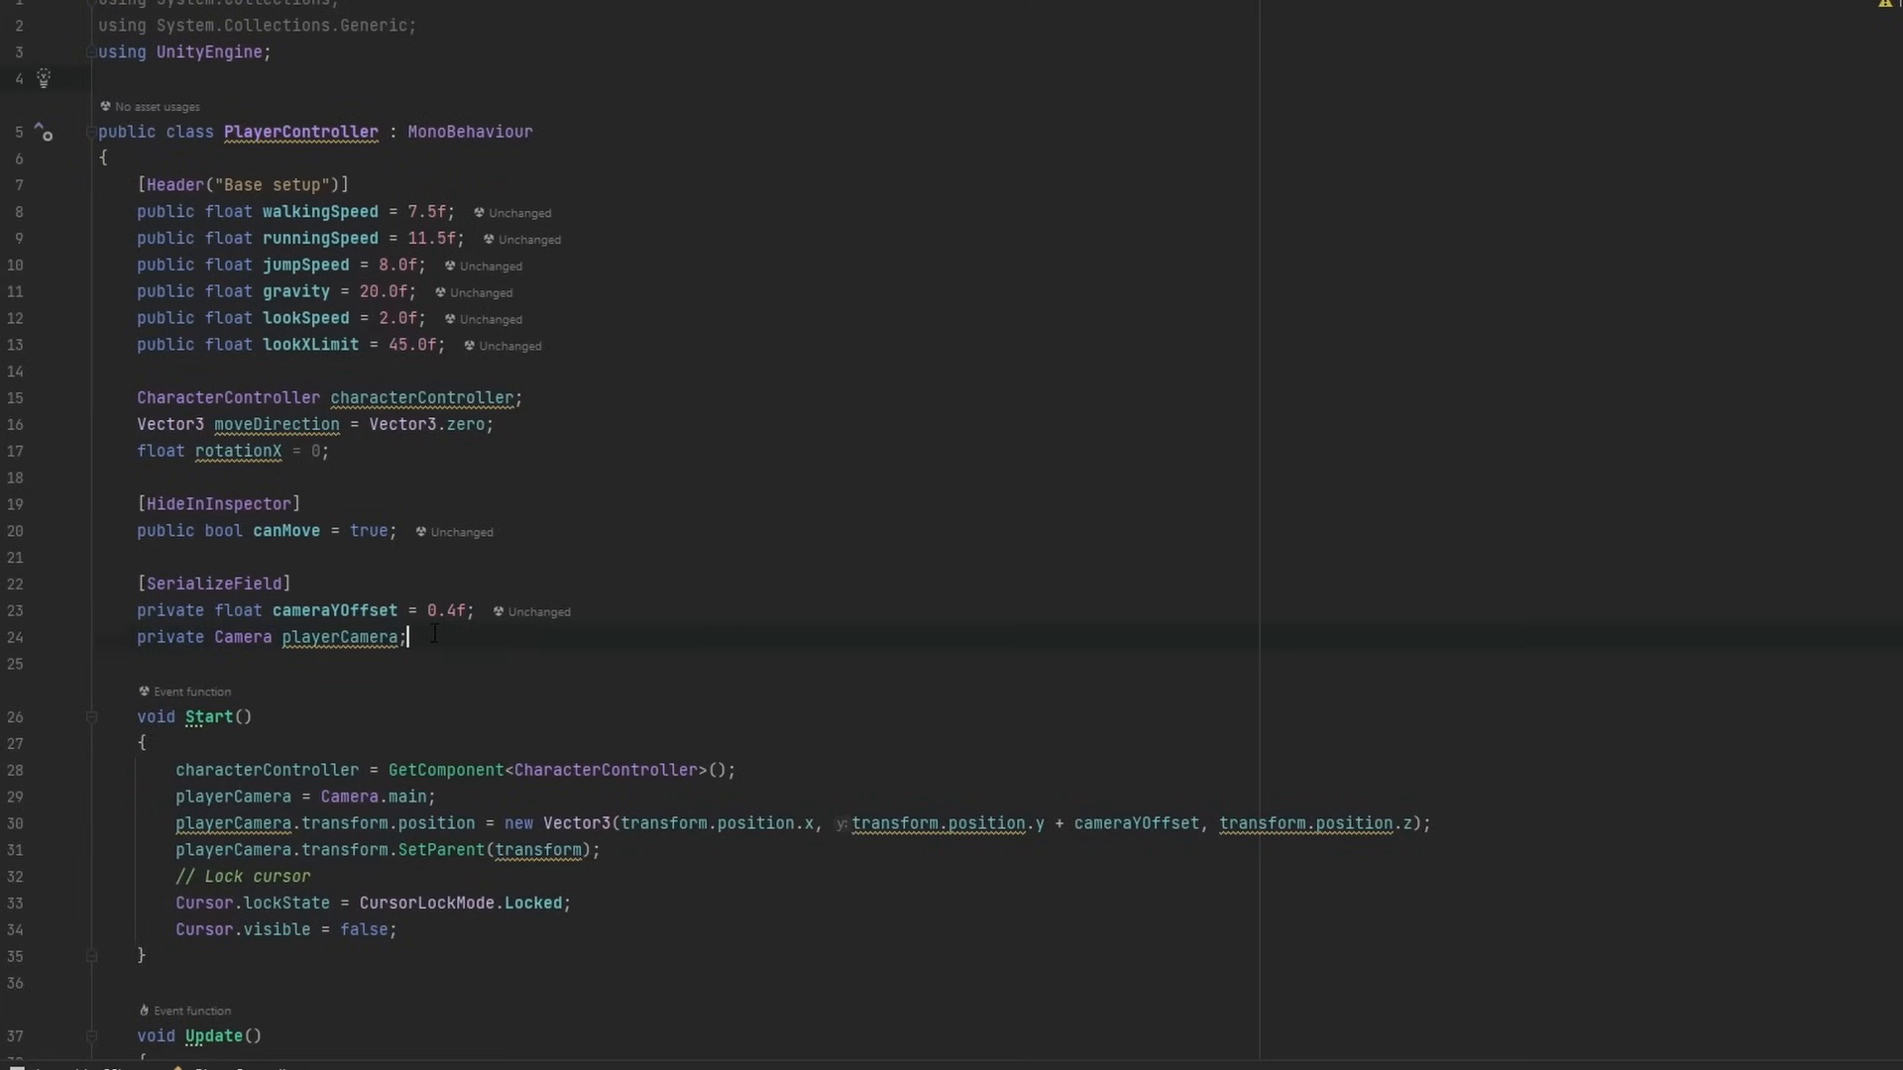
- Declare a private Alteruna.Avatar _avatar field and assign it with GetComponent in Start
{"action": "key", "text": "Enter"}
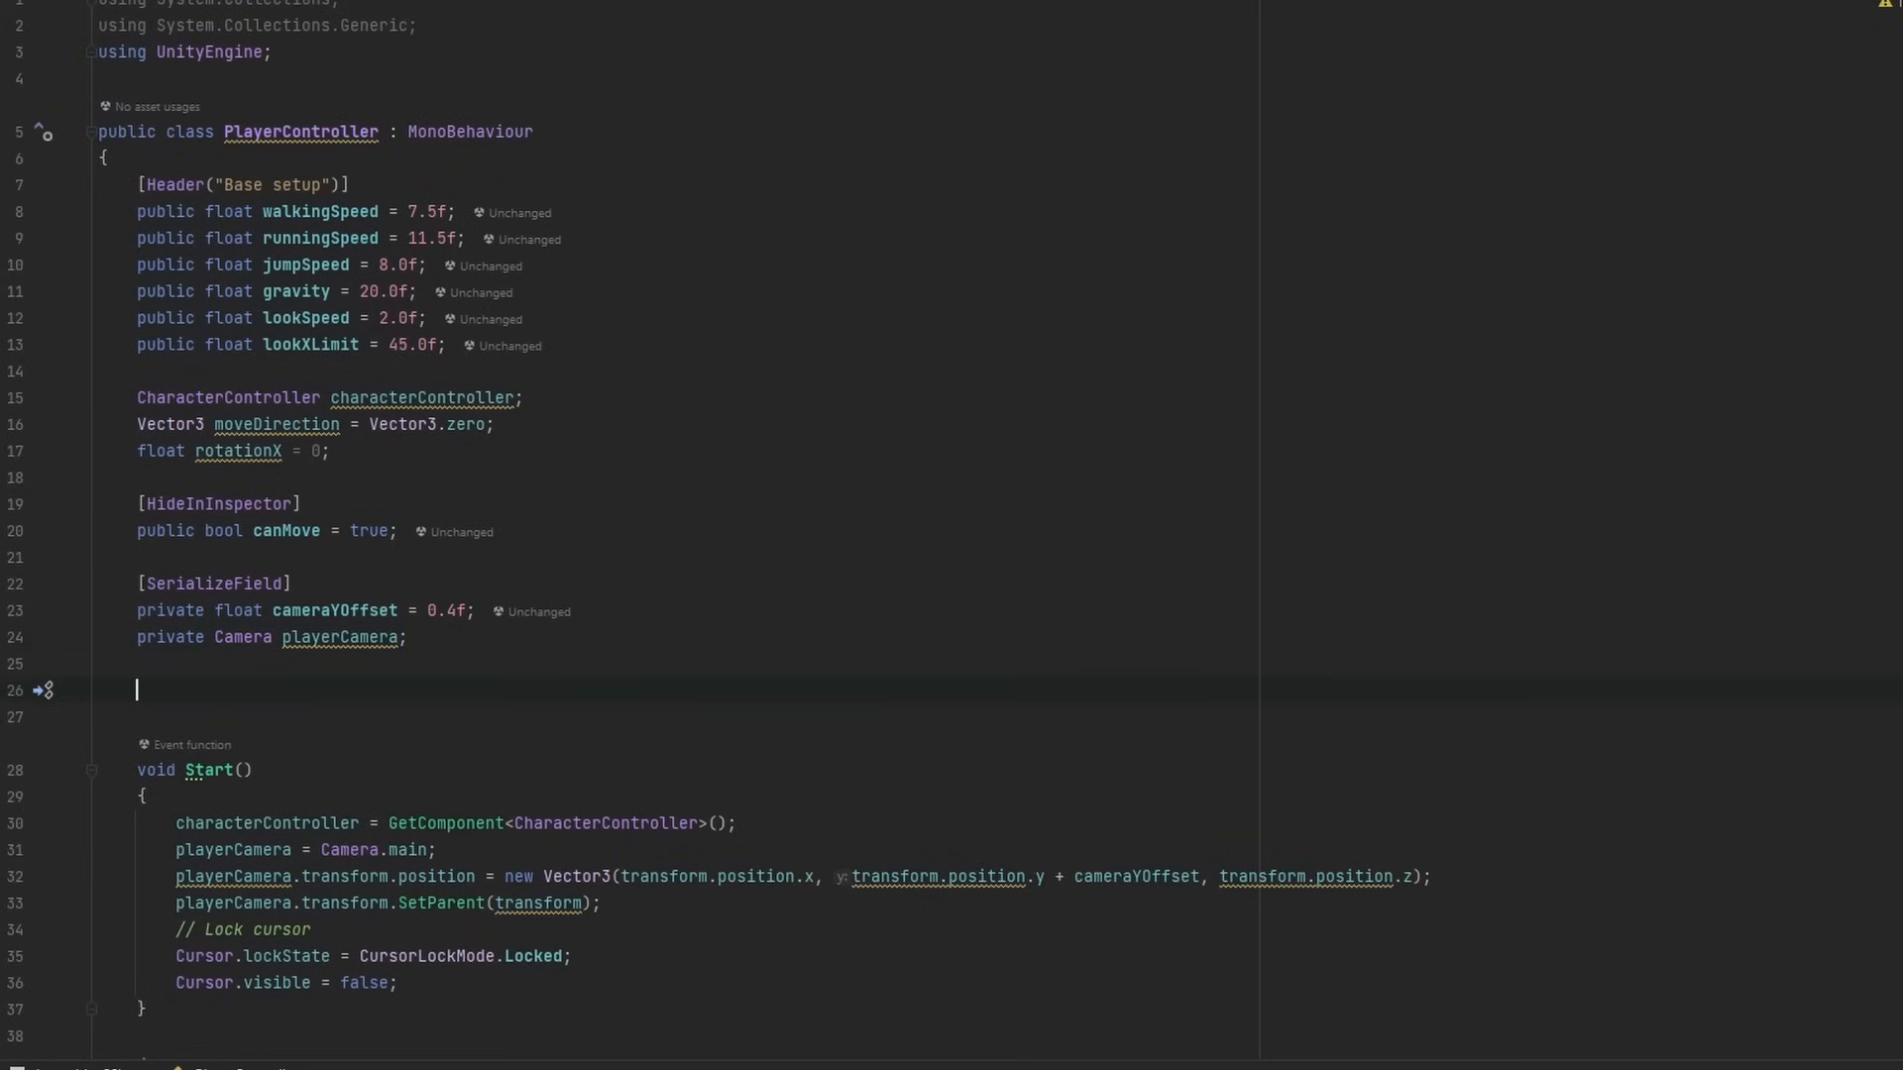
{"action": "type", "text": "private A"}
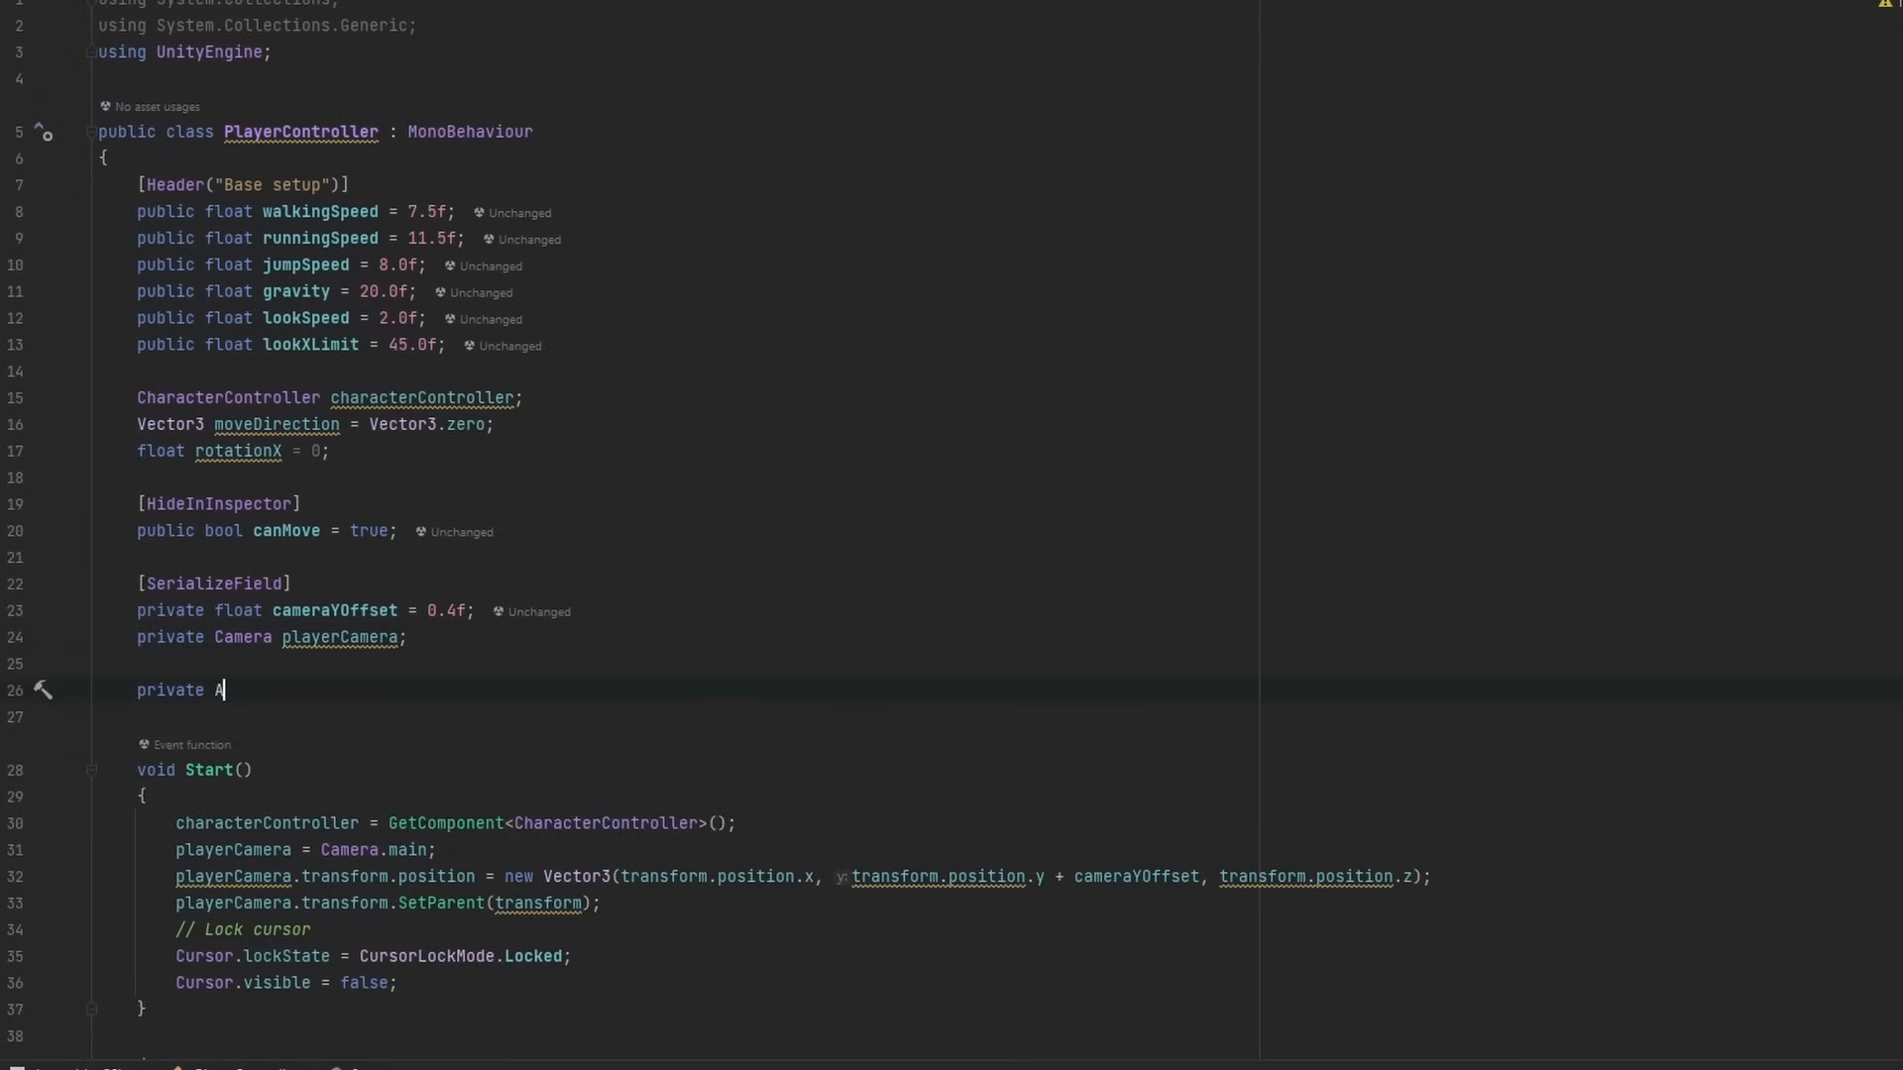
{"action": "type", "text": "lteruna.Avatar"}
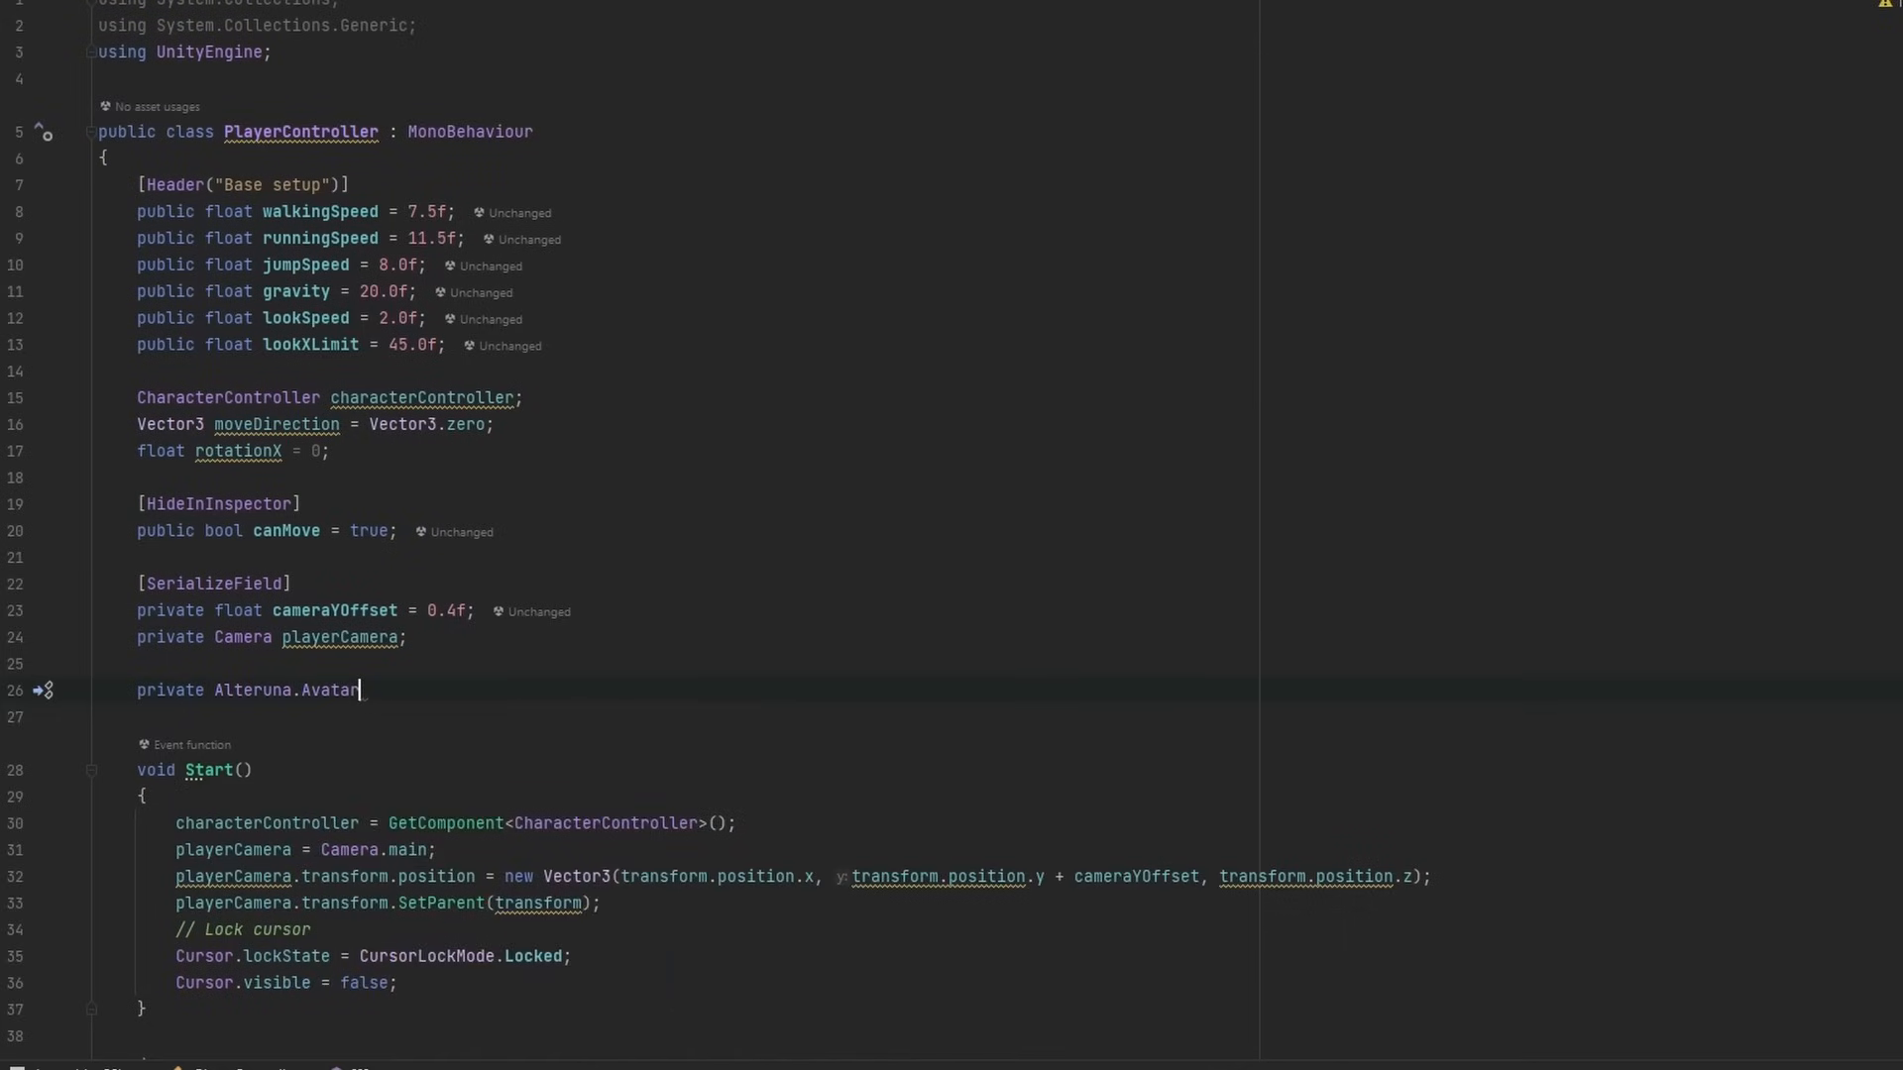
{"action": "type", "text": "_avatar;"}
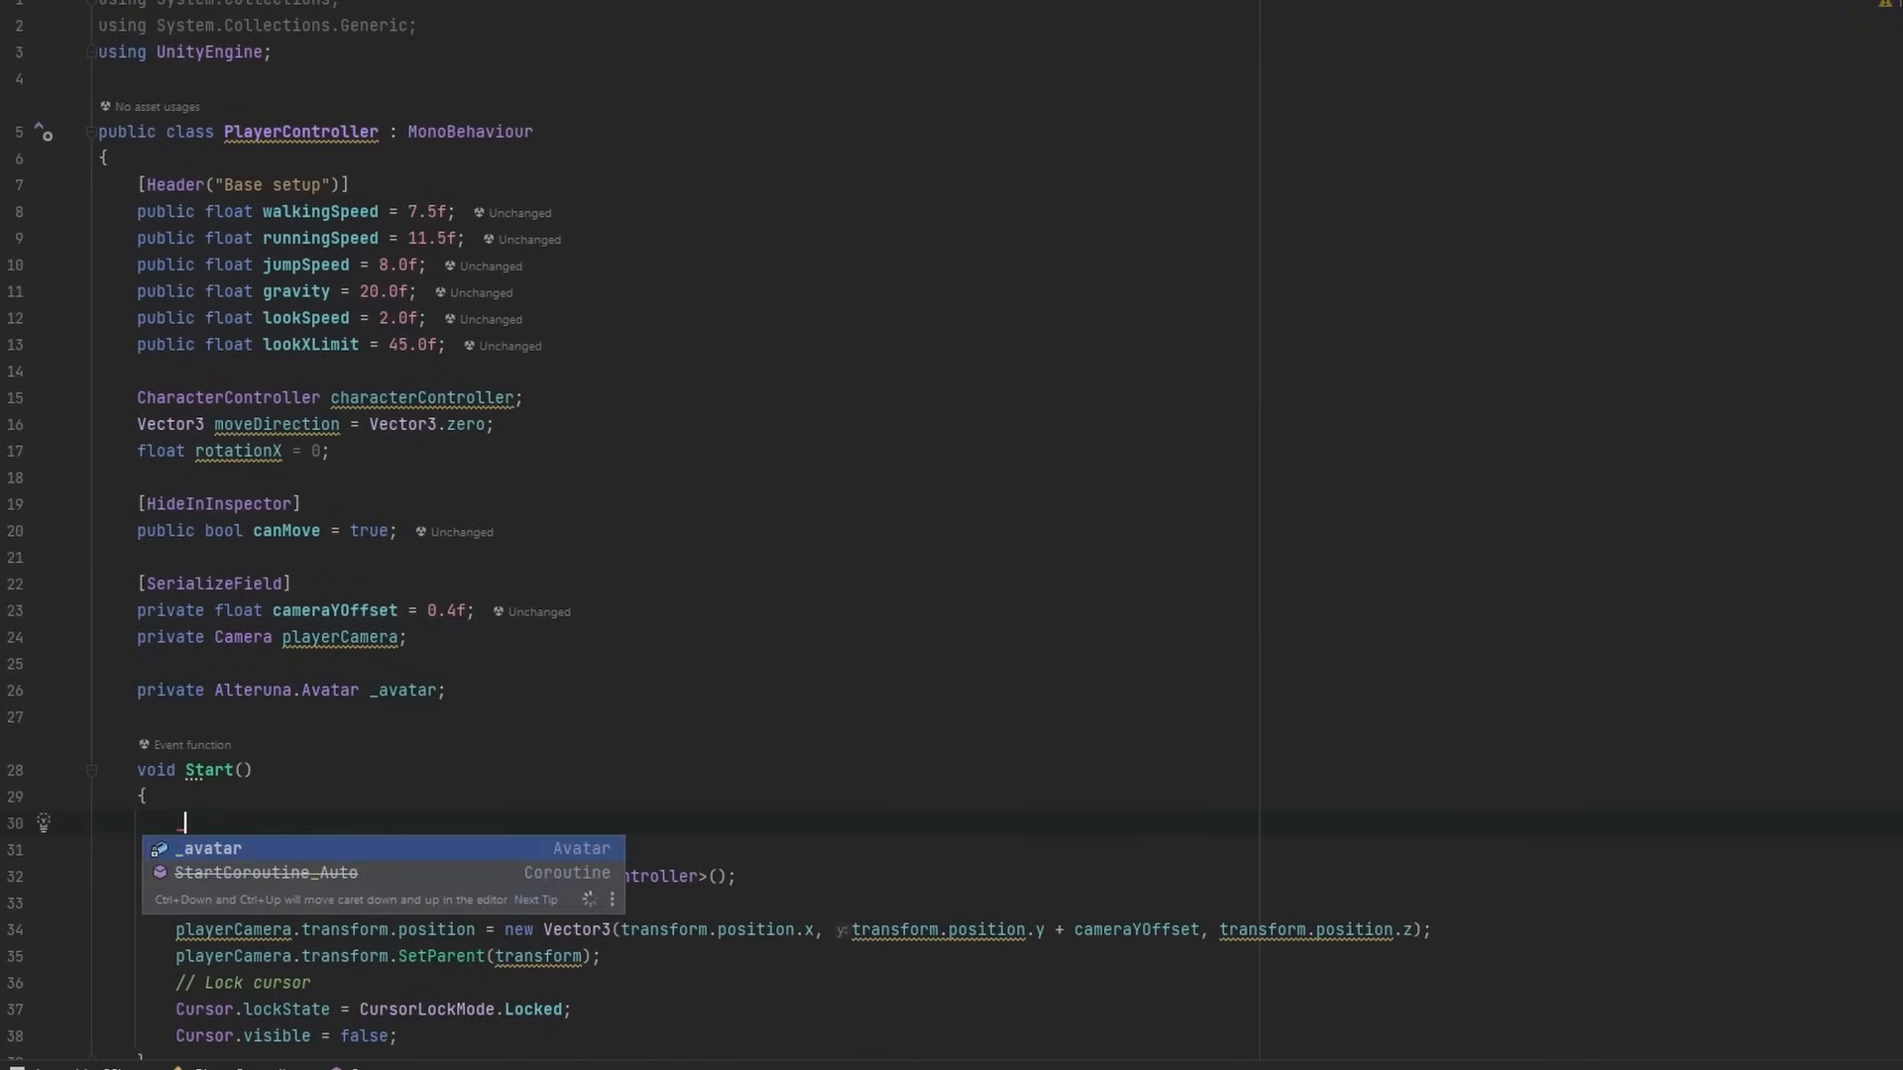
{"action": "type", "text": "_avatar = getComponent"}
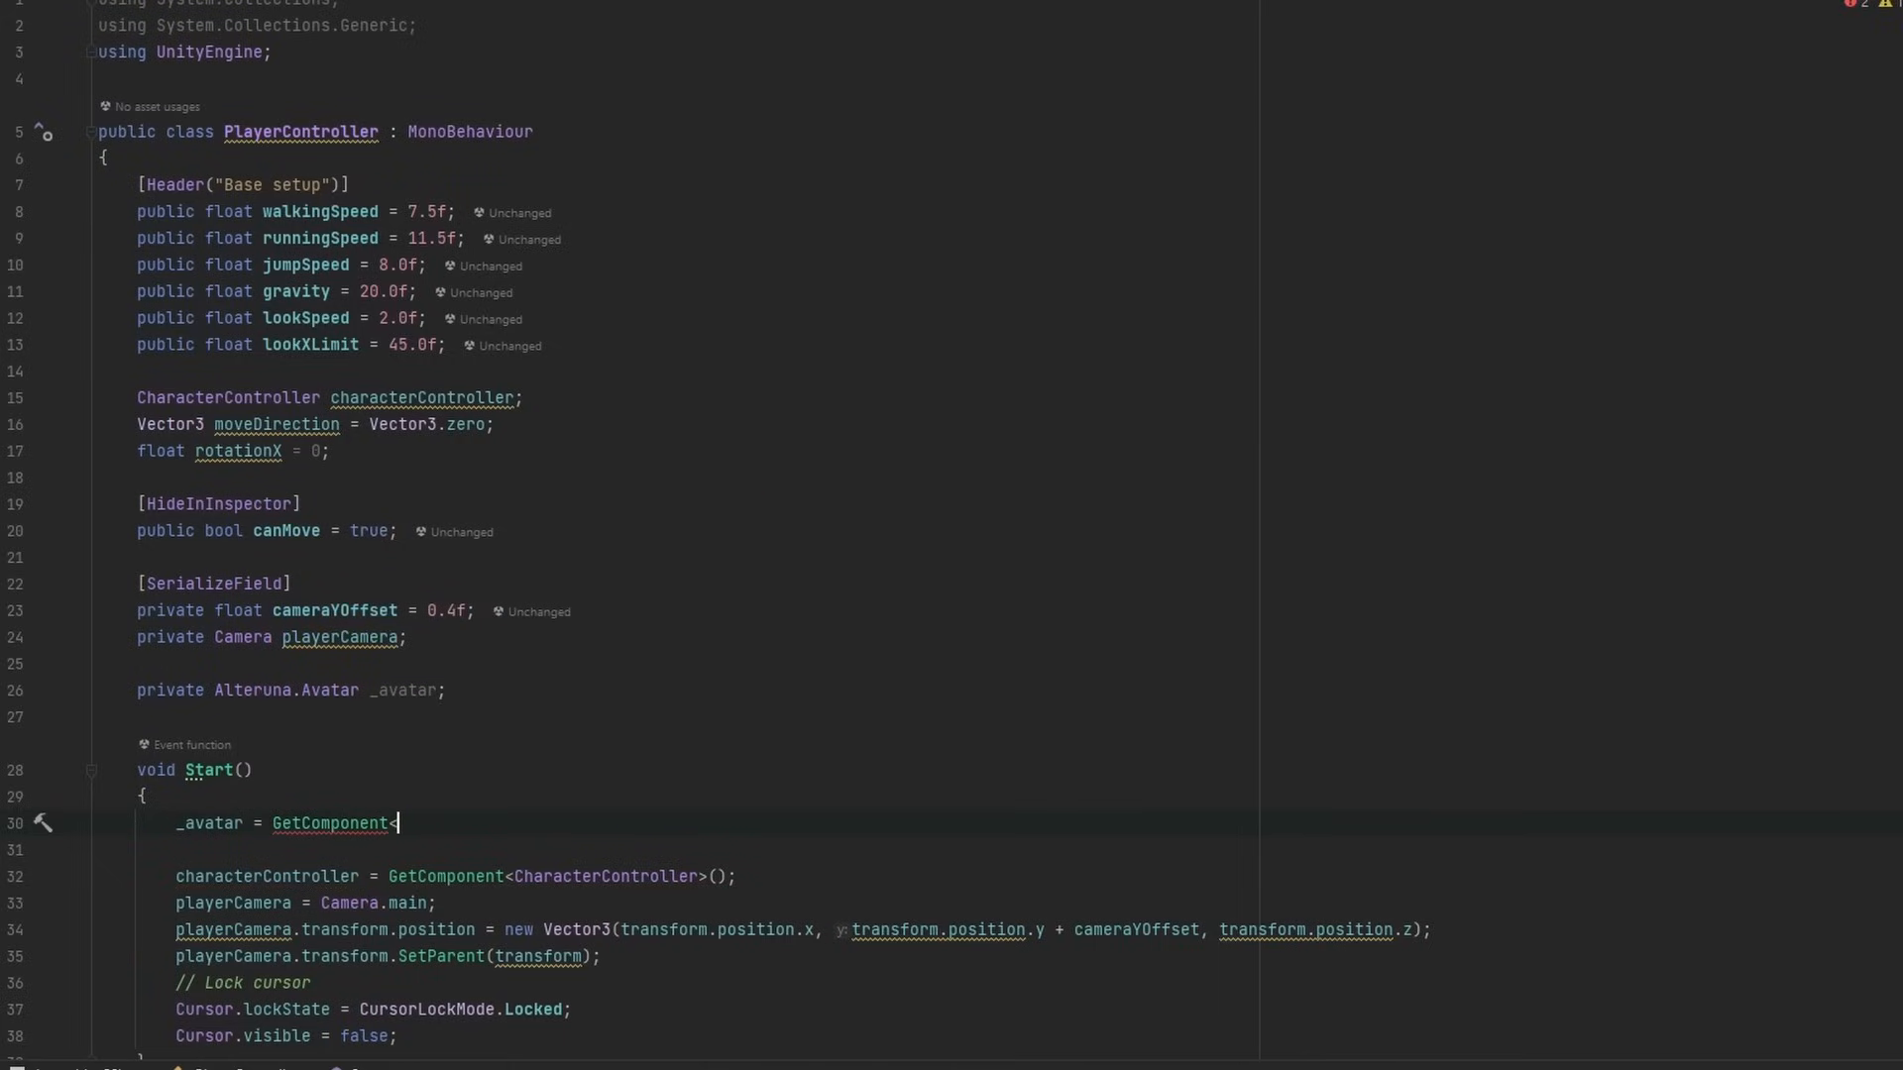
{"action": "type", "text": "<Alteruna.Avatar>();"}
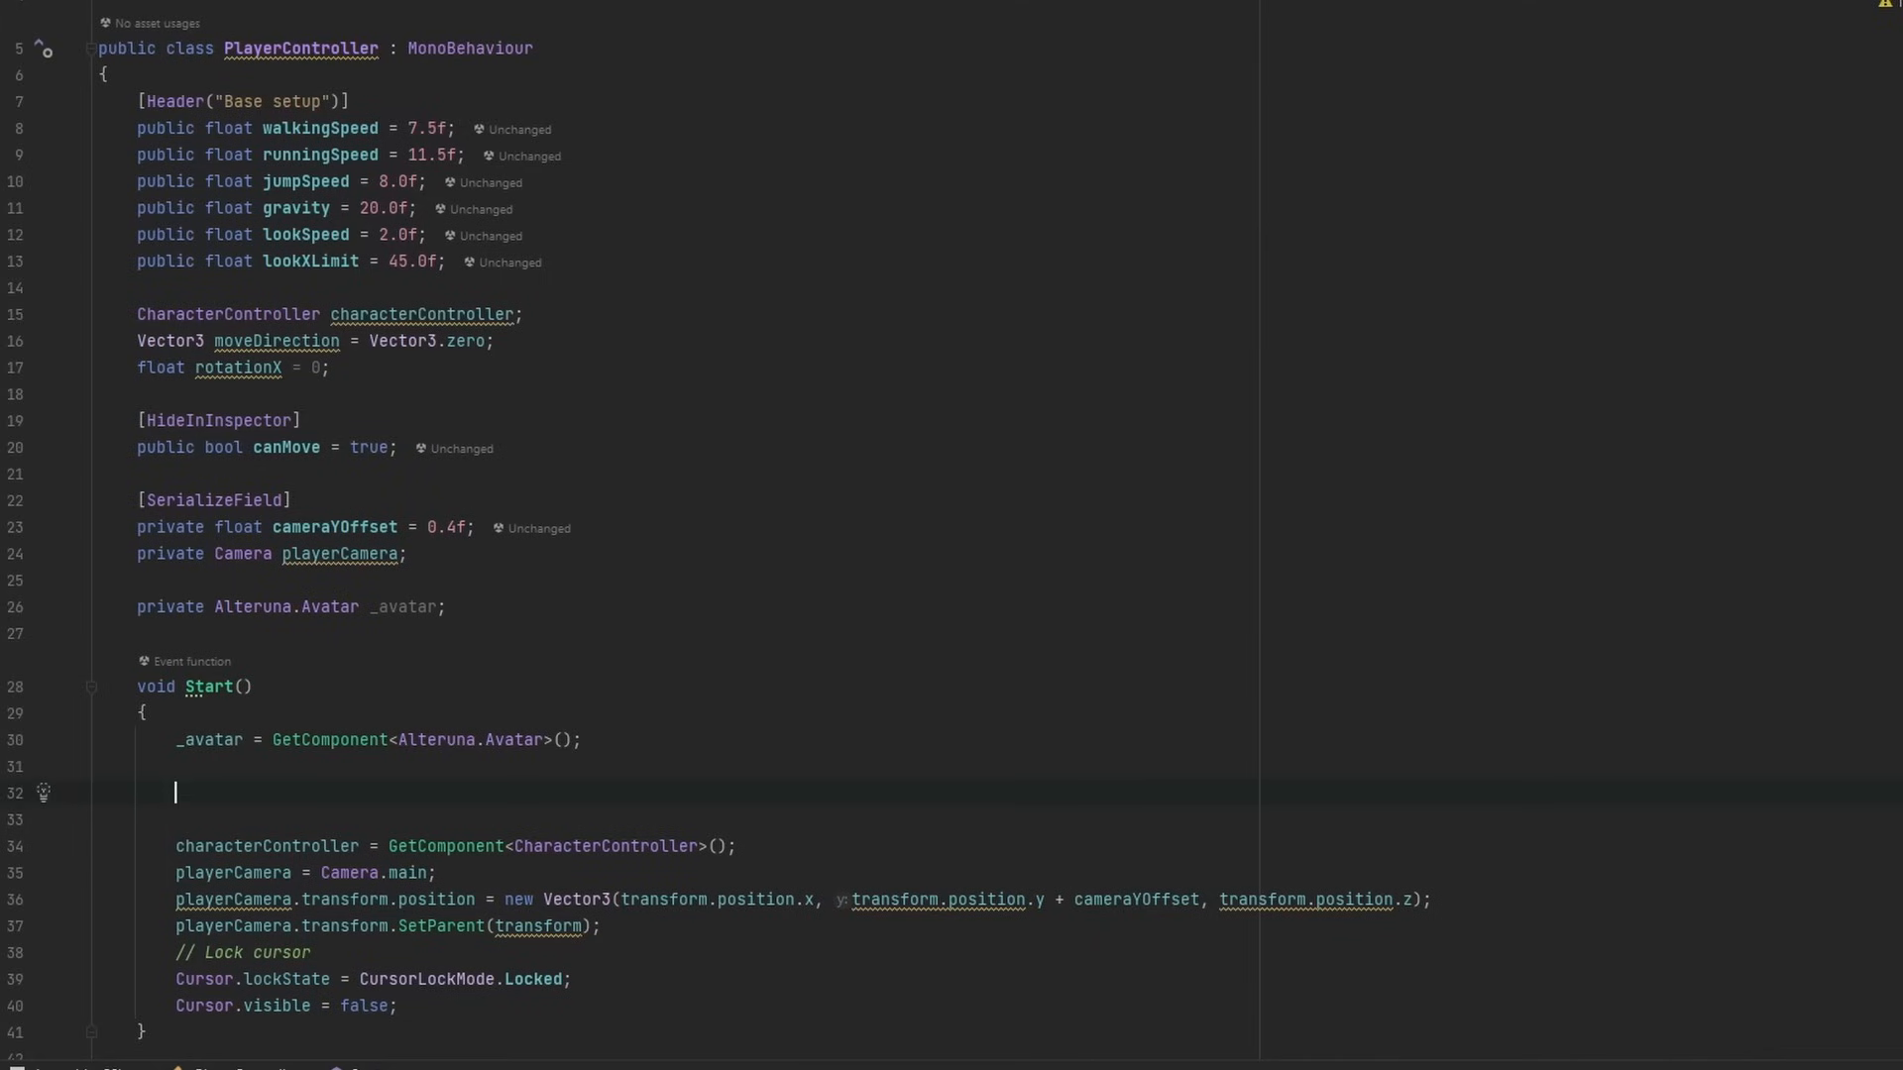
- Return early from Start and Update when !_avatar.IsMe
{"action": "type", "text": "if8"}
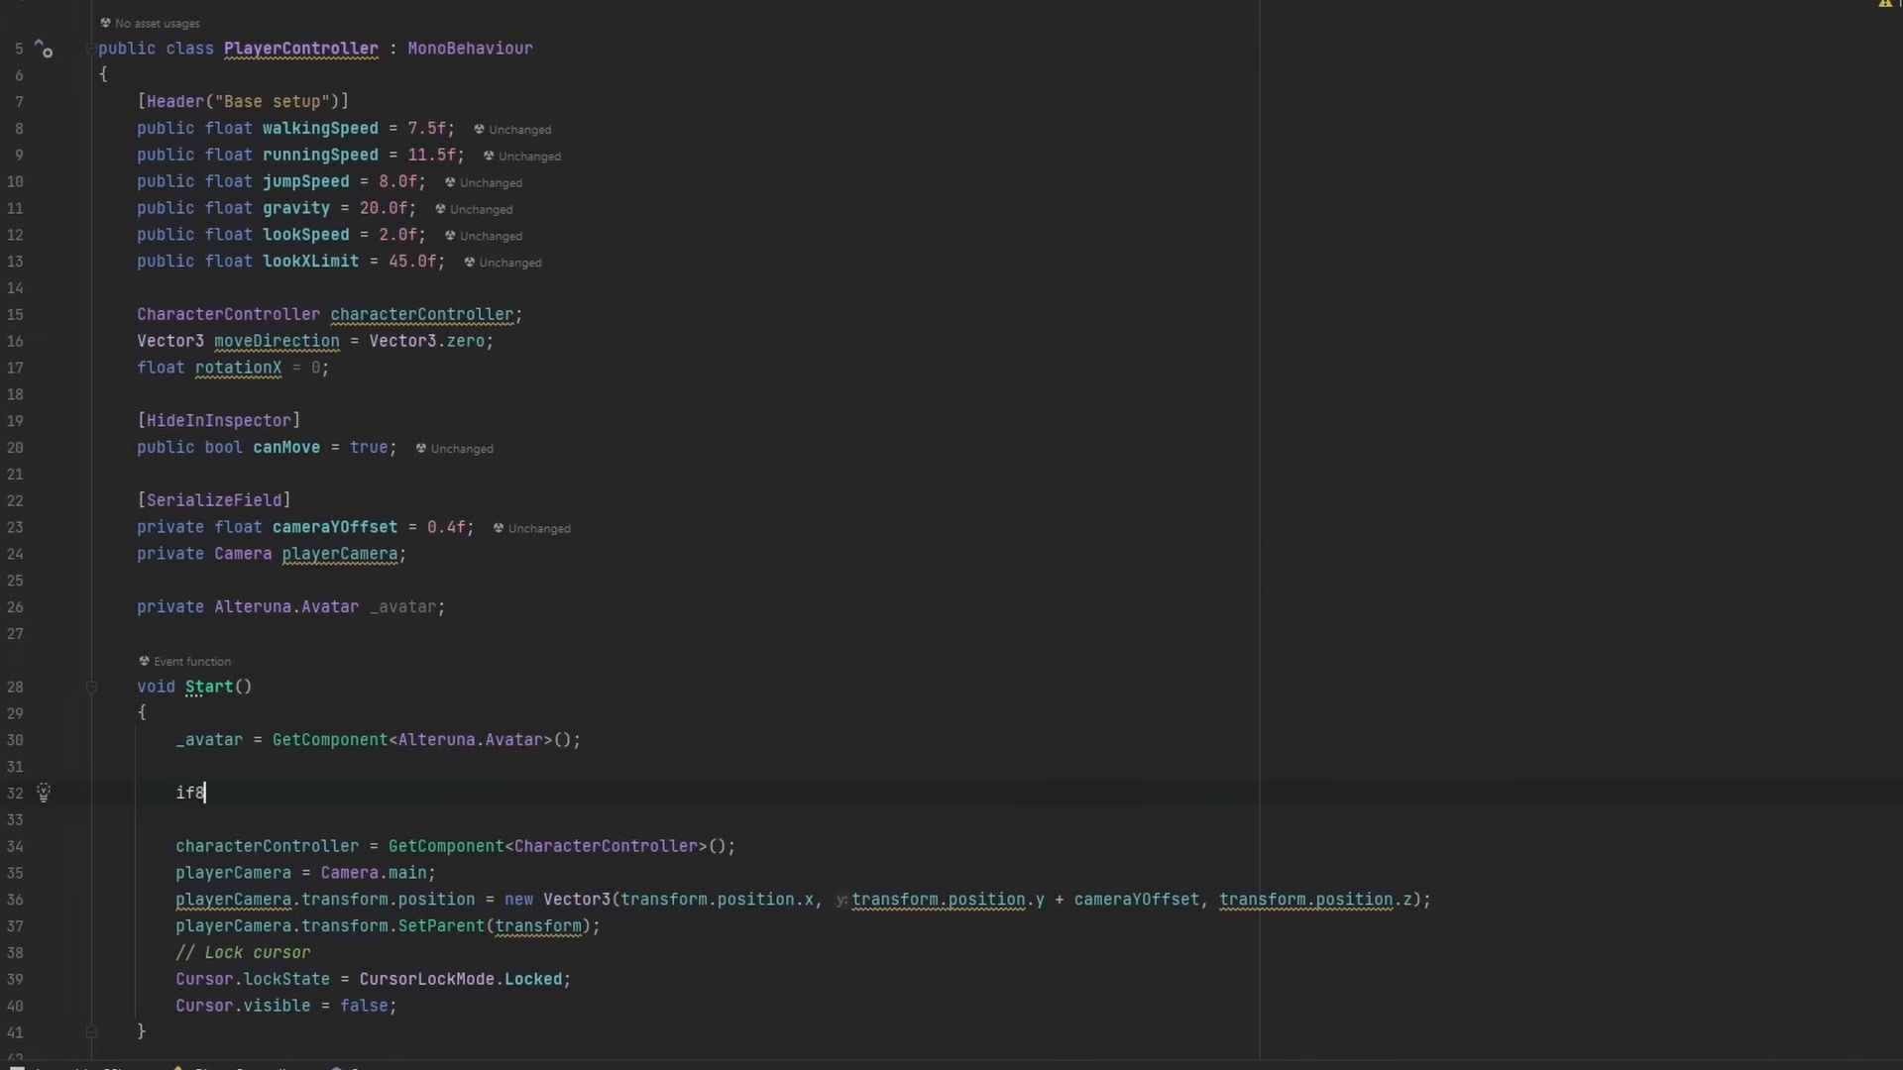
{"action": "type", "text": "(_avatar.IsMe"}
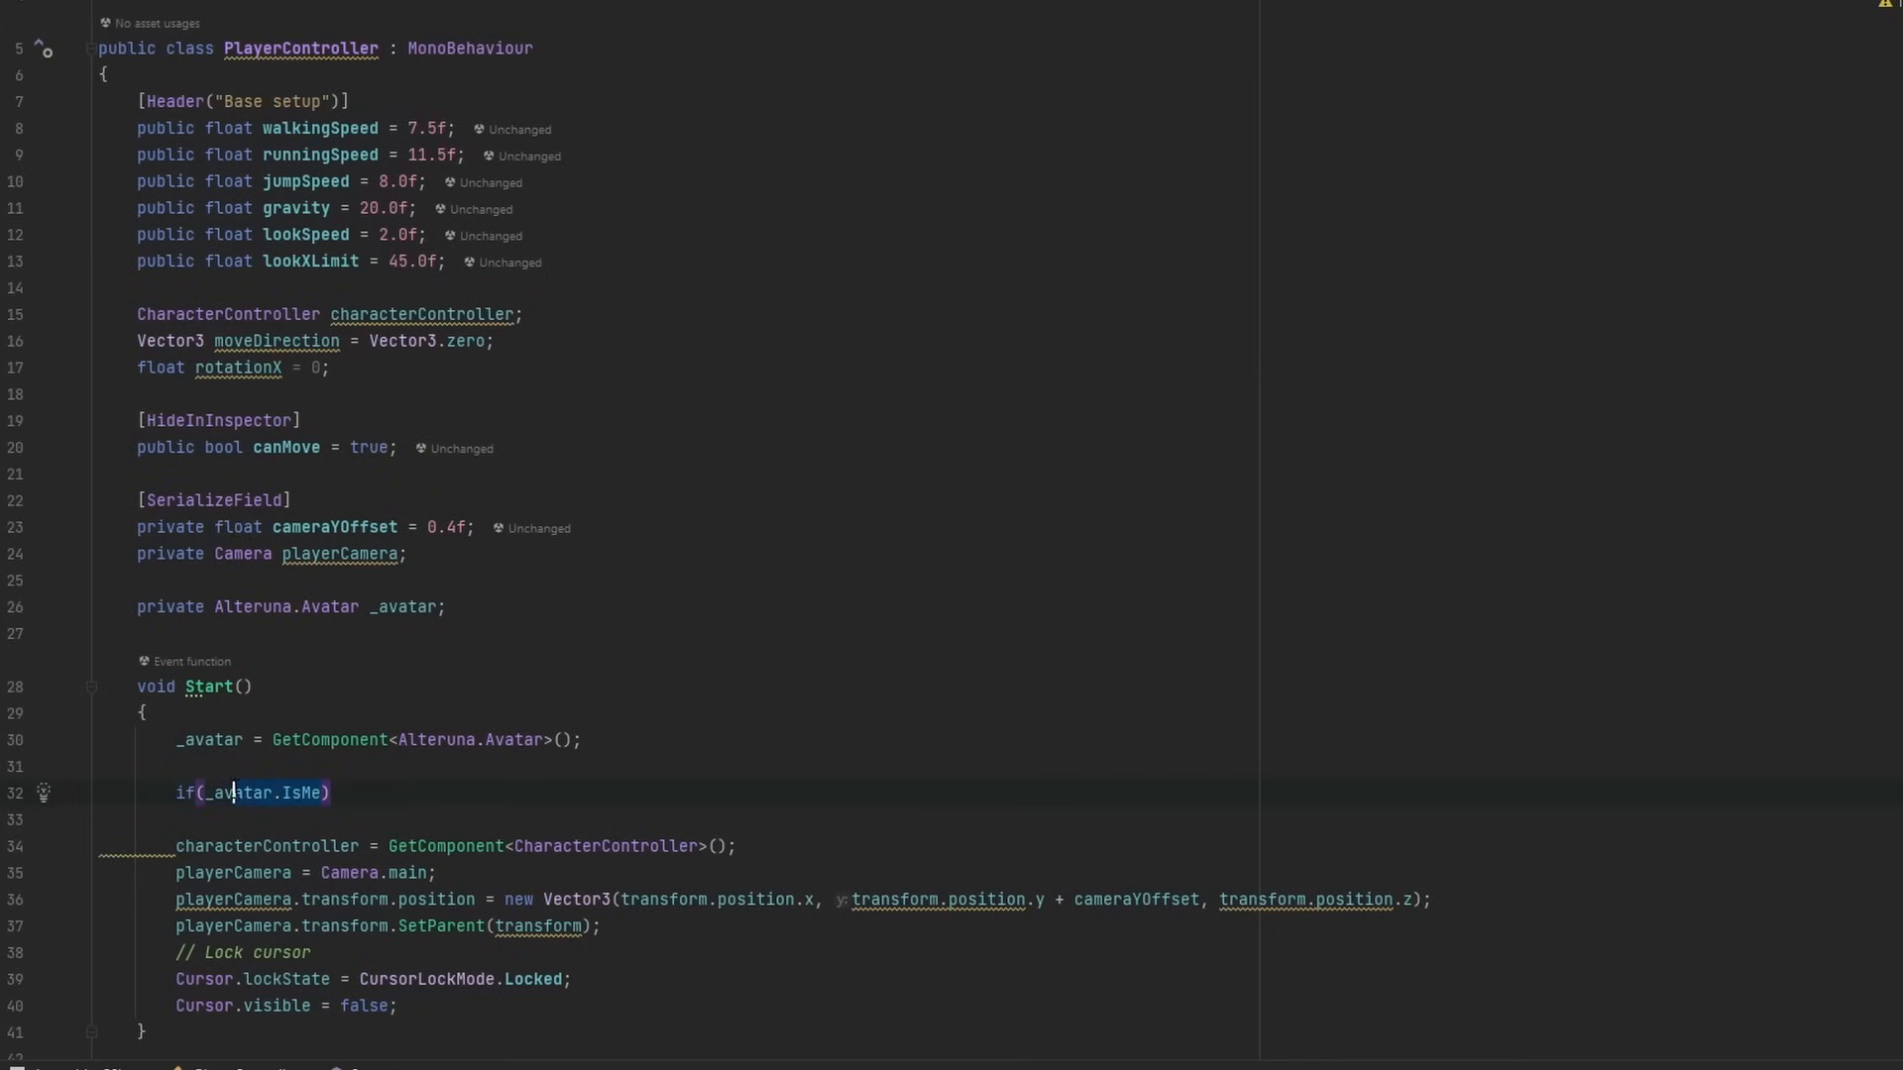
{"action": "type", "text": "!"}
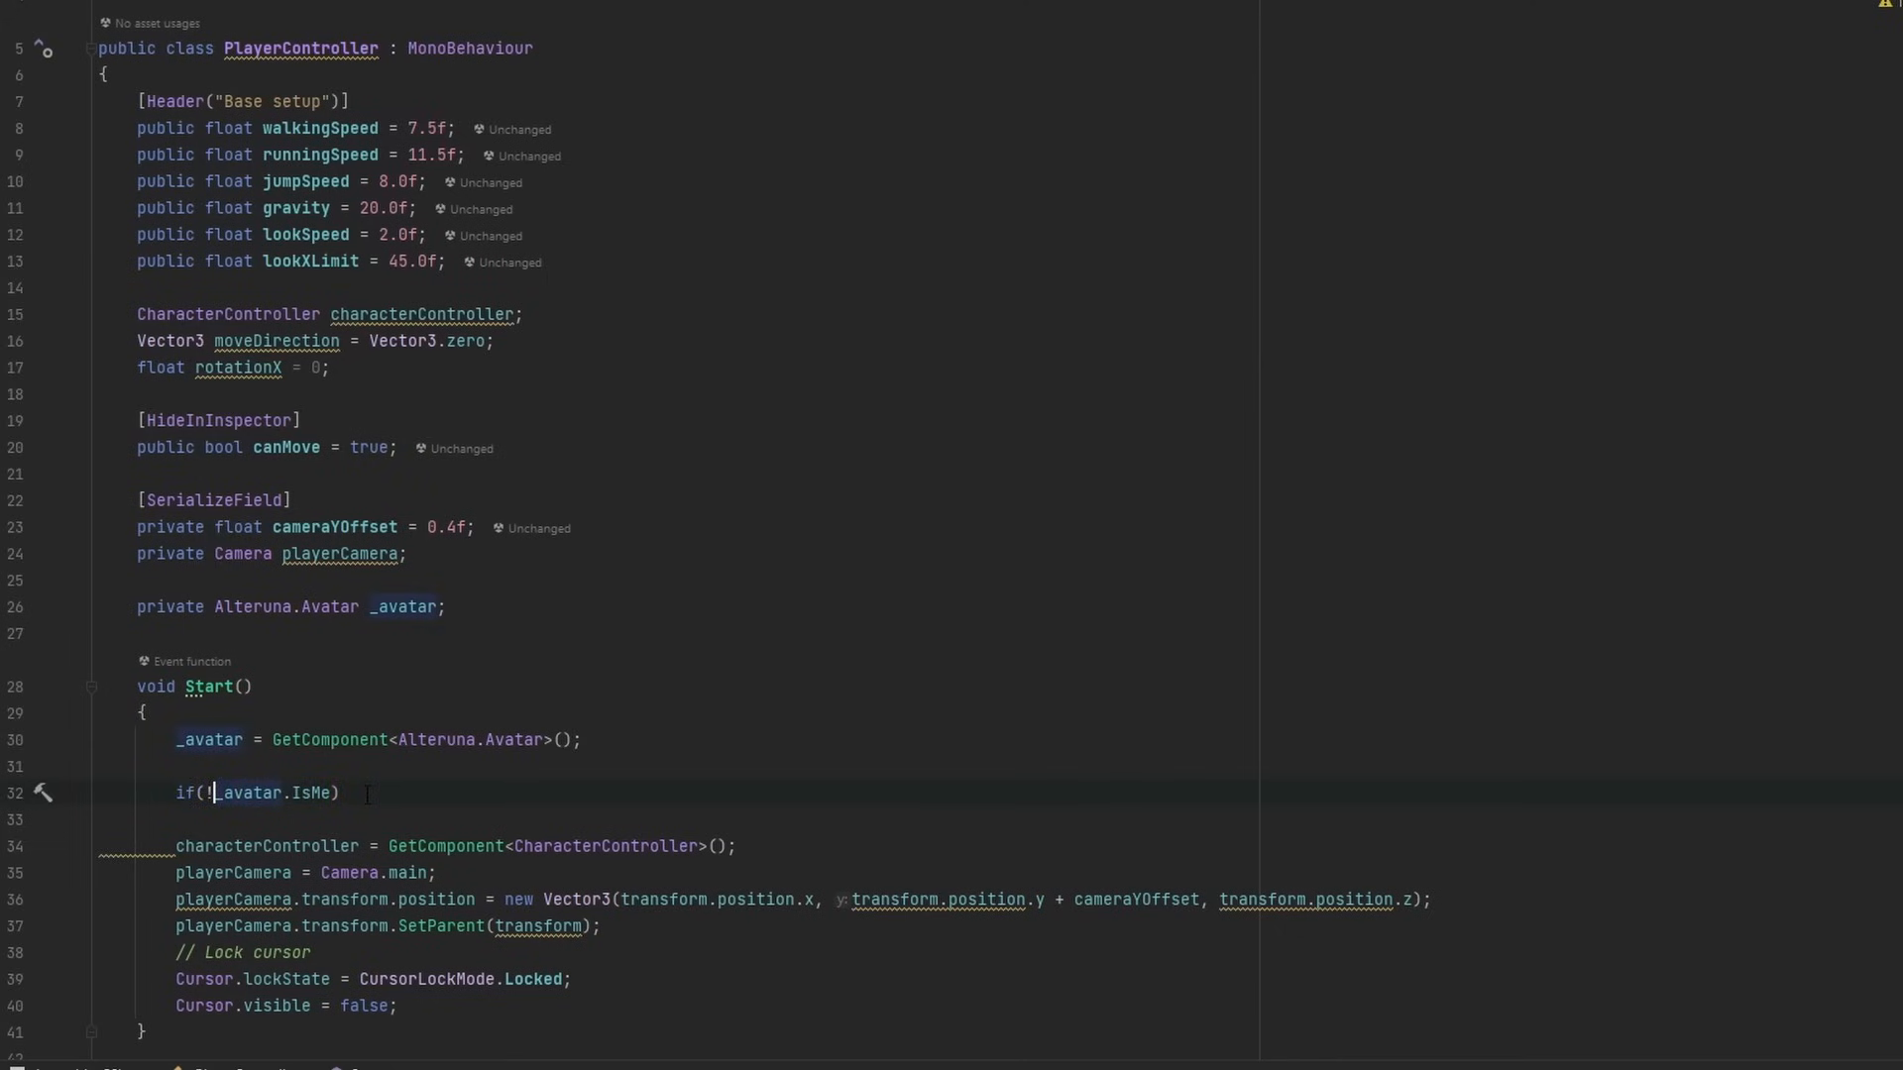
{"action": "type", "text": "return;"}
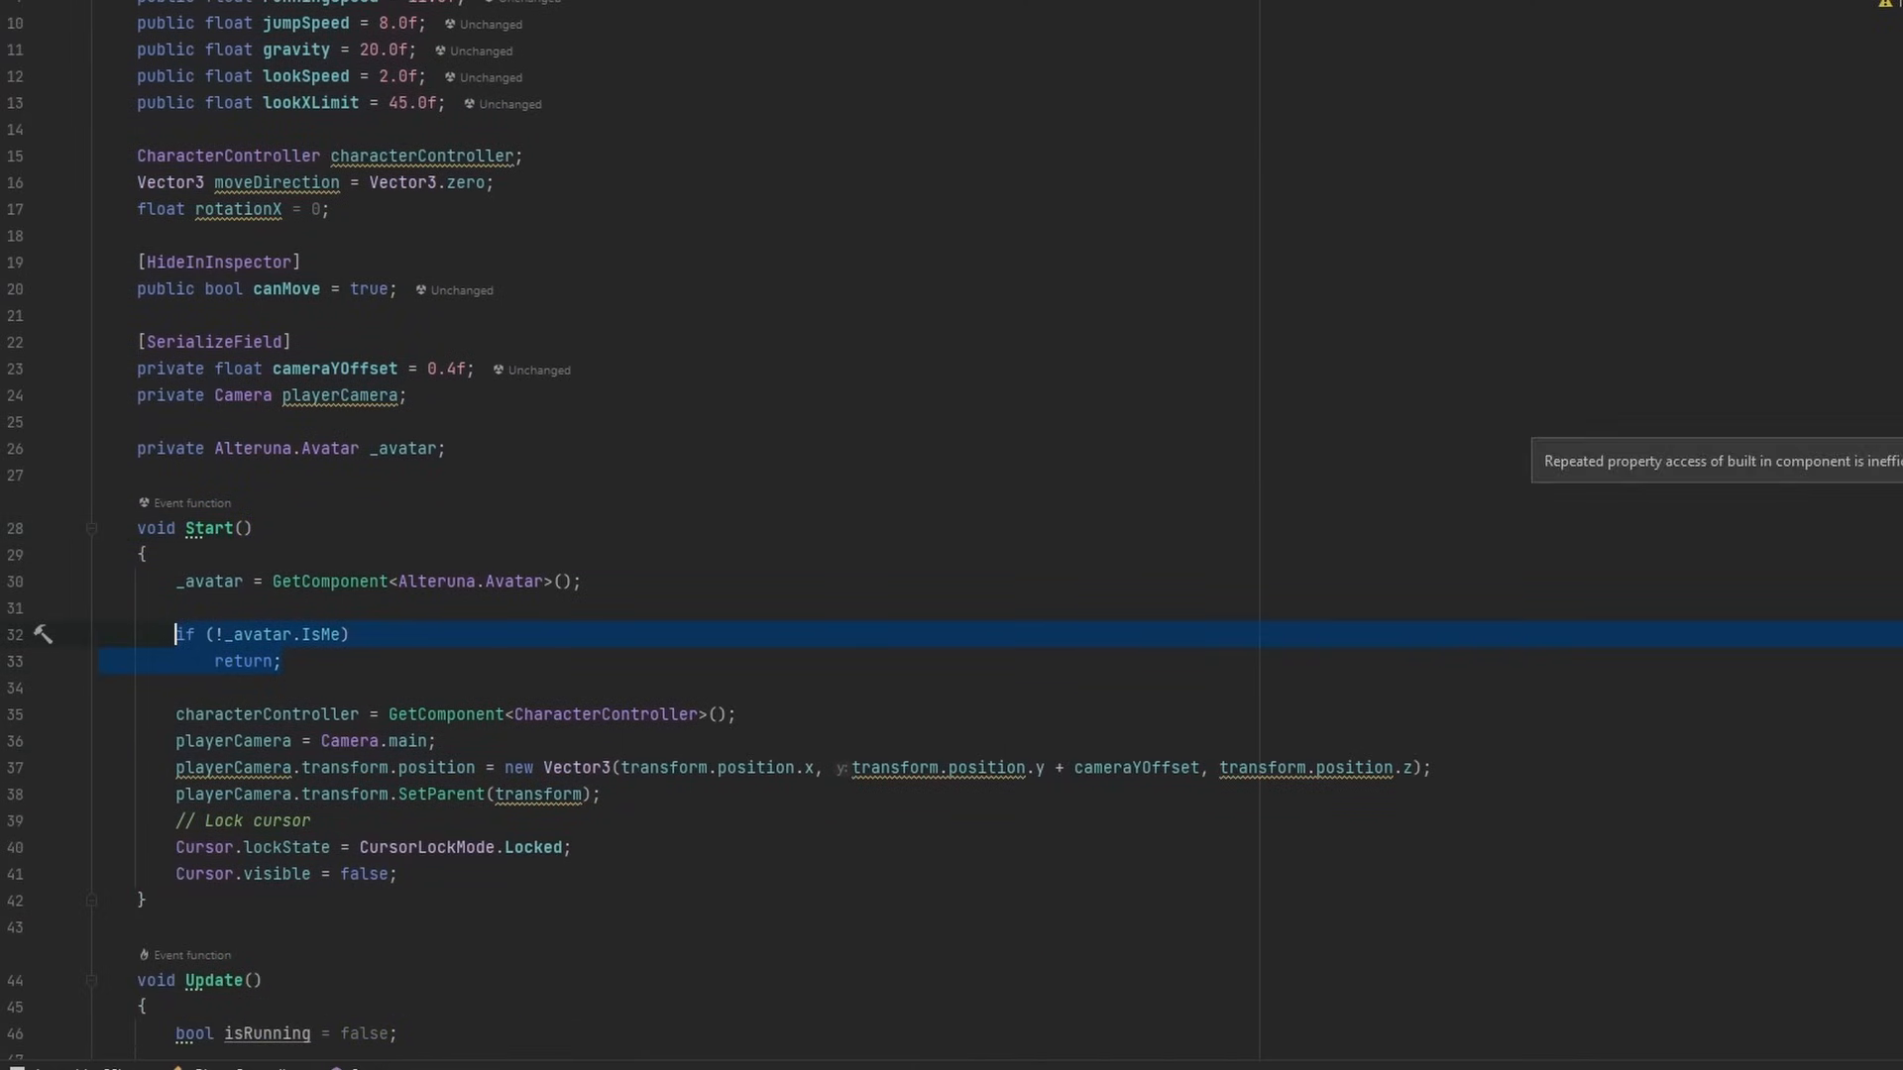
{"action": "scroll", "scroll_direction": "down", "scroll_amount": 3}
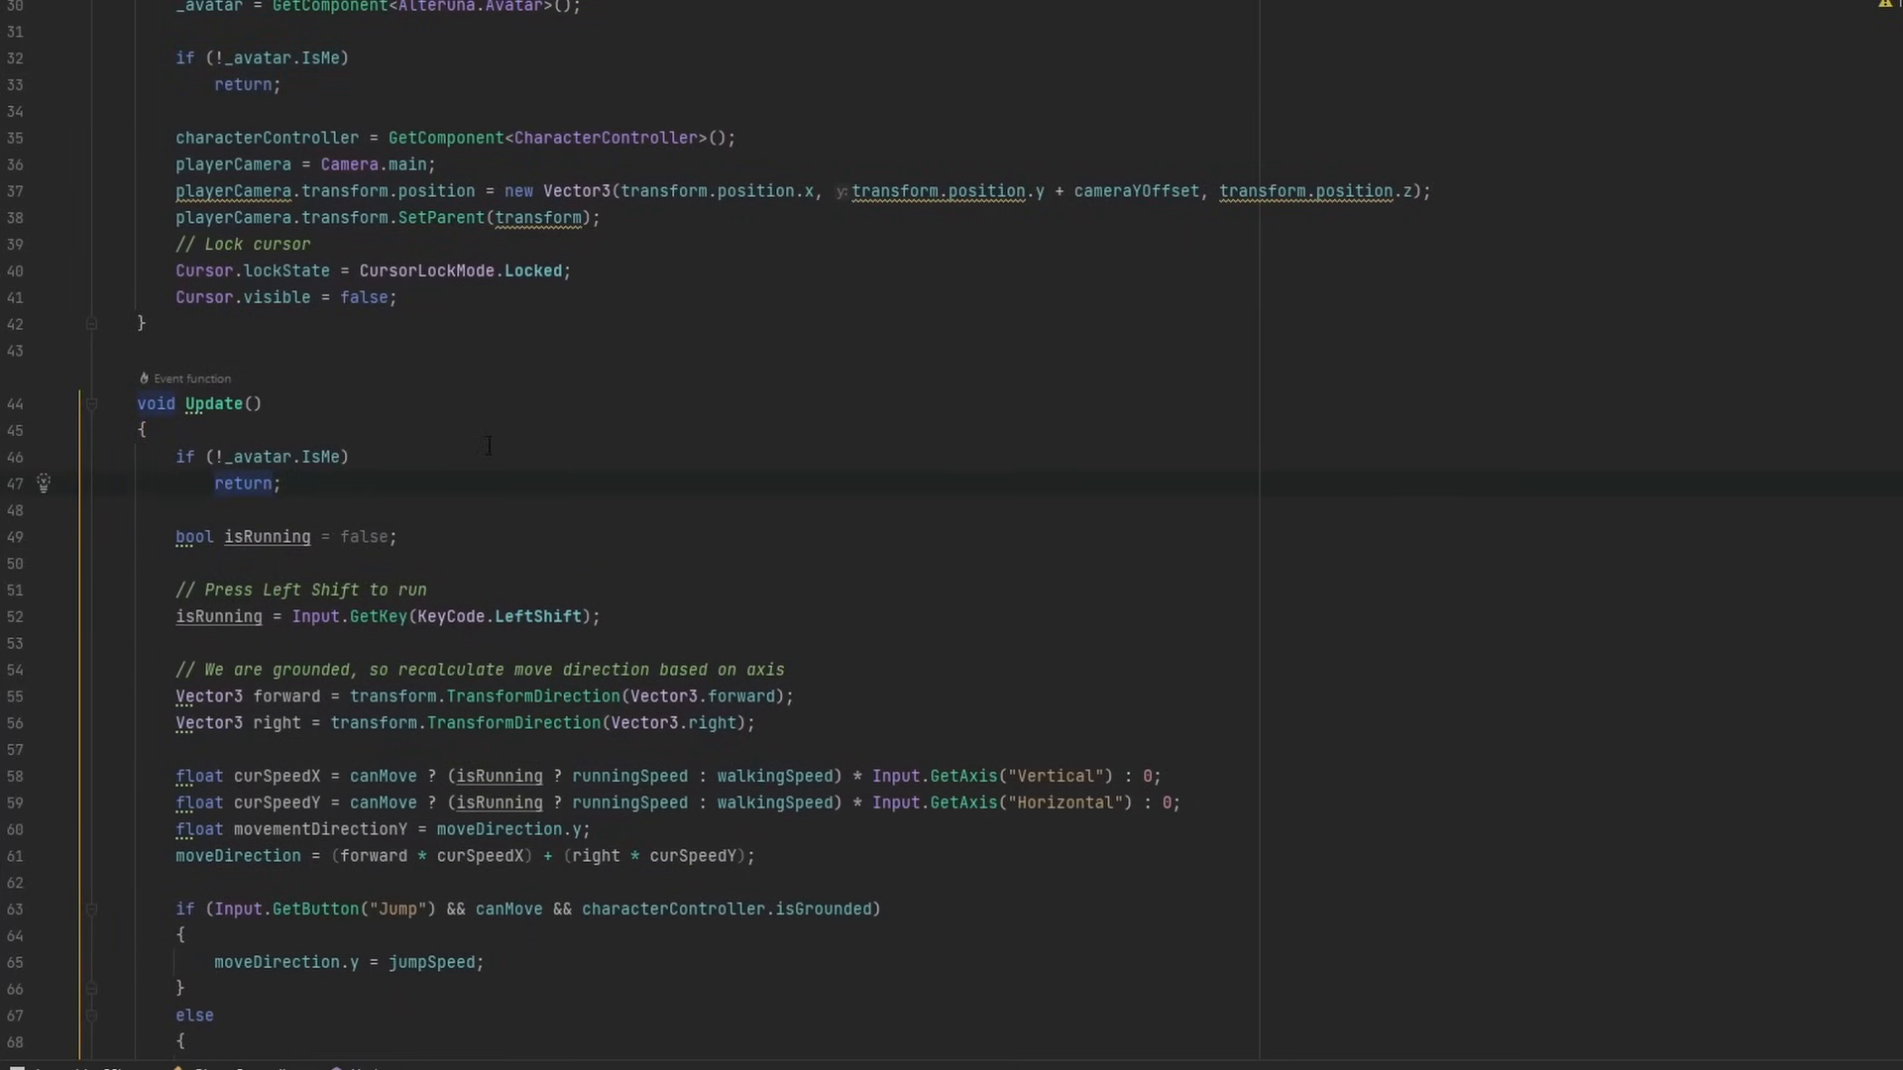
{"action": "double_click", "coordinate": [275, 455]}
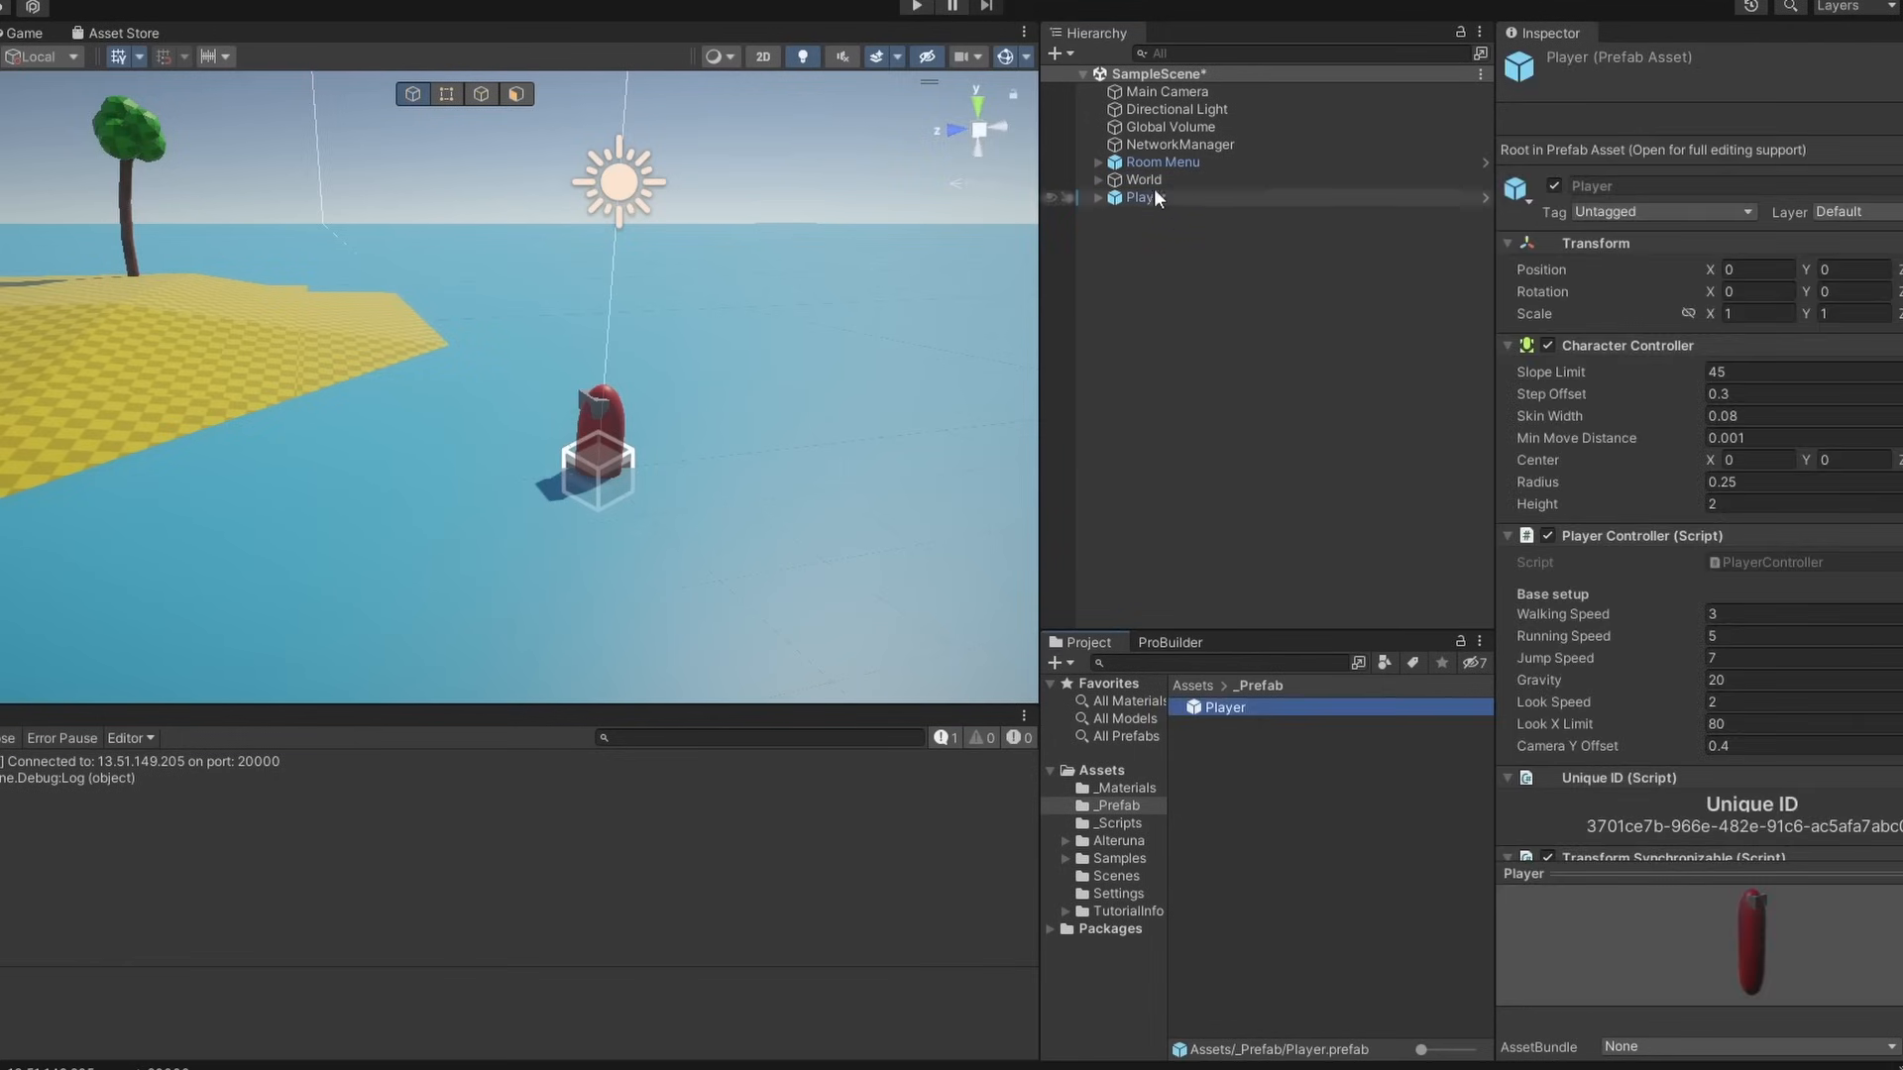
- Create an empty SpawnPoint object and select NetworkManager to show its Multiplayer settings
{"action": "right_click", "coordinate": [1142, 196]}
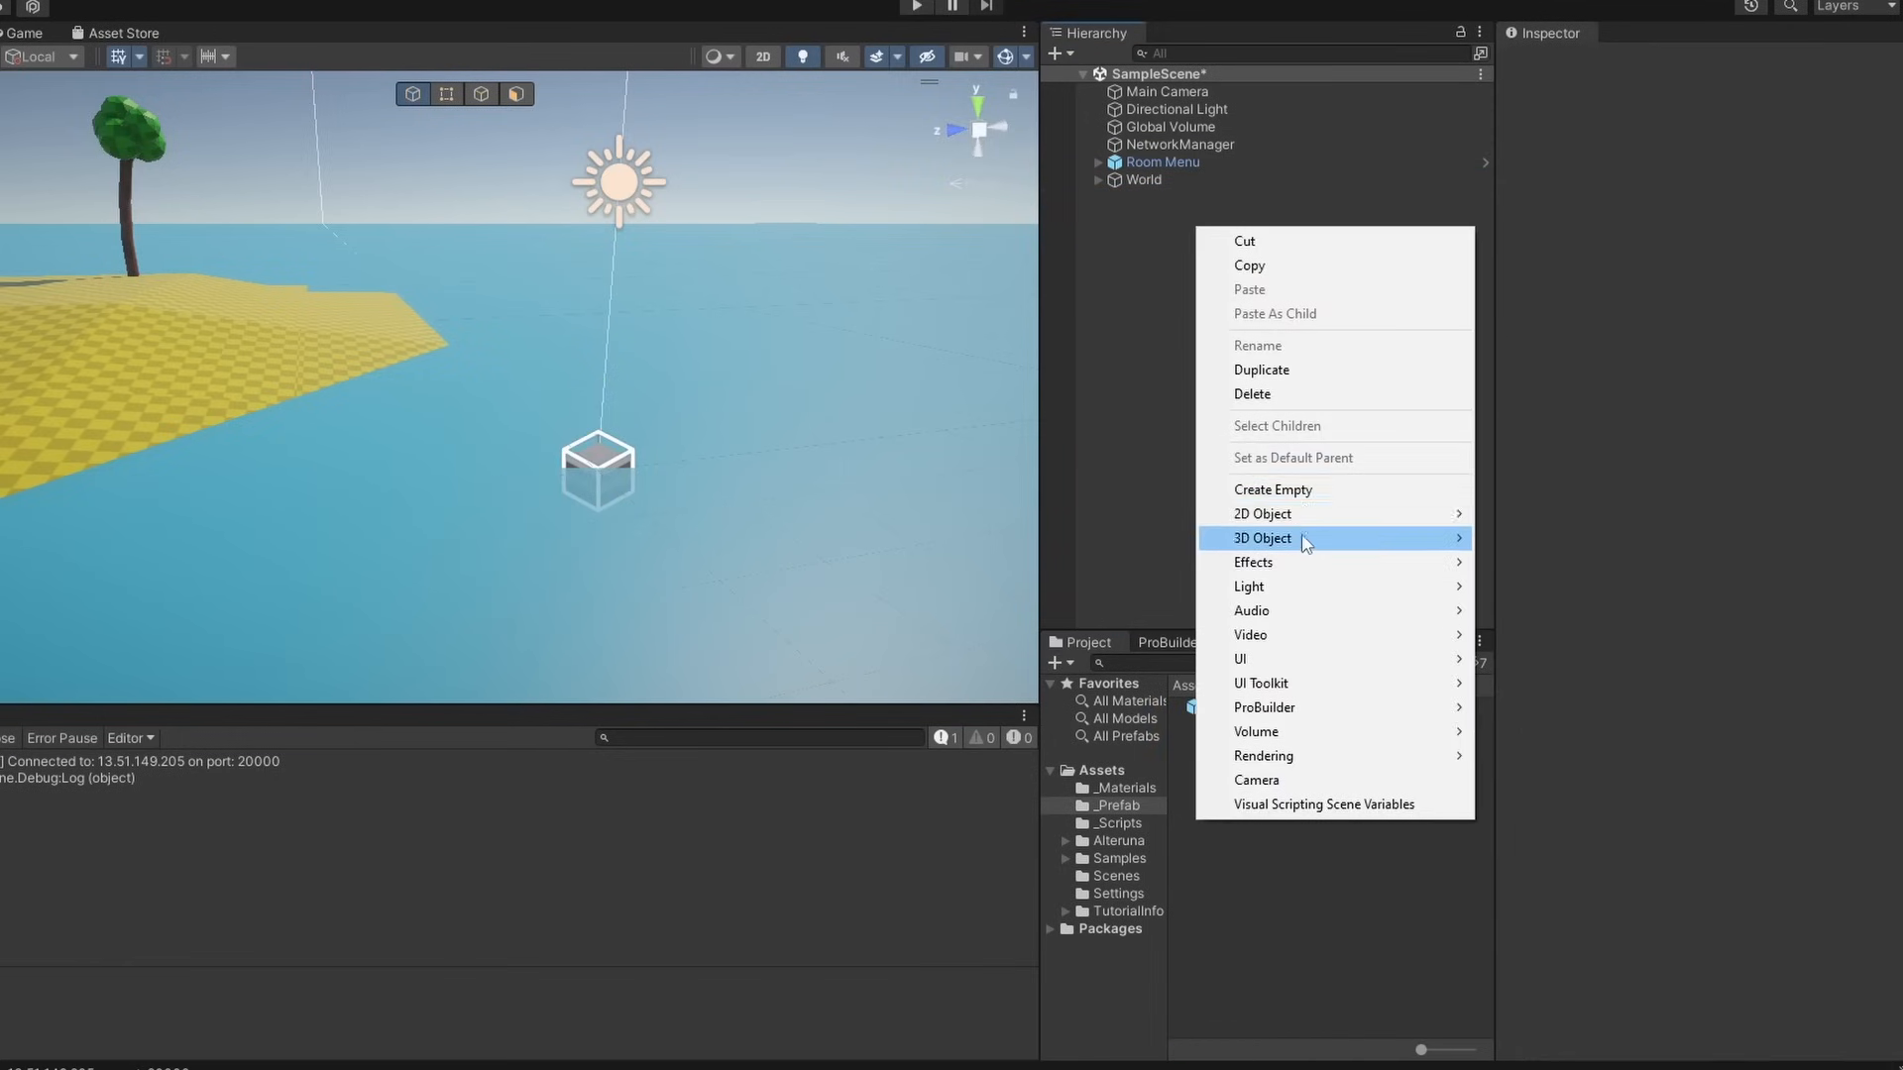
{"action": "left_click", "coordinate": [1273, 490]}
{"action": "type", "text": "SpawnPoint"}
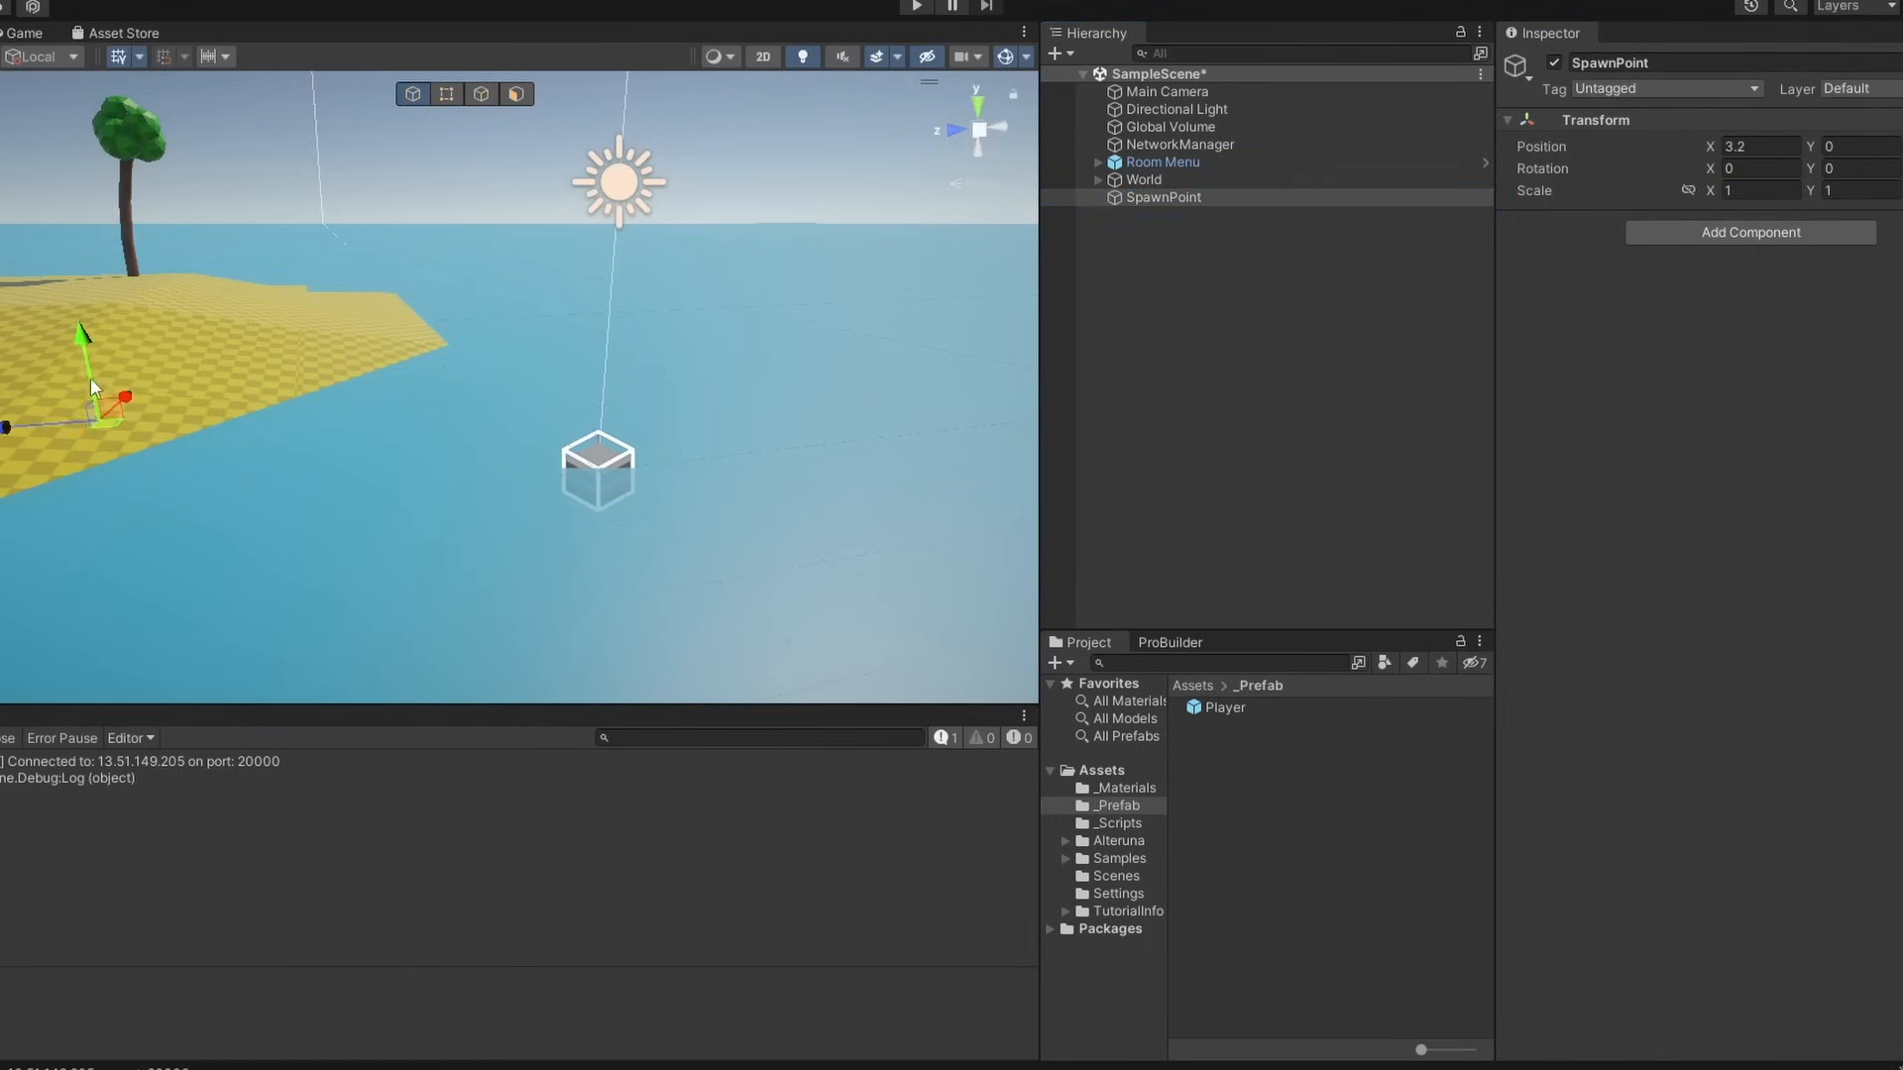
{"action": "left_click", "coordinate": [1181, 143]}
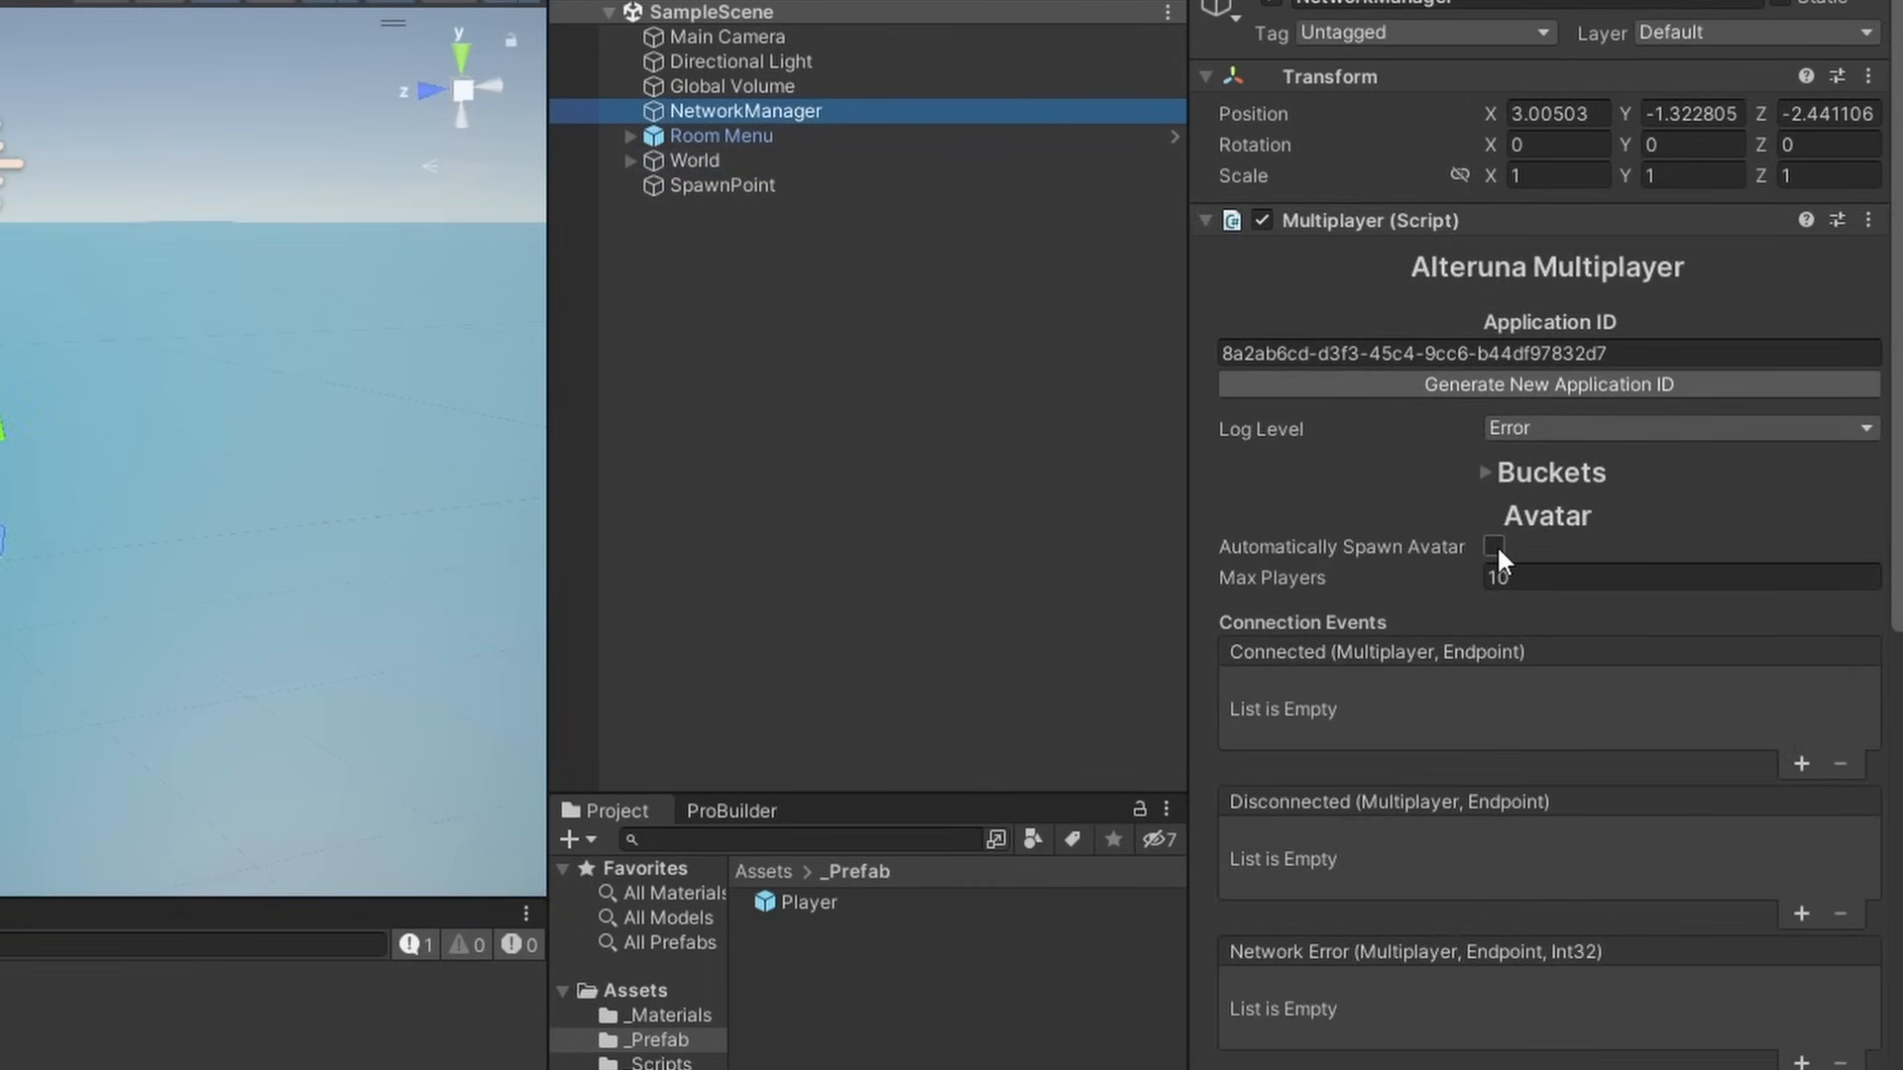
- Enable Automatically Spawn Avatar and Run In Background under Resolution and Presentation
{"action": "left_click", "coordinate": [1495, 547]}
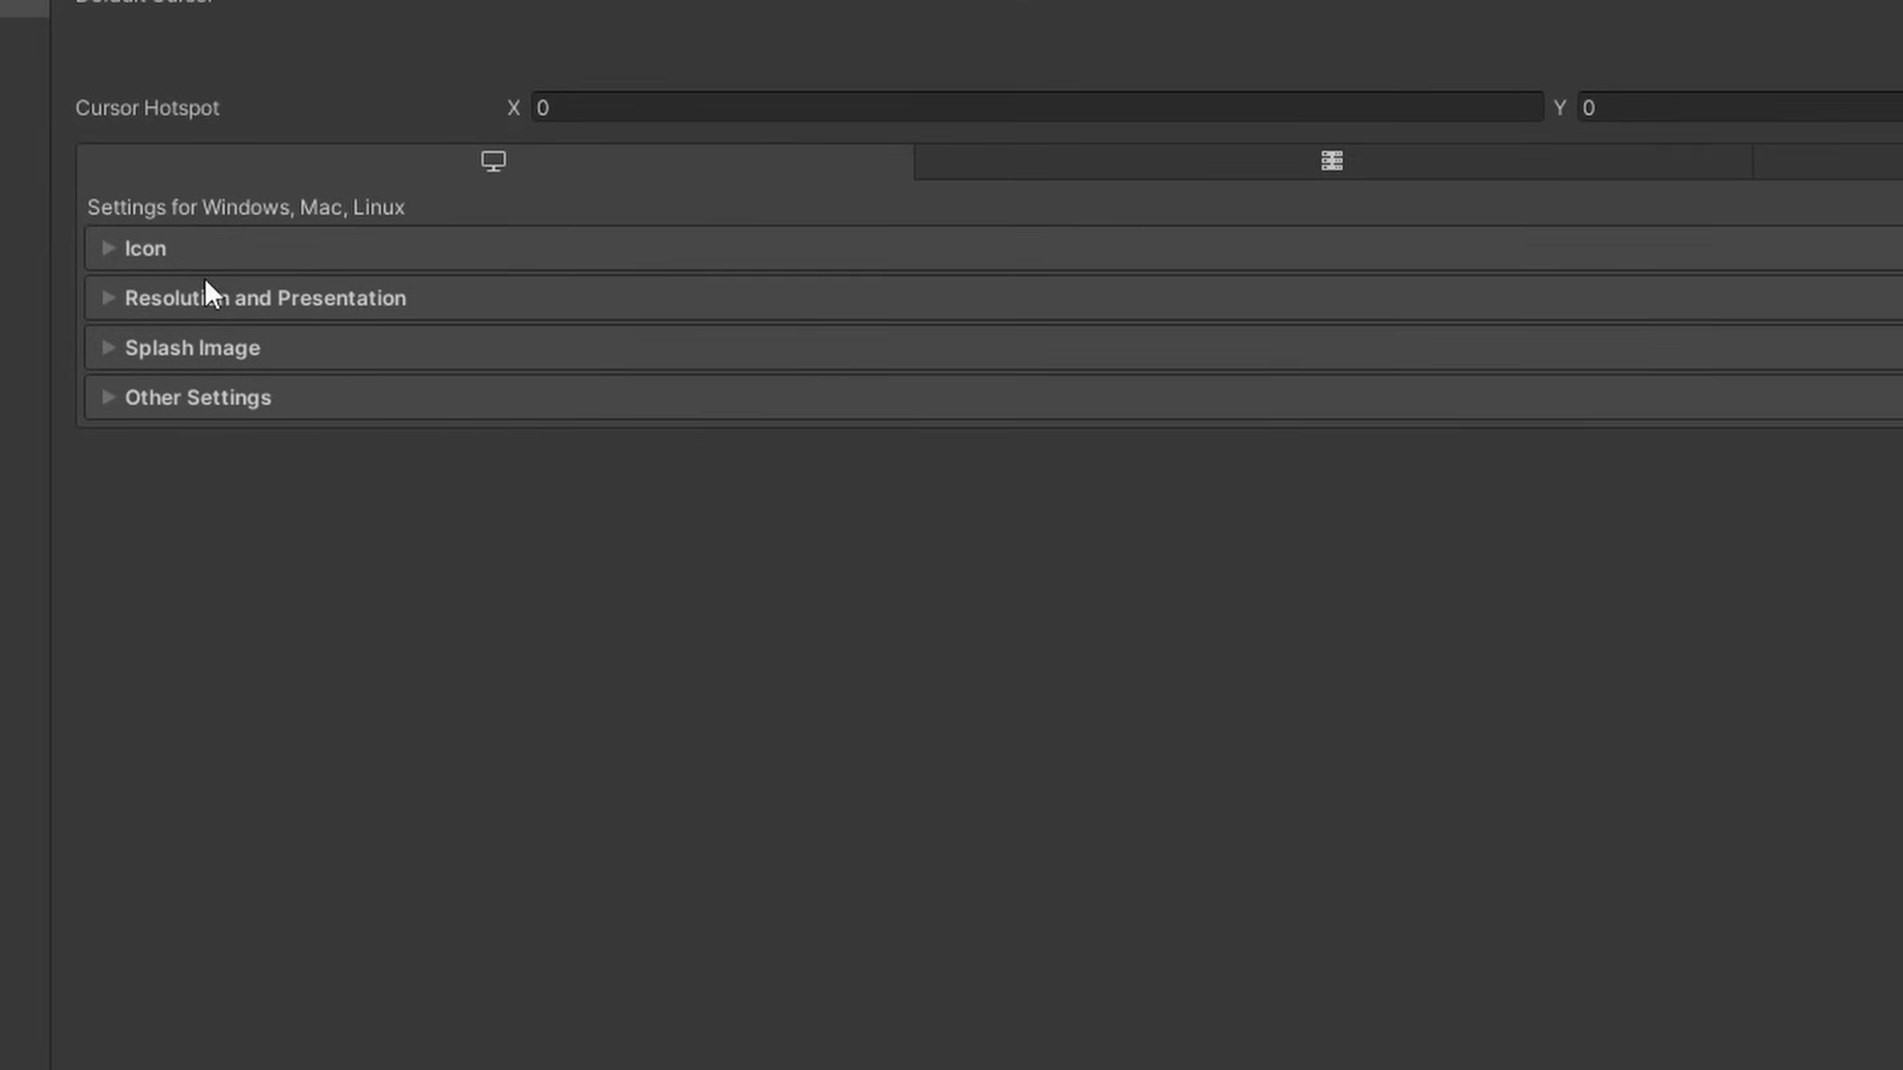
{"action": "left_click", "coordinate": [109, 298]}
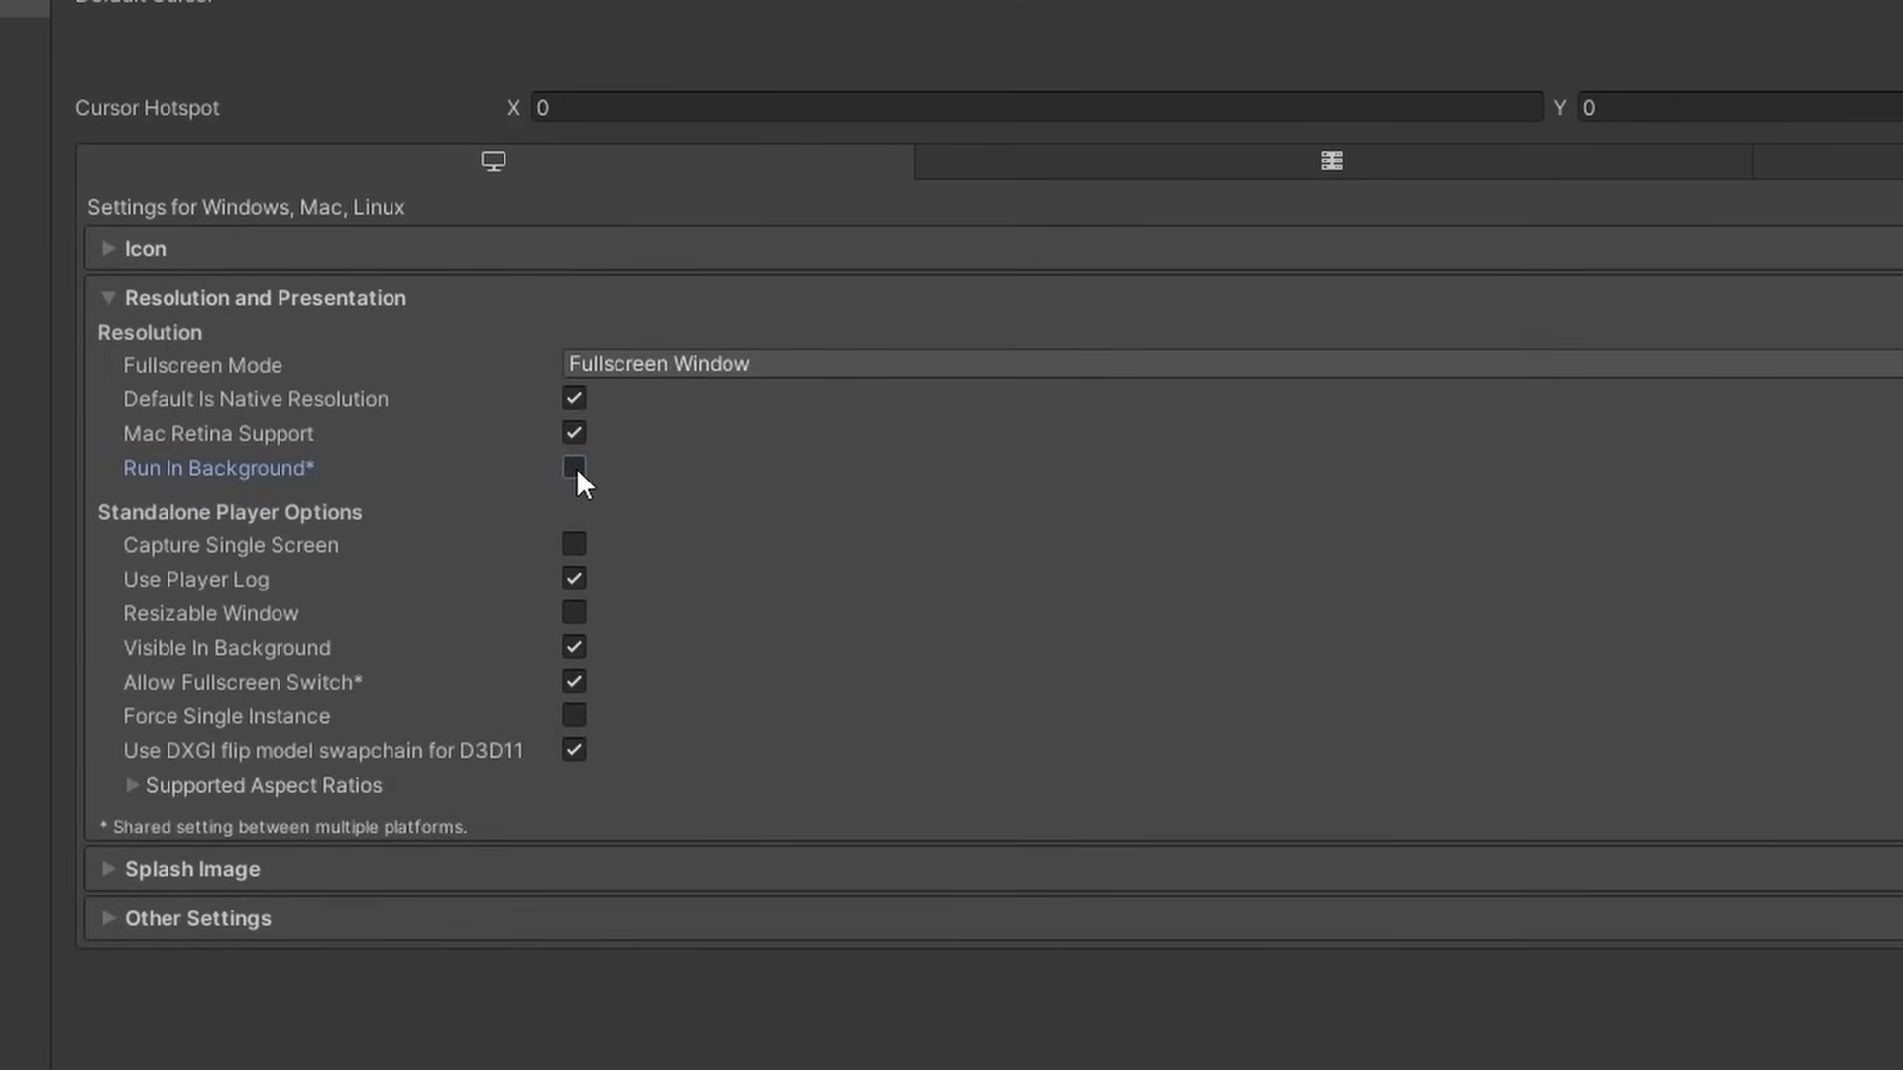
{"action": "left_click", "coordinate": [573, 468]}
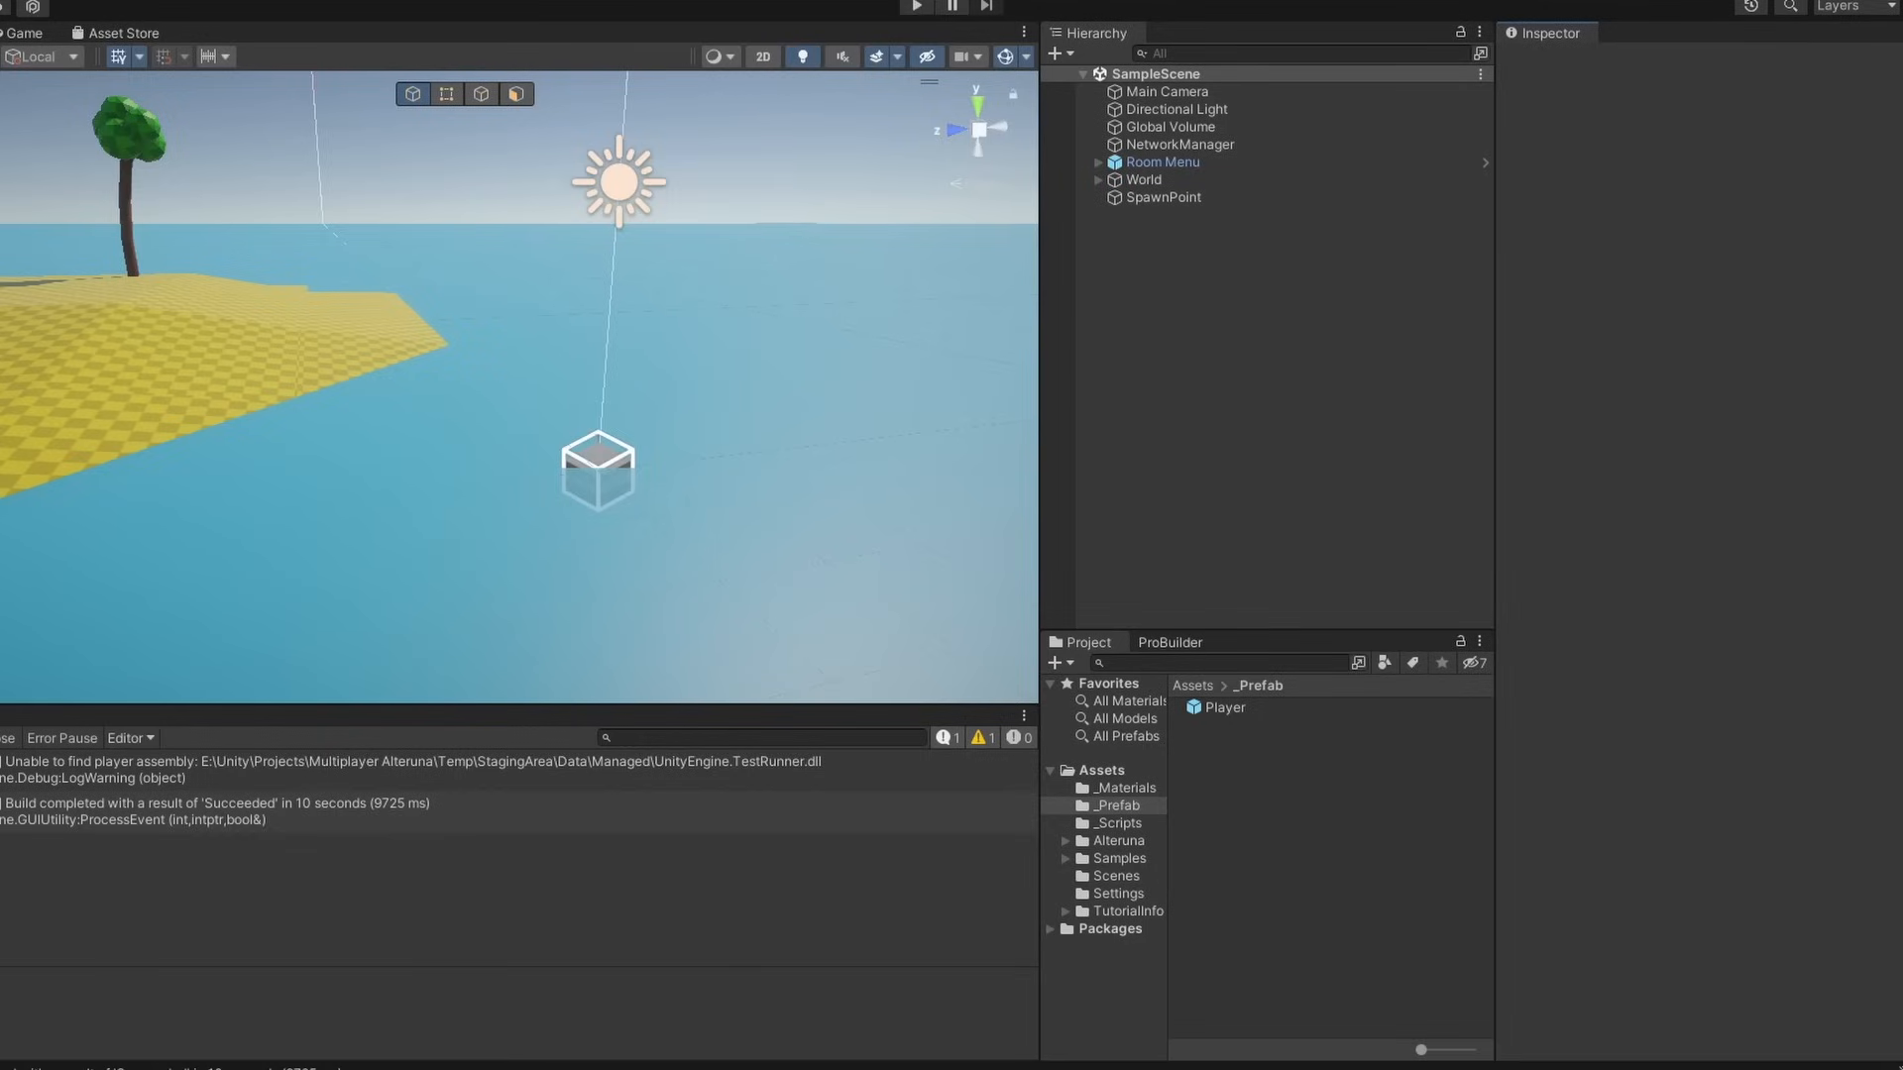
- Start a room in editor play mode and join it from the built game instance
{"action": "left_click", "coordinate": [916, 8]}
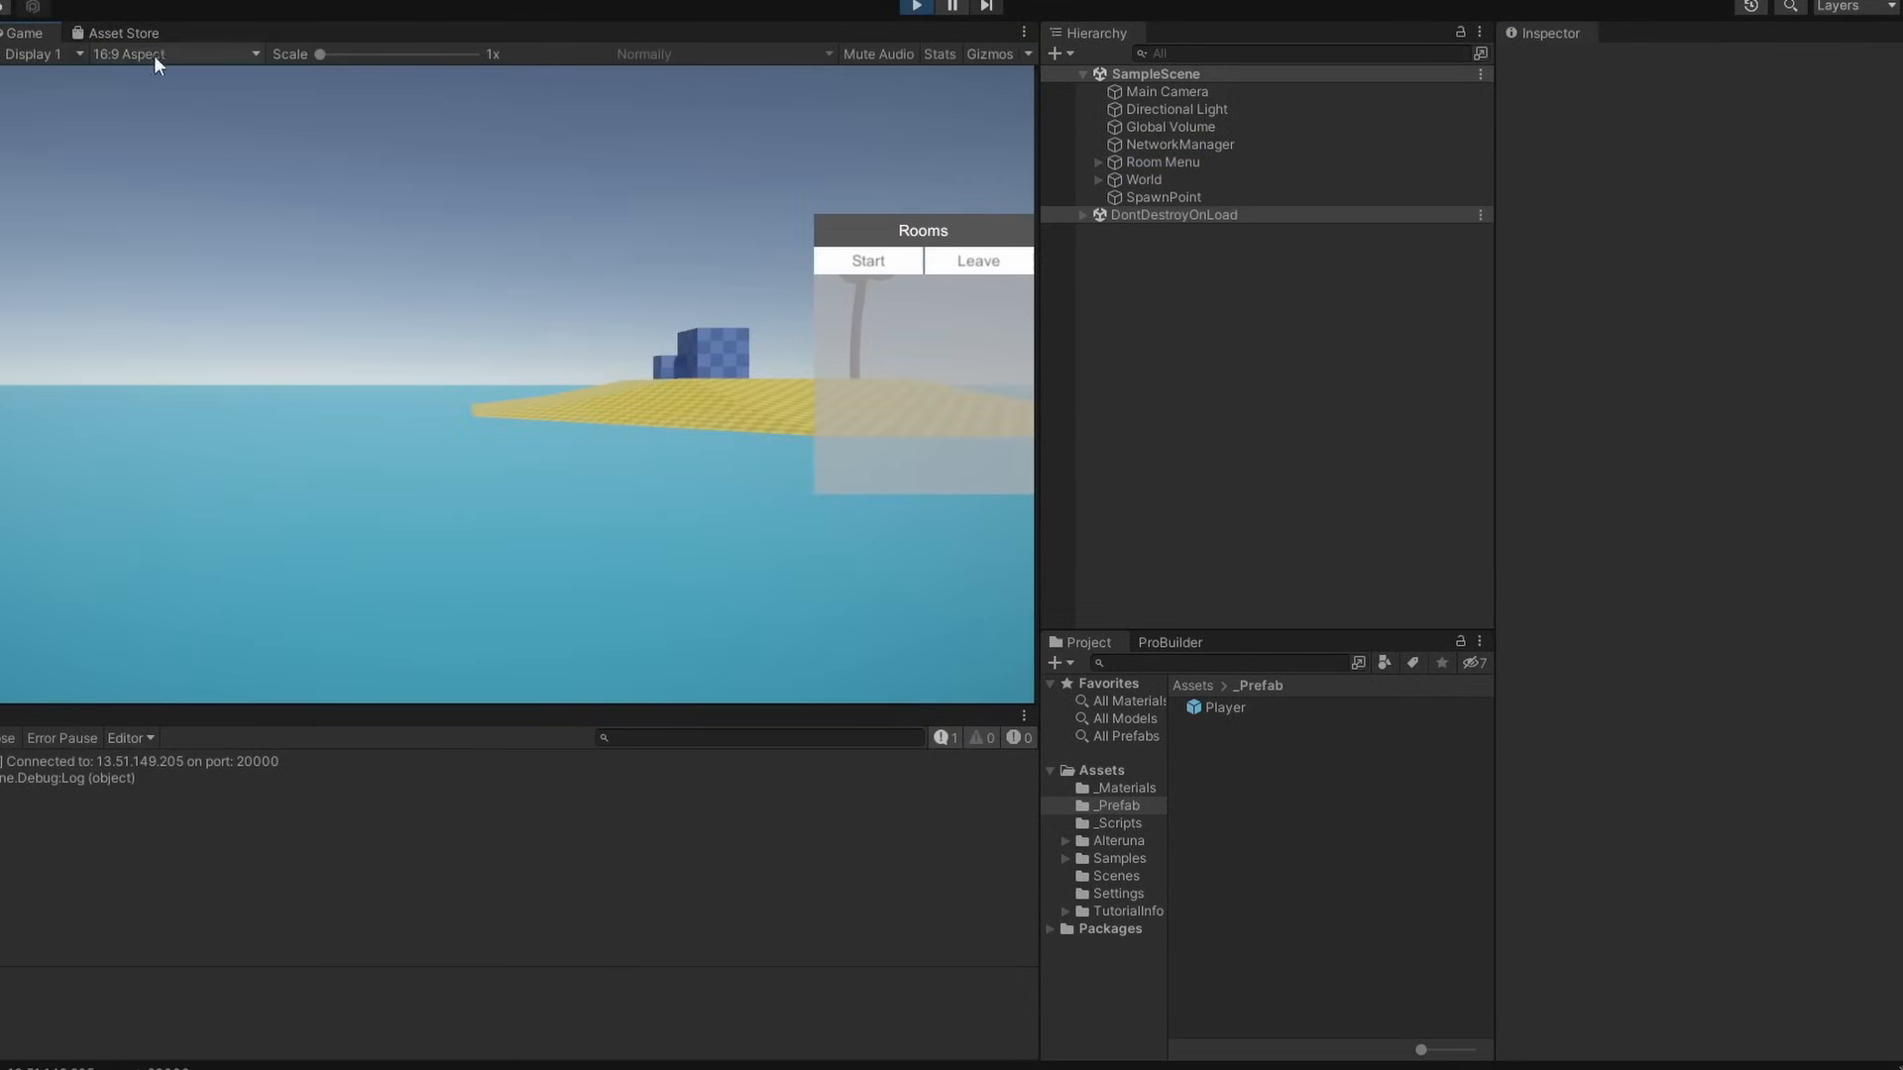
{"action": "left_click", "coordinate": [868, 262]}
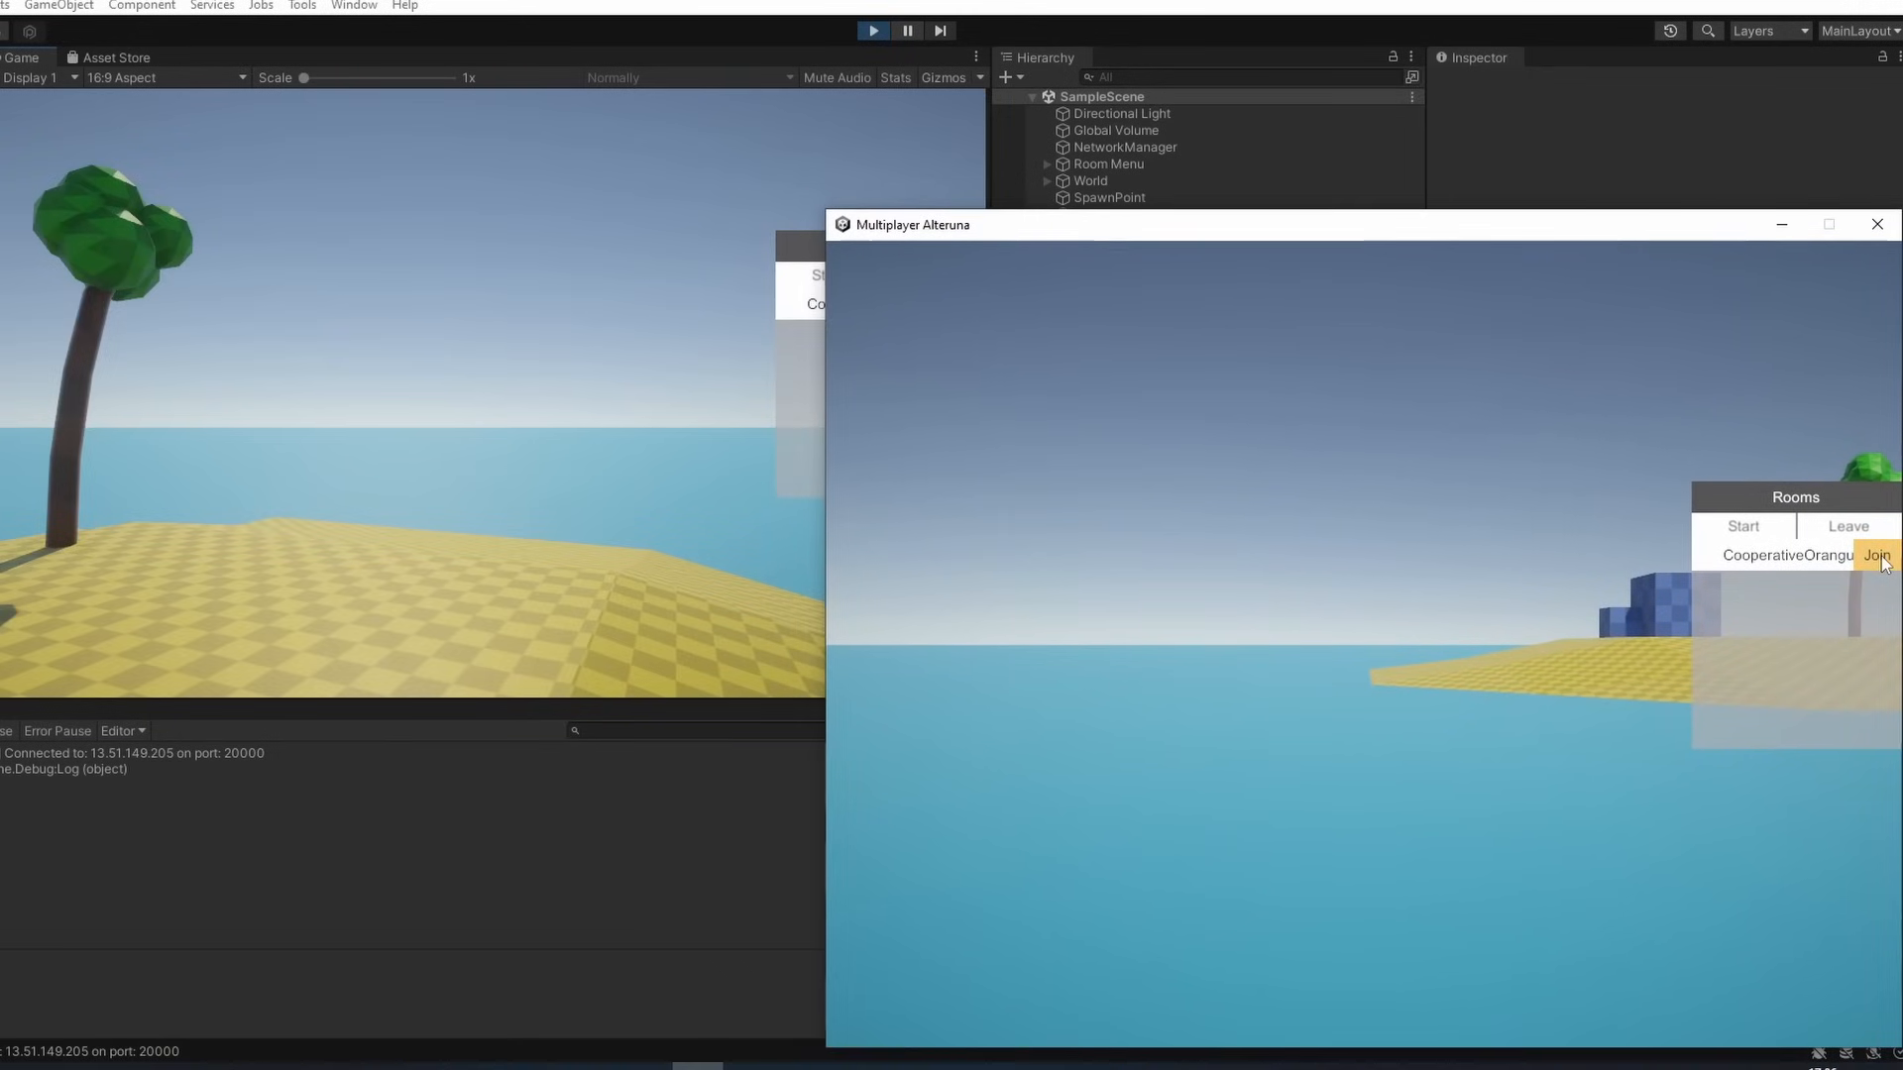
{"action": "left_click", "coordinate": [1875, 555]}
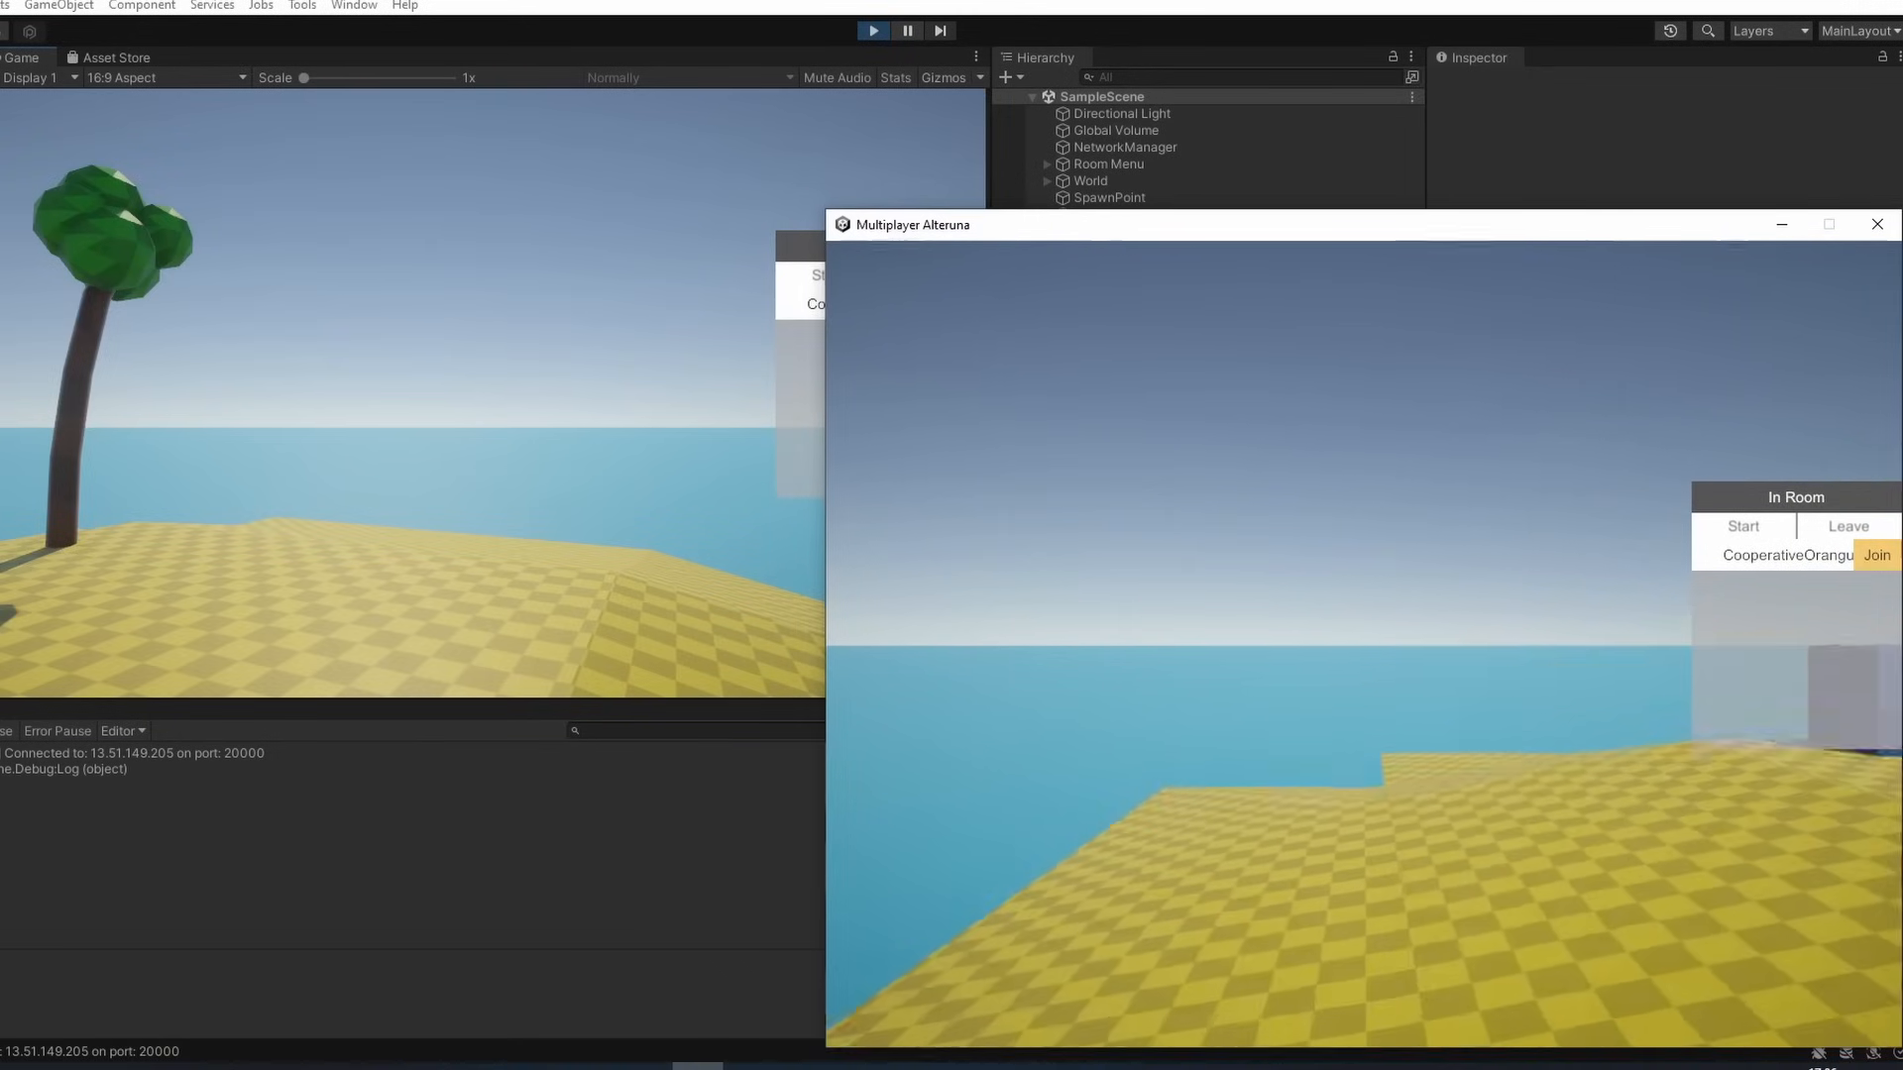